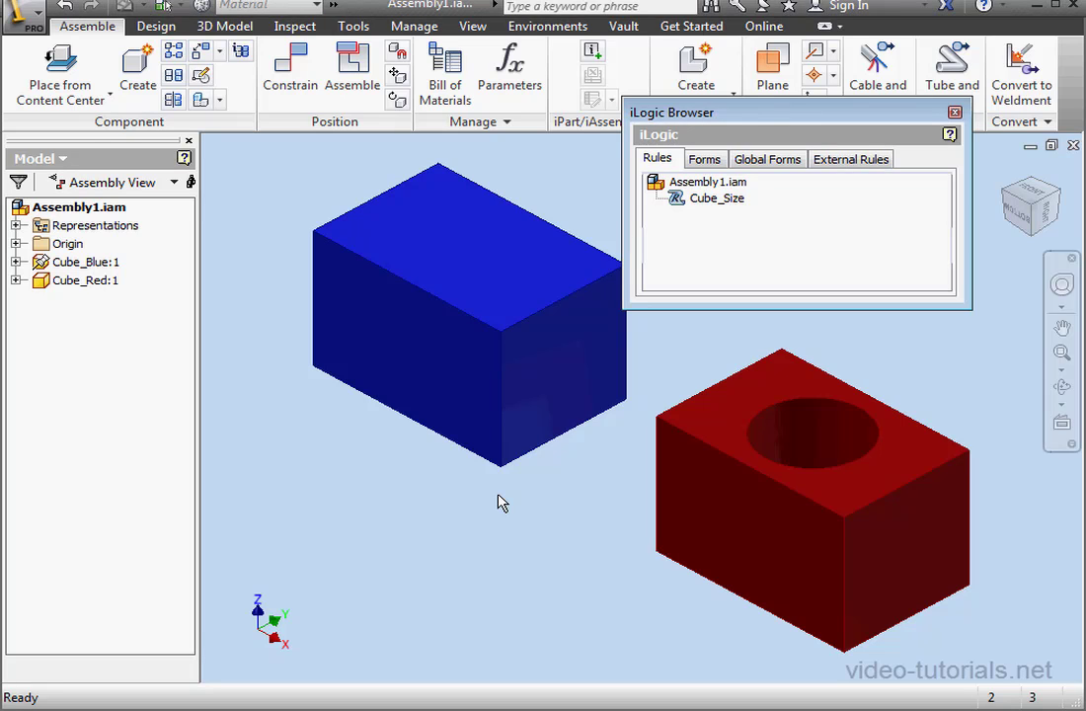
mouse_move(506, 497)
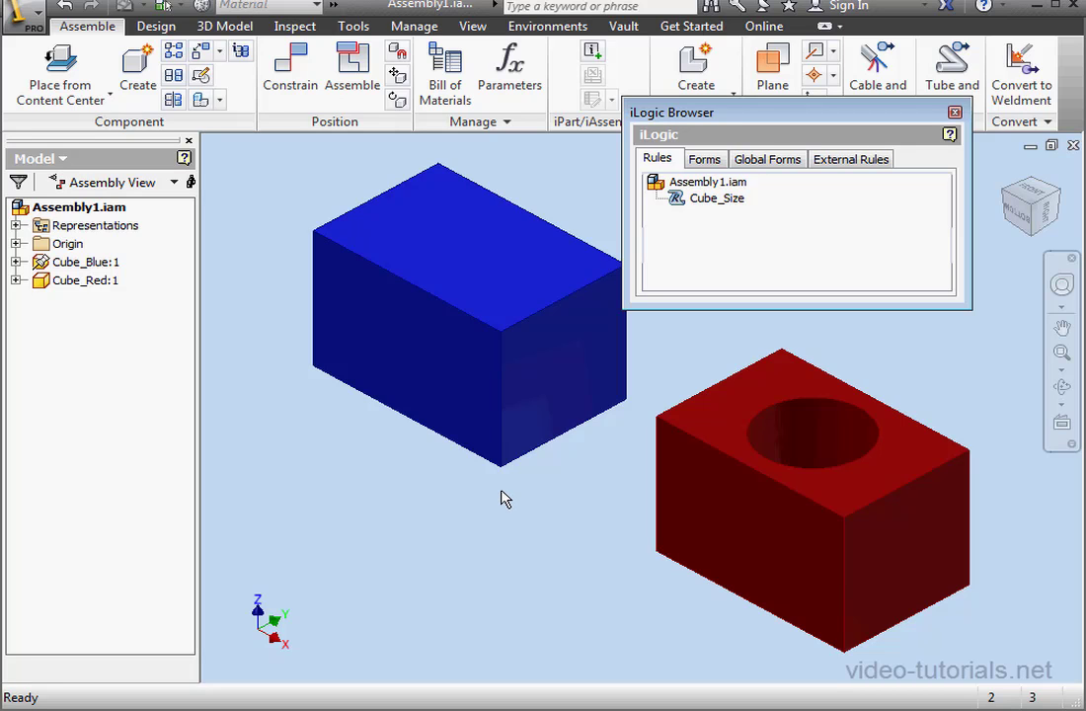
mouse_move(494, 493)
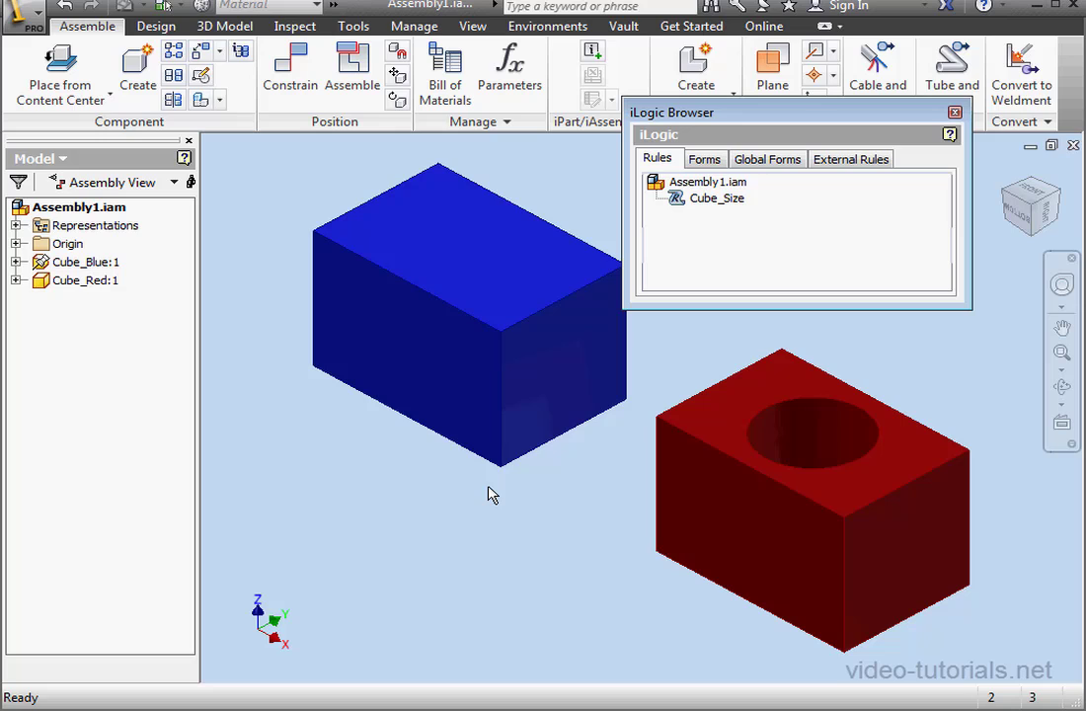
mouse_move(411, 462)
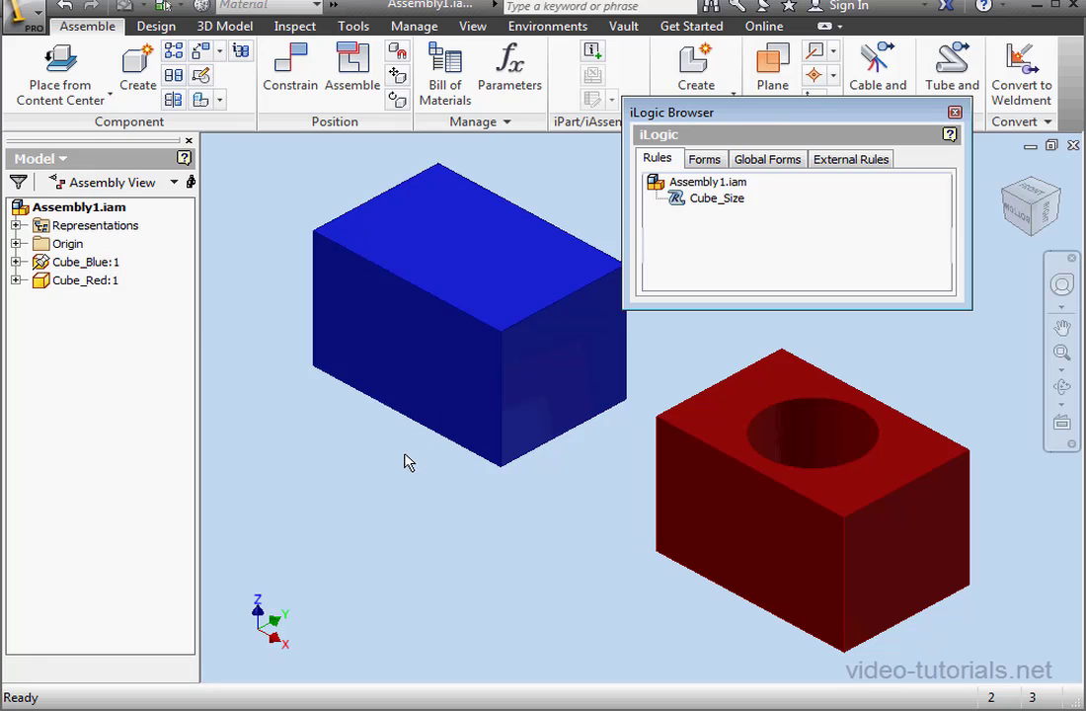
mouse_move(651, 387)
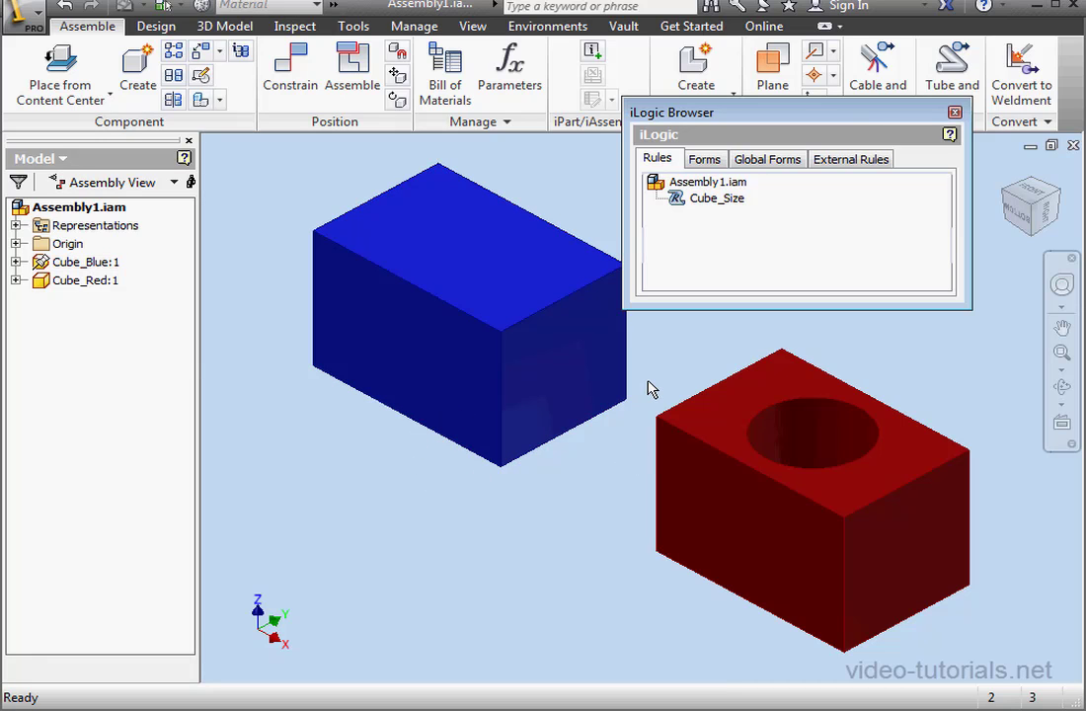
mouse_move(715, 339)
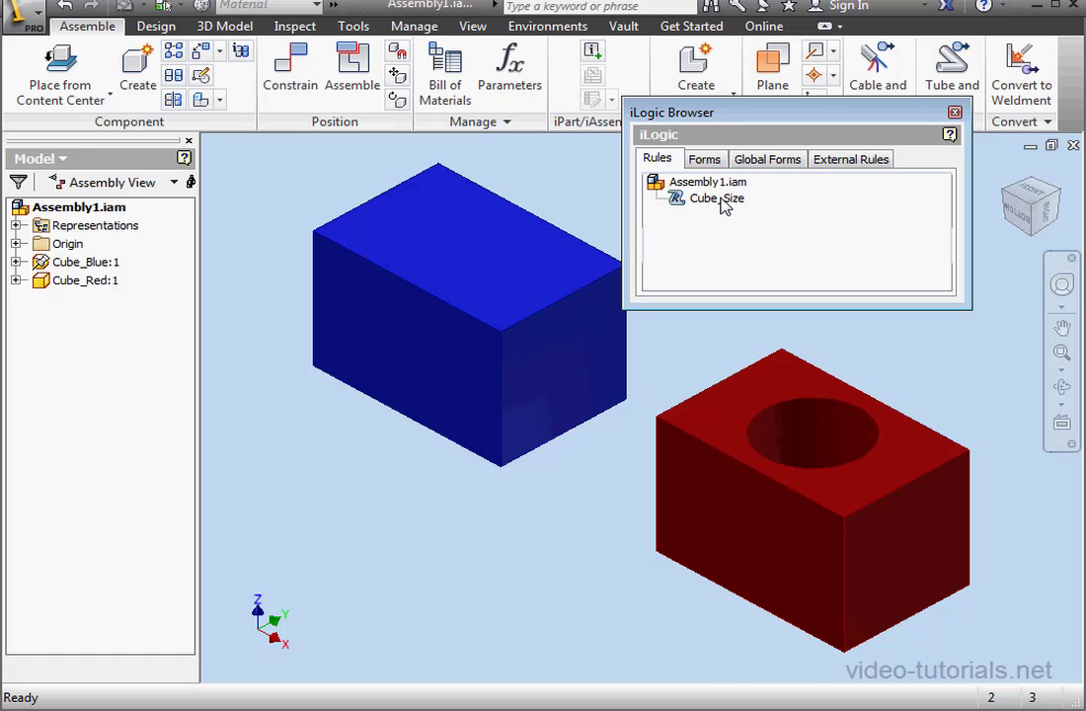
Edit Cube_Red, run its Hole_Diameter rule and dismiss the rule's message box.
double_click(712, 198)
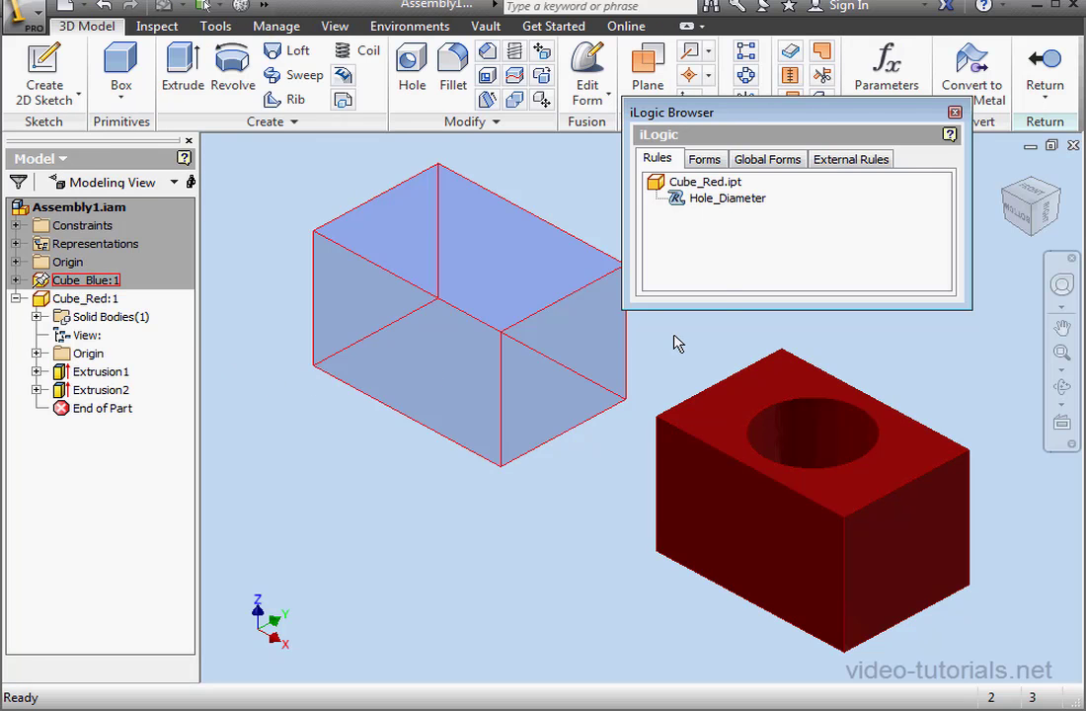
double_click(726, 198)
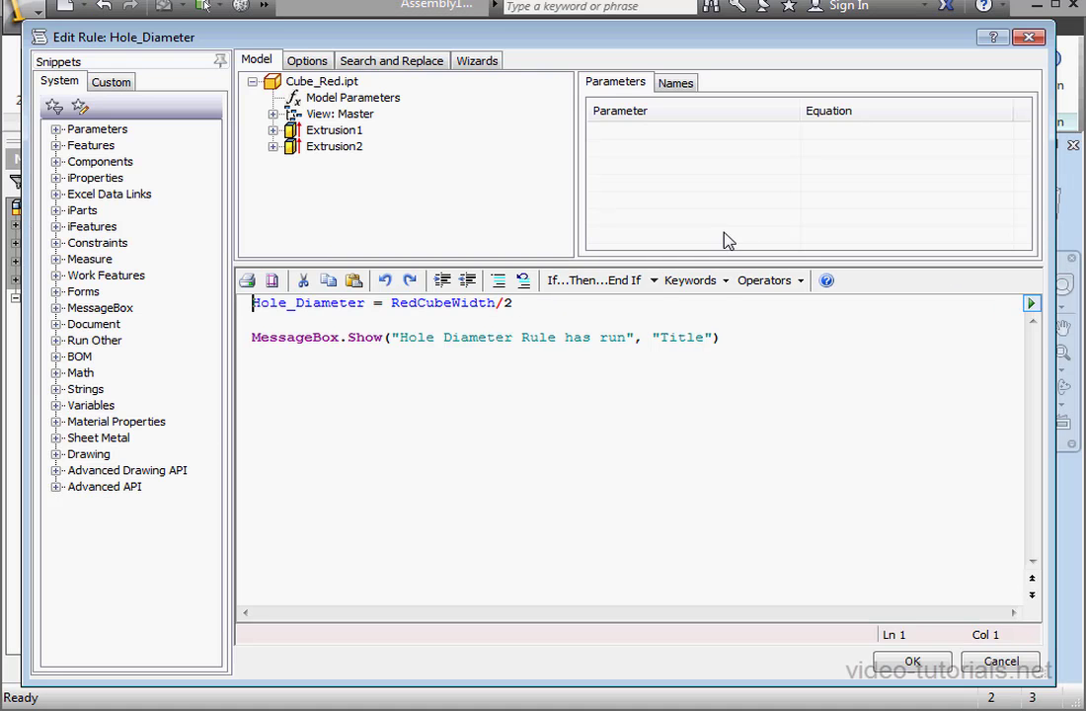
mouse_move(746, 336)
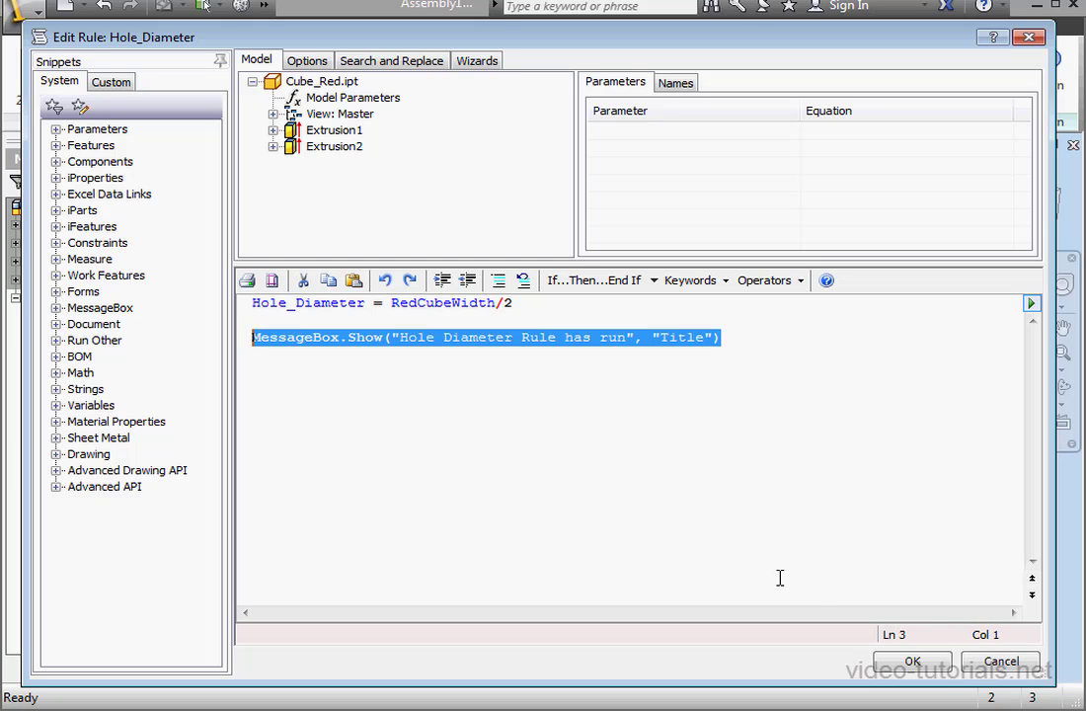
left_click(919, 660)
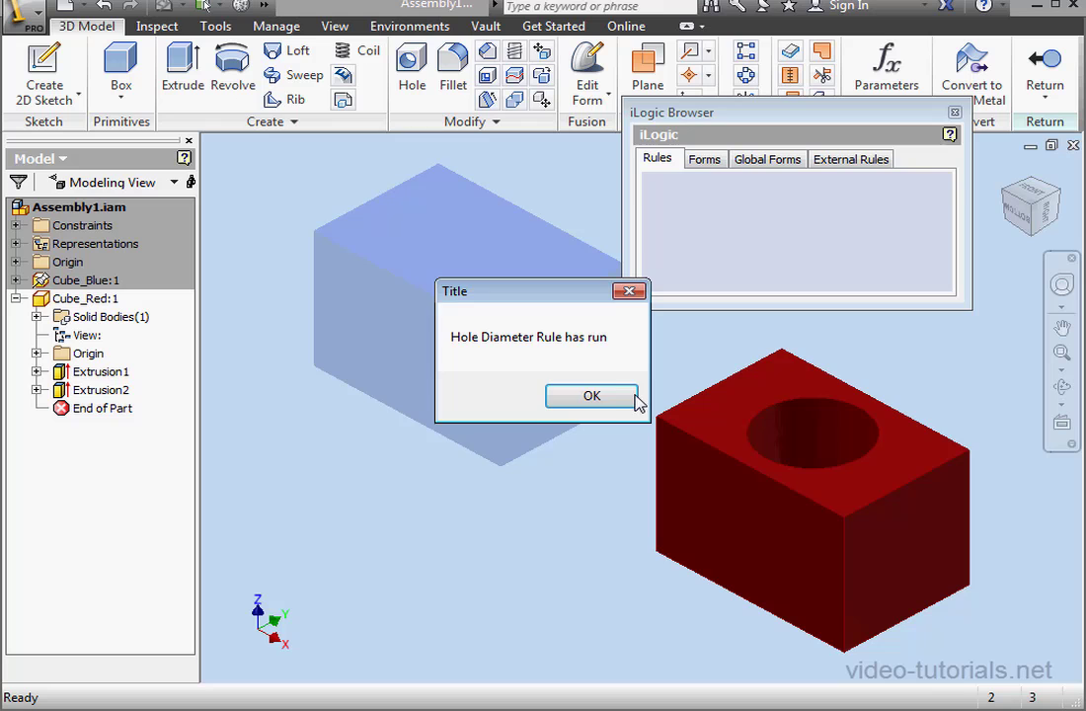
left_click(592, 394)
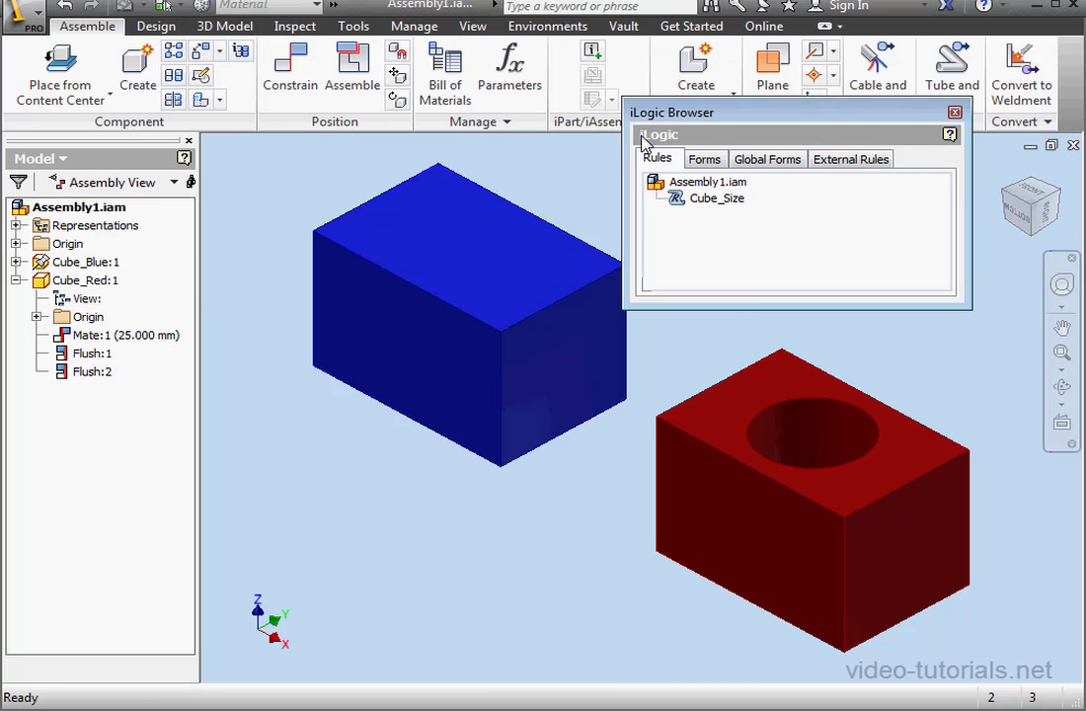
In Parameters, make Height multi-value with 10, 20, 30 and 40 mm, replacing the single 20 mm value.
left_click(509, 63)
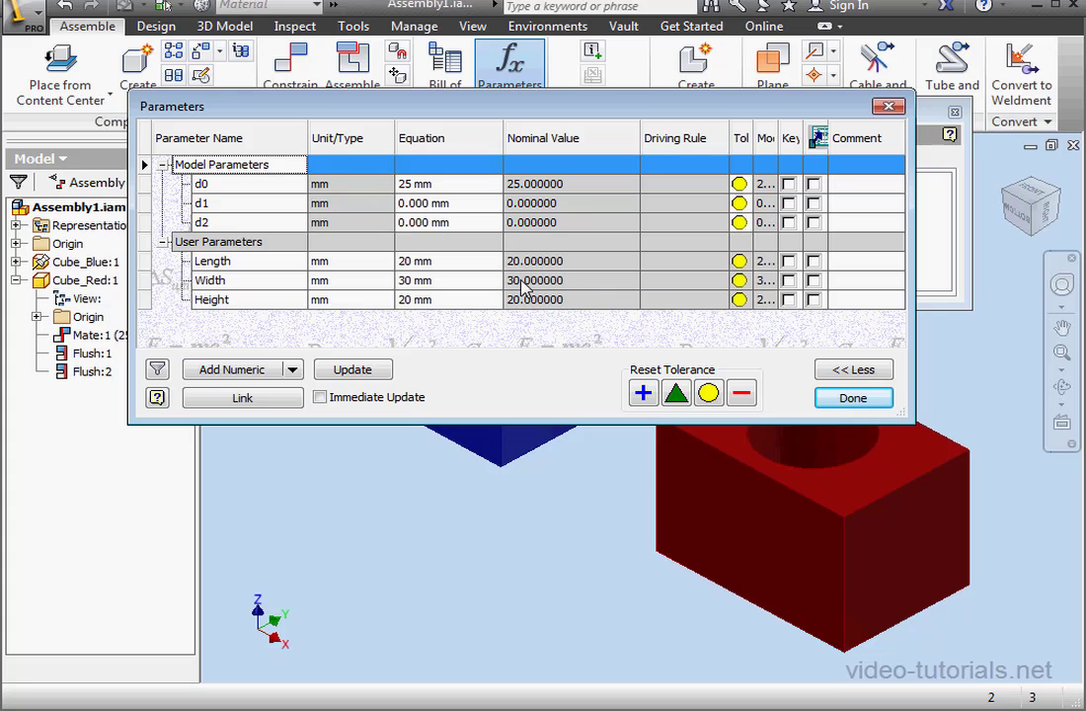
right_click(211, 300)
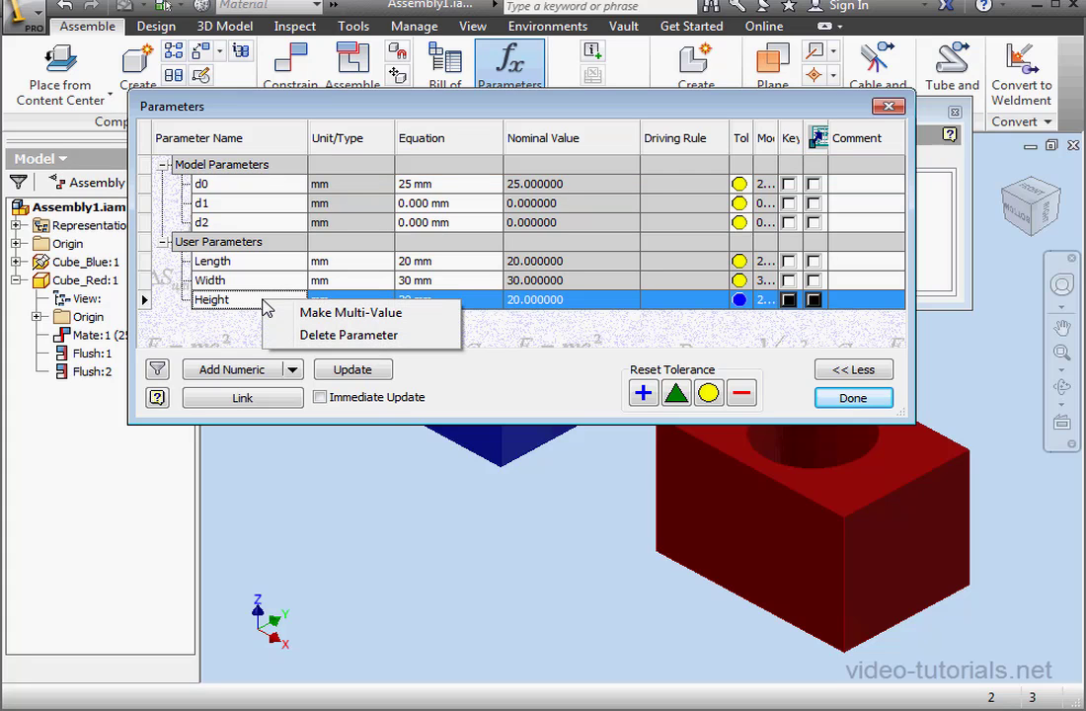
mouse_move(325, 317)
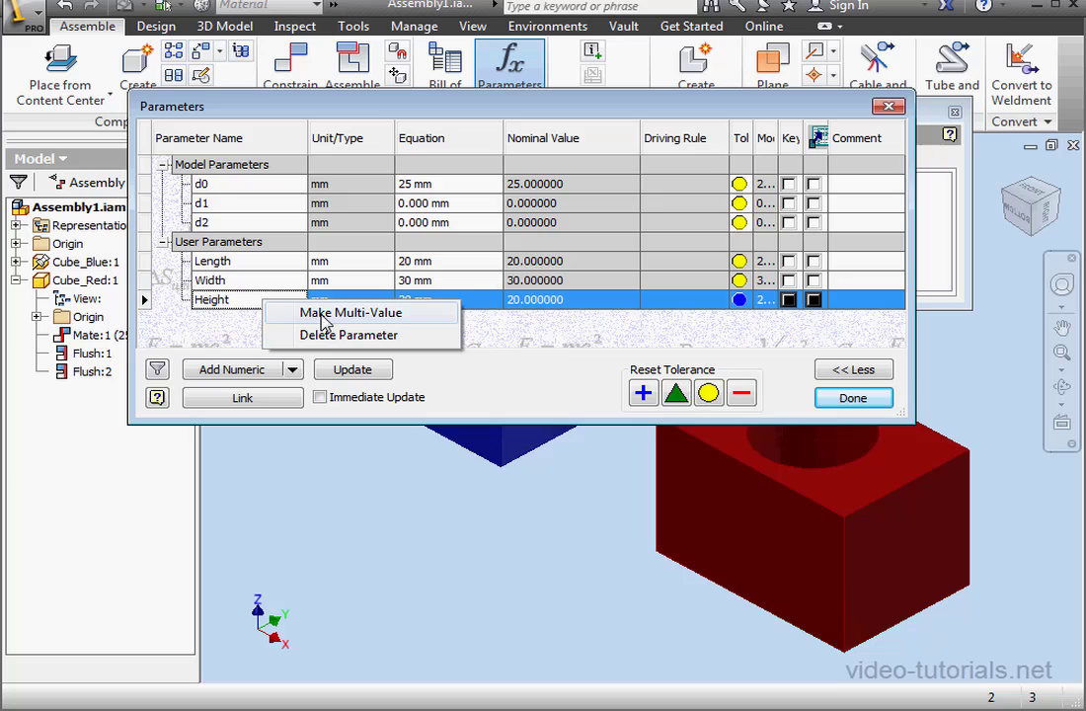
left_click(351, 312)
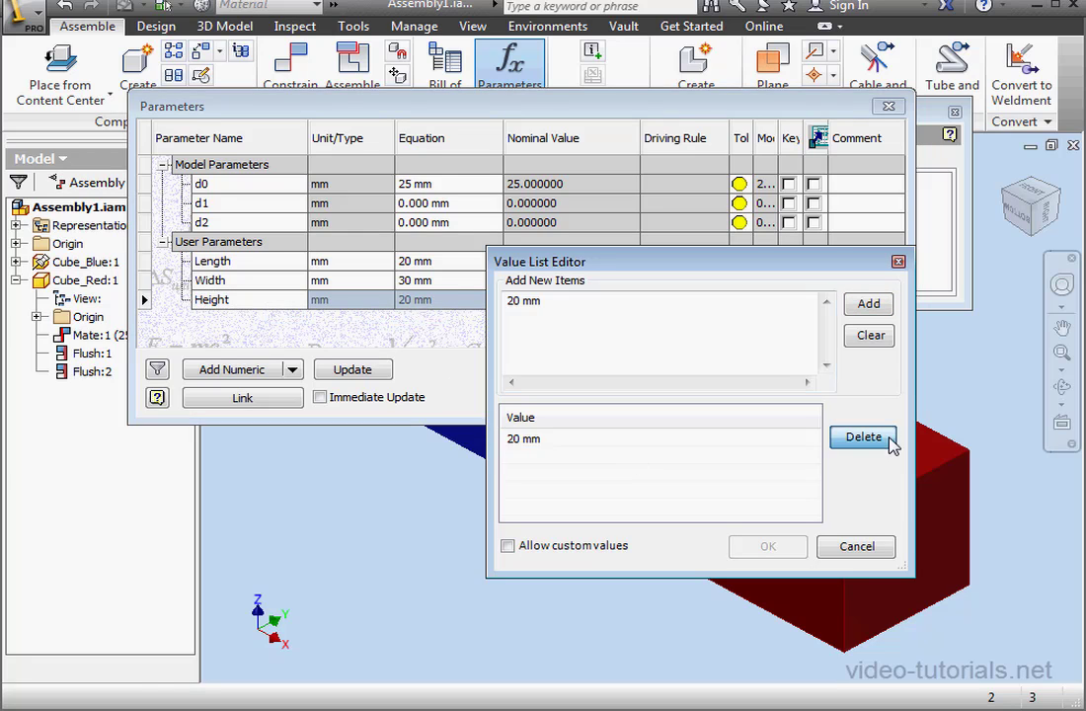
left_click(860, 436)
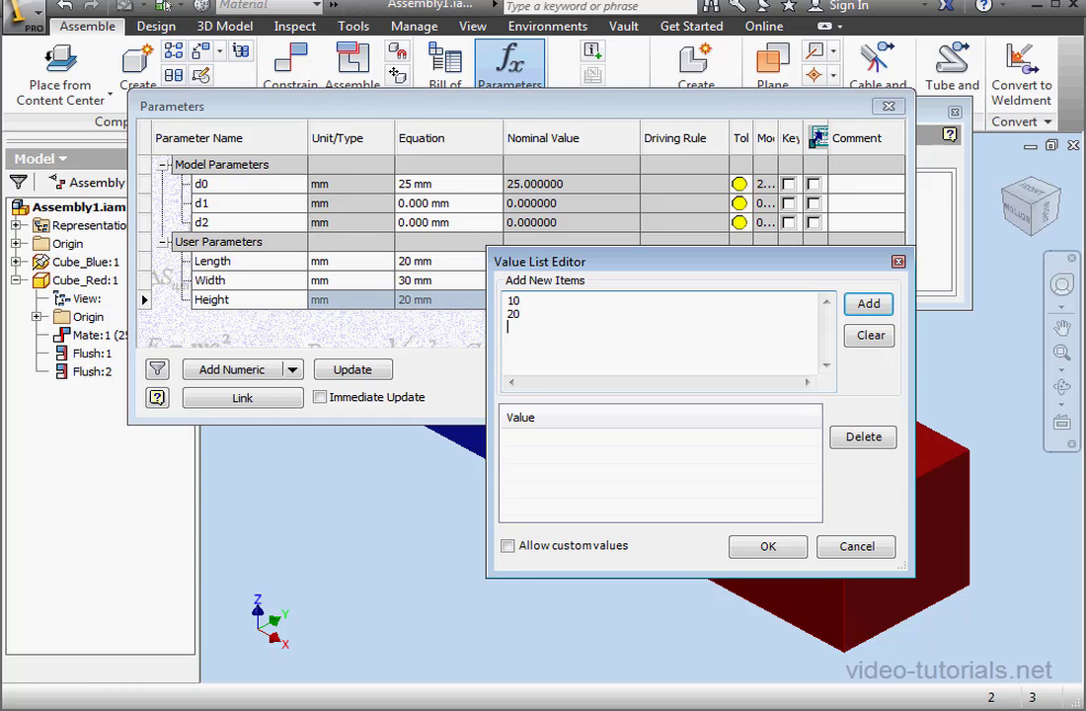
type("30")
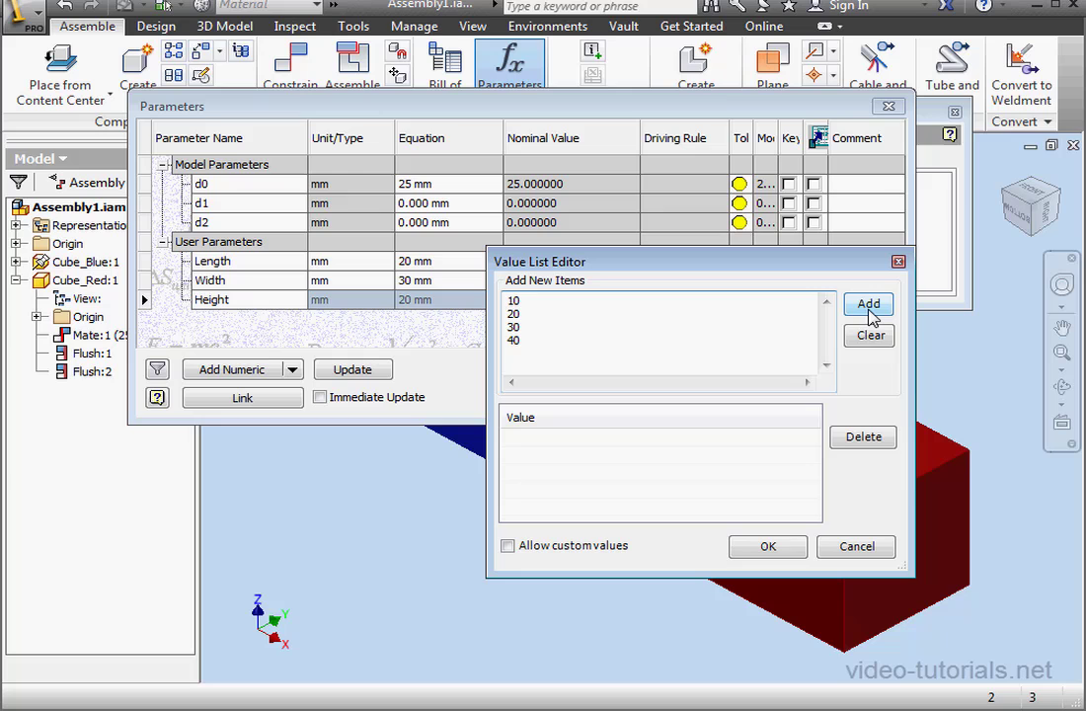
left_click(768, 545)
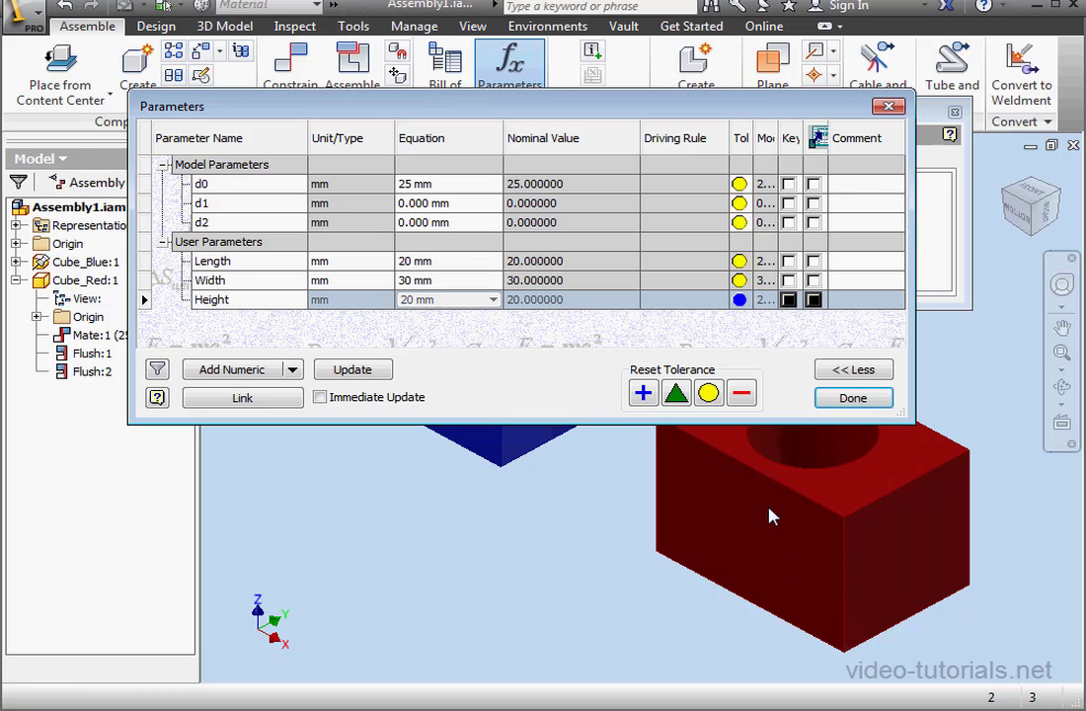
left_click(853, 399)
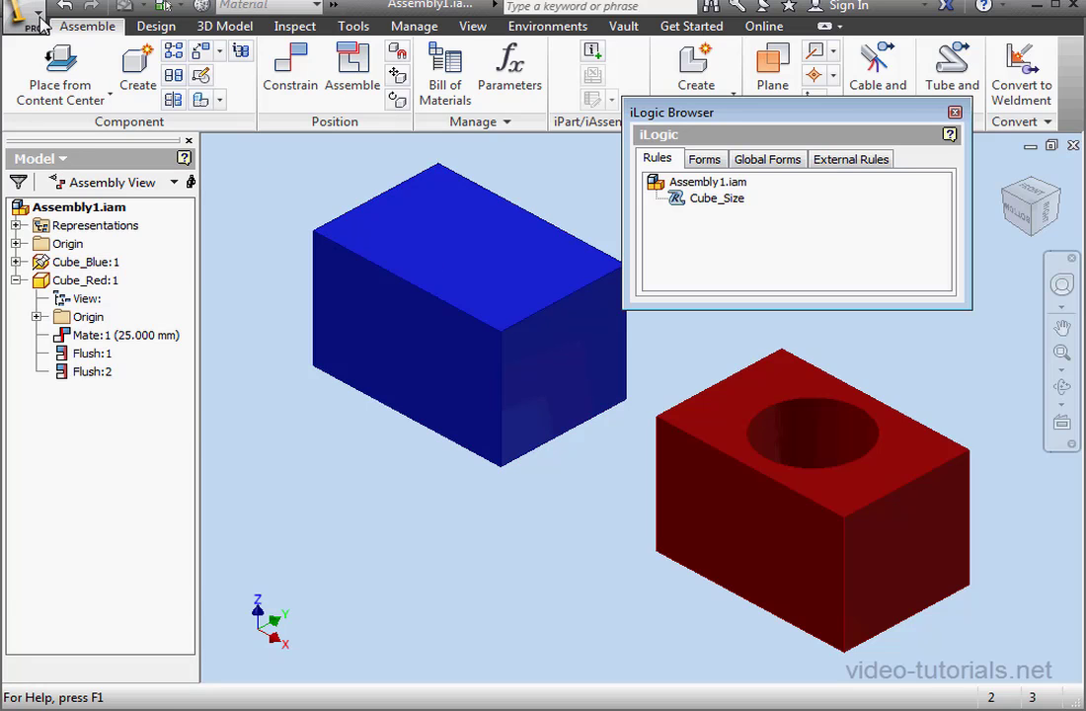
Start Save Copy As for the assembly and choose JPEG as the output file type.
left_click(27, 18)
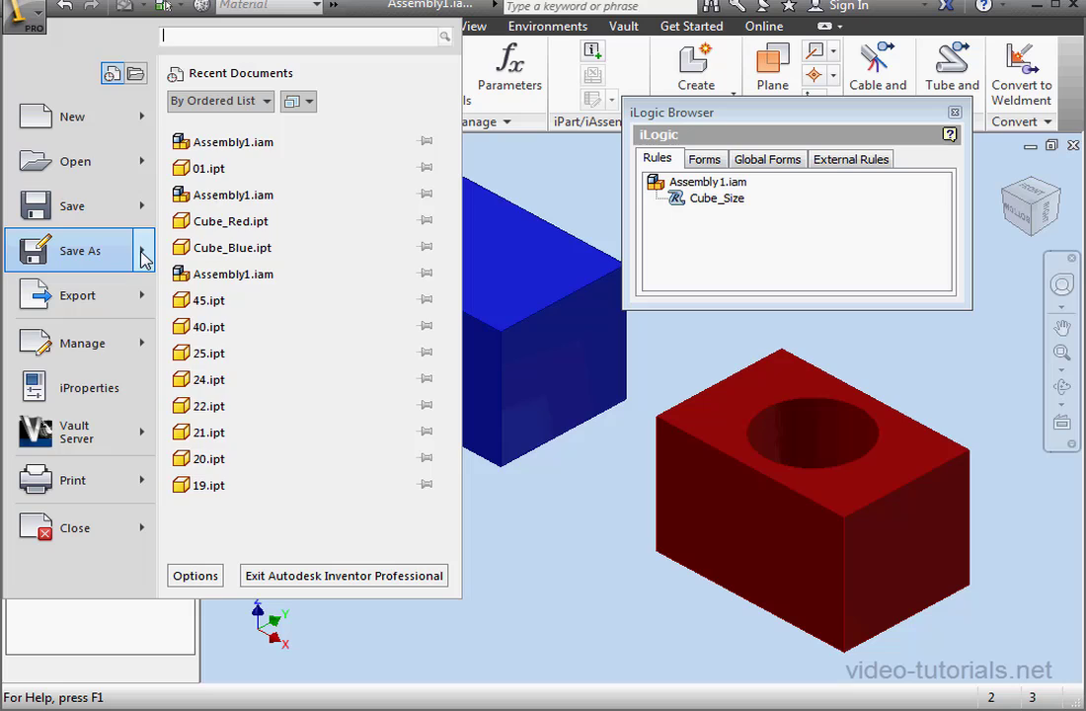
left_click(81, 249)
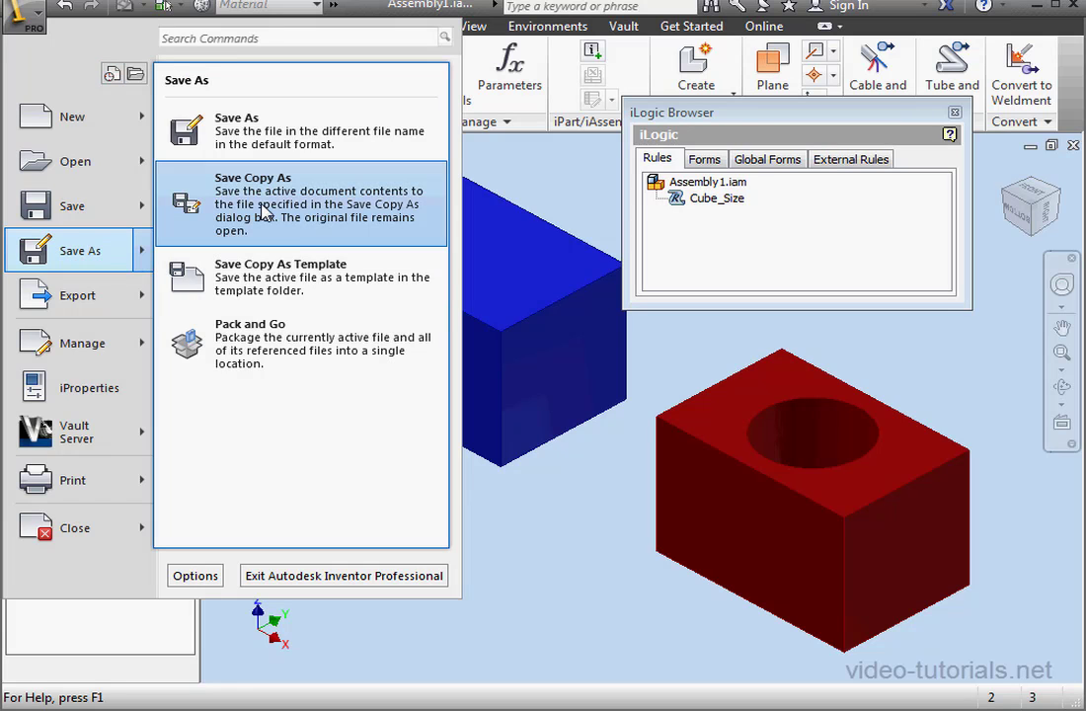
left_click(252, 203)
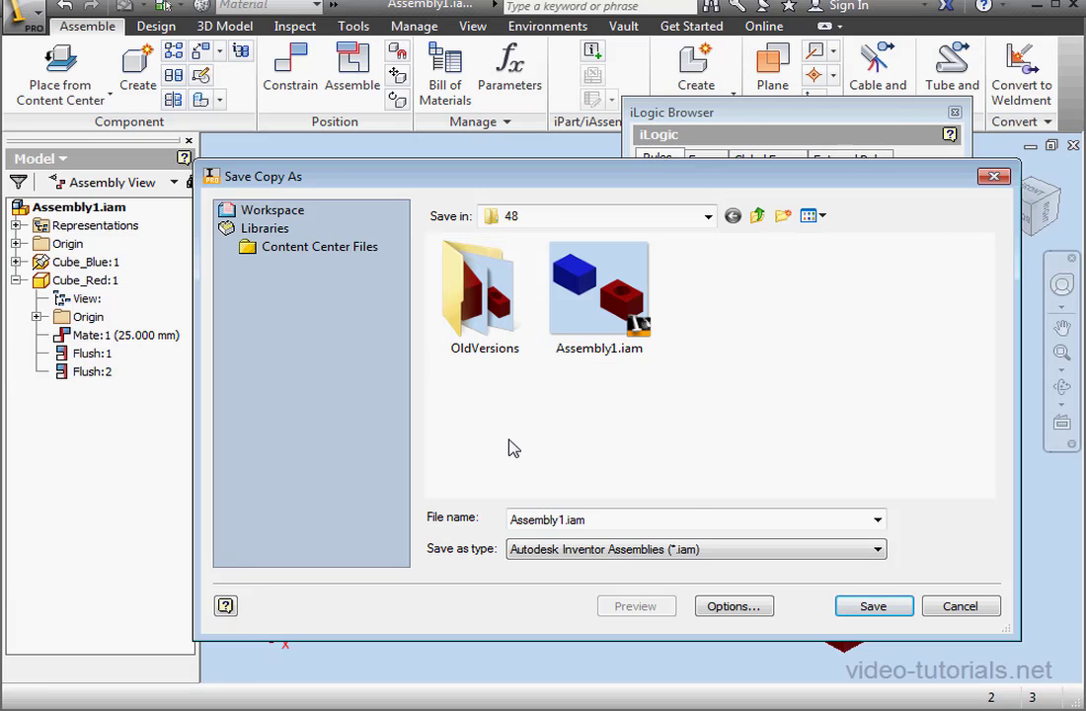
left_click(873, 549)
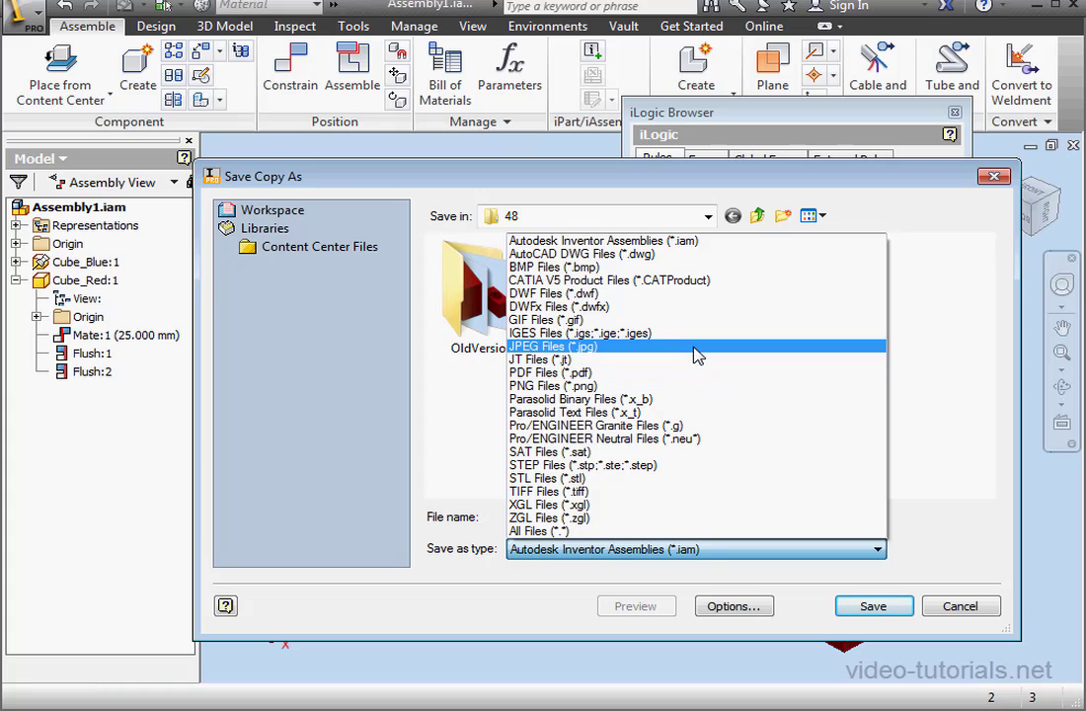
left_click(552, 346)
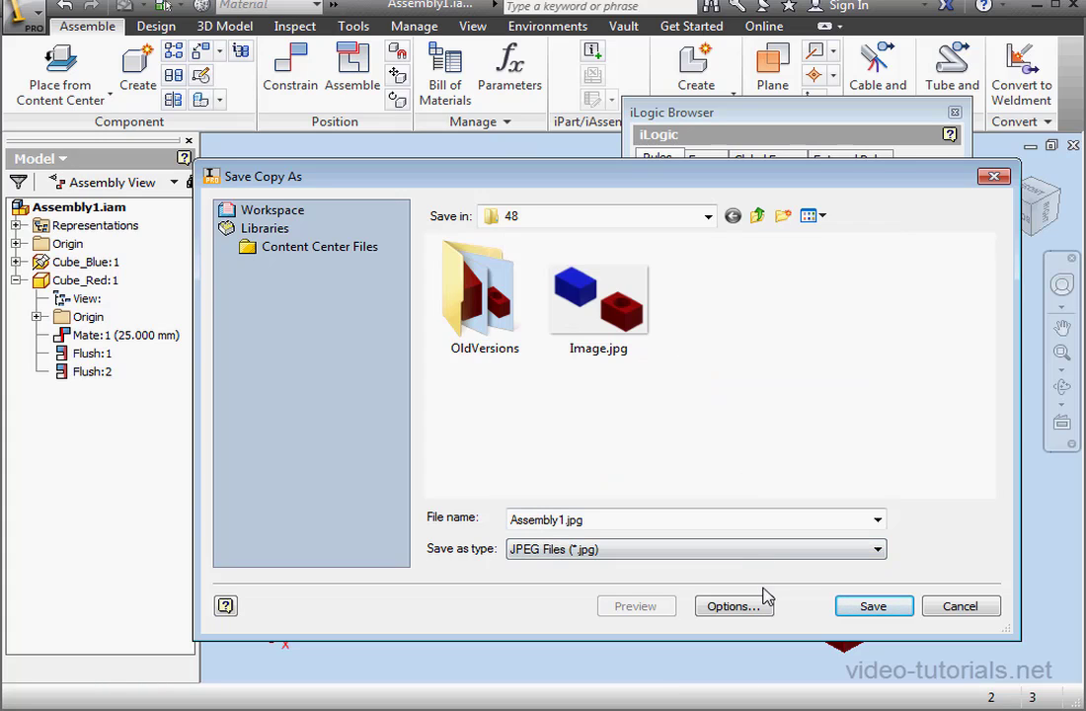
Review the picture's pixel width and height options and save the assembly image as a JPEG.
left_click(734, 604)
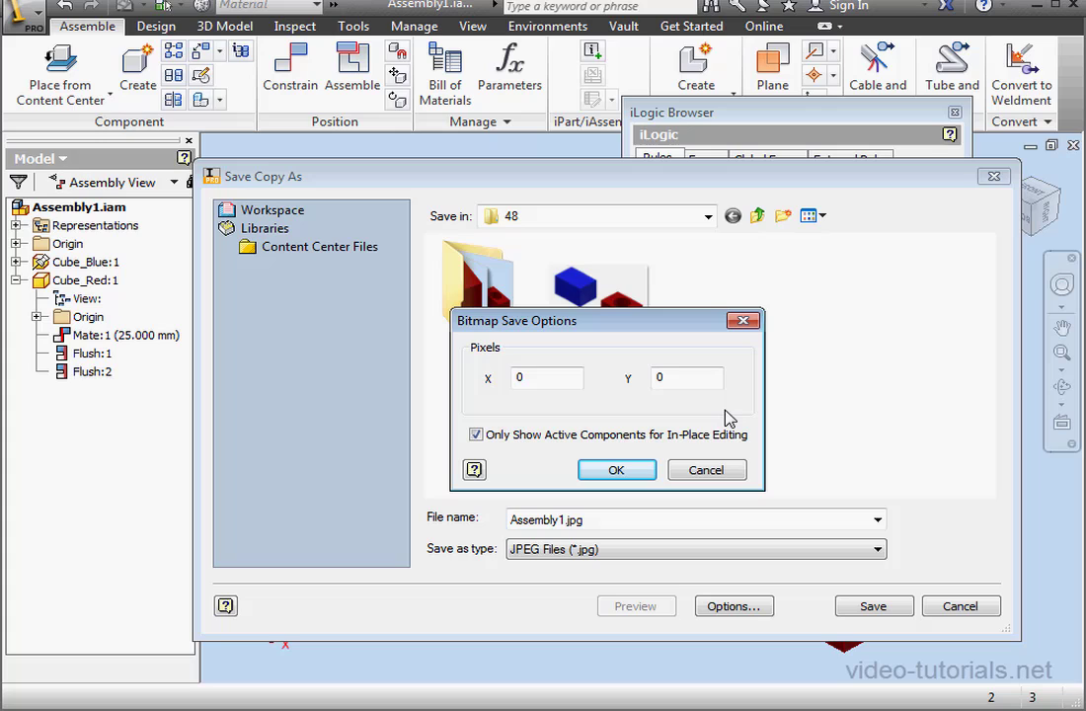
left_click(545, 377)
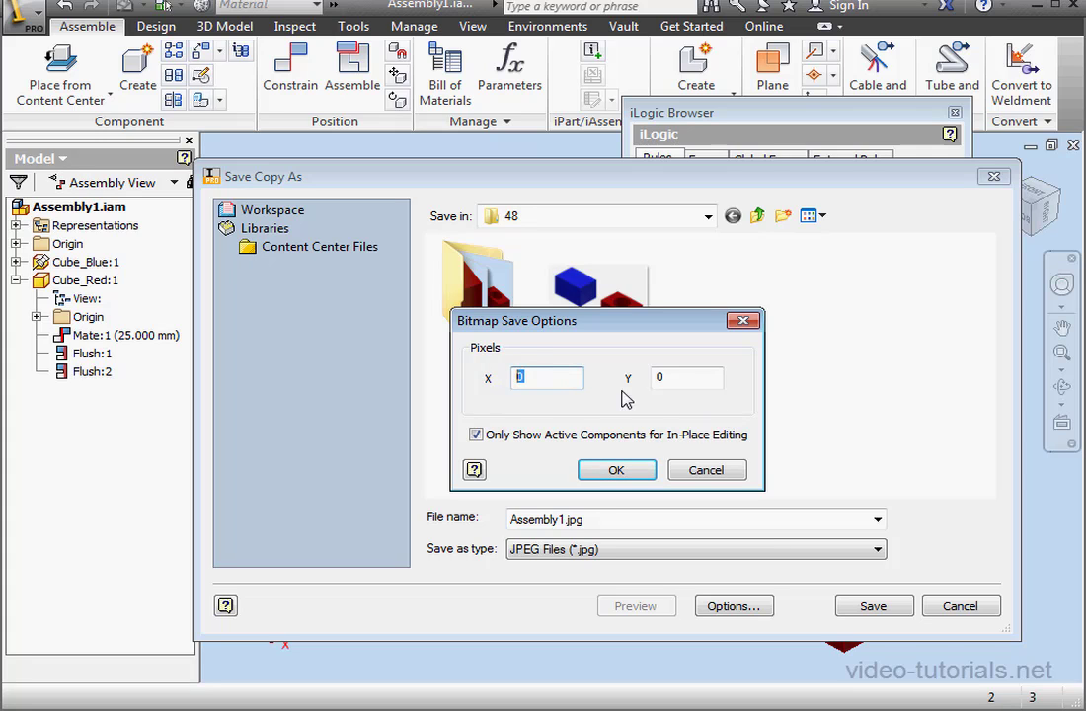
left_click(687, 379)
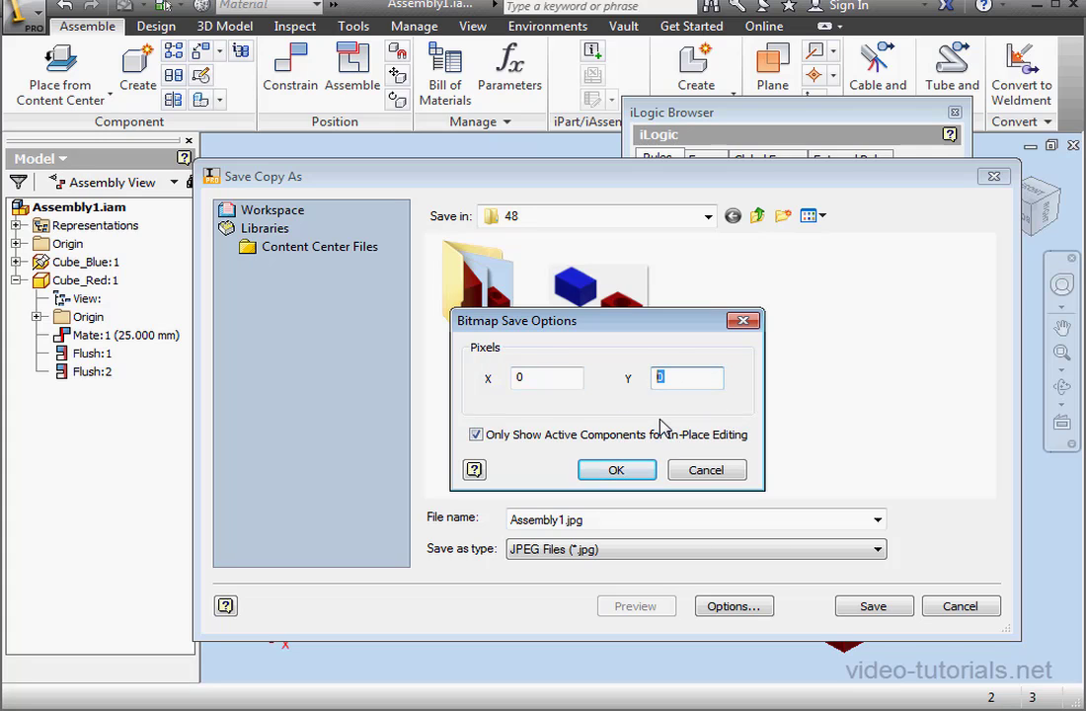
left_click(616, 470)
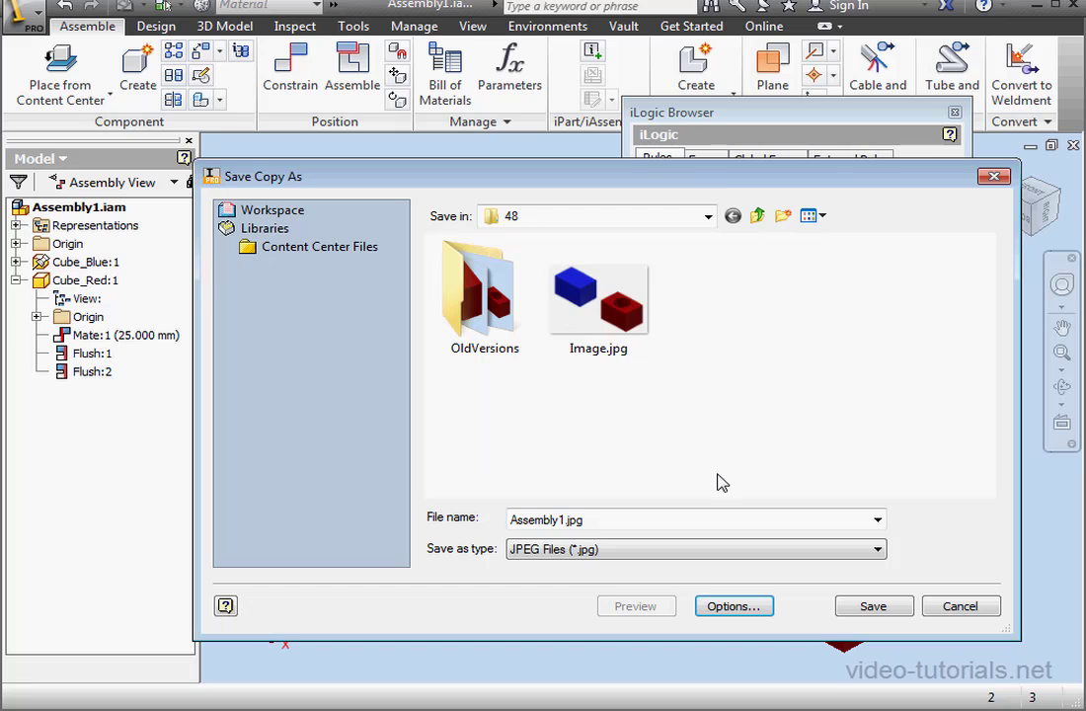
left_click(964, 604)
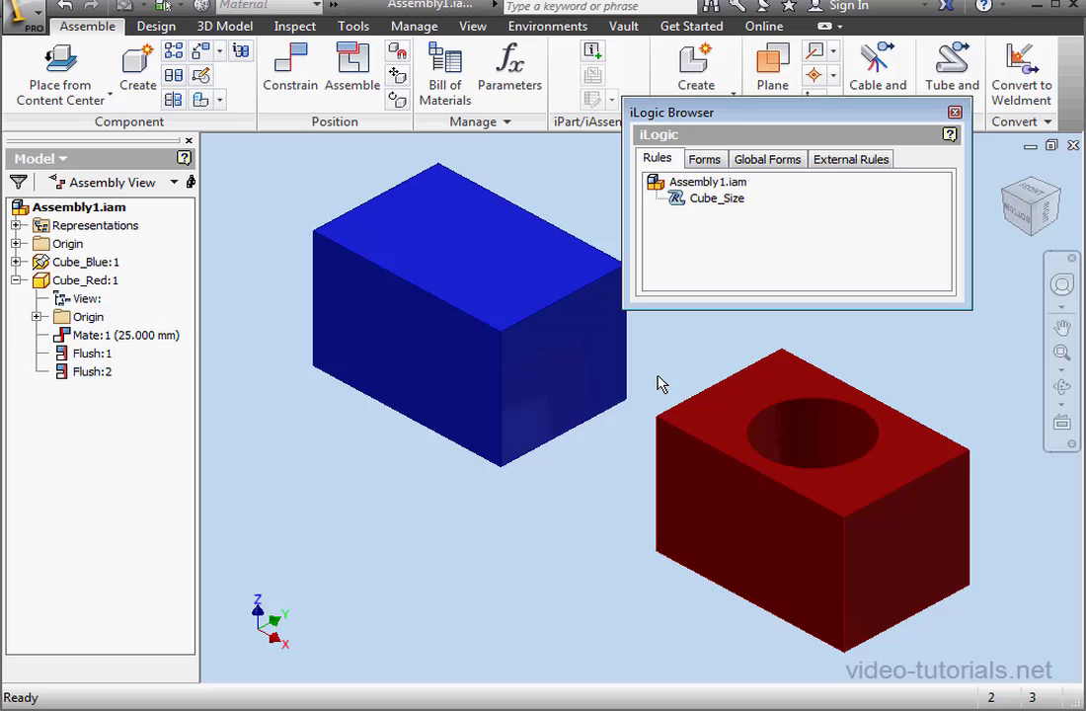
mouse_move(671, 408)
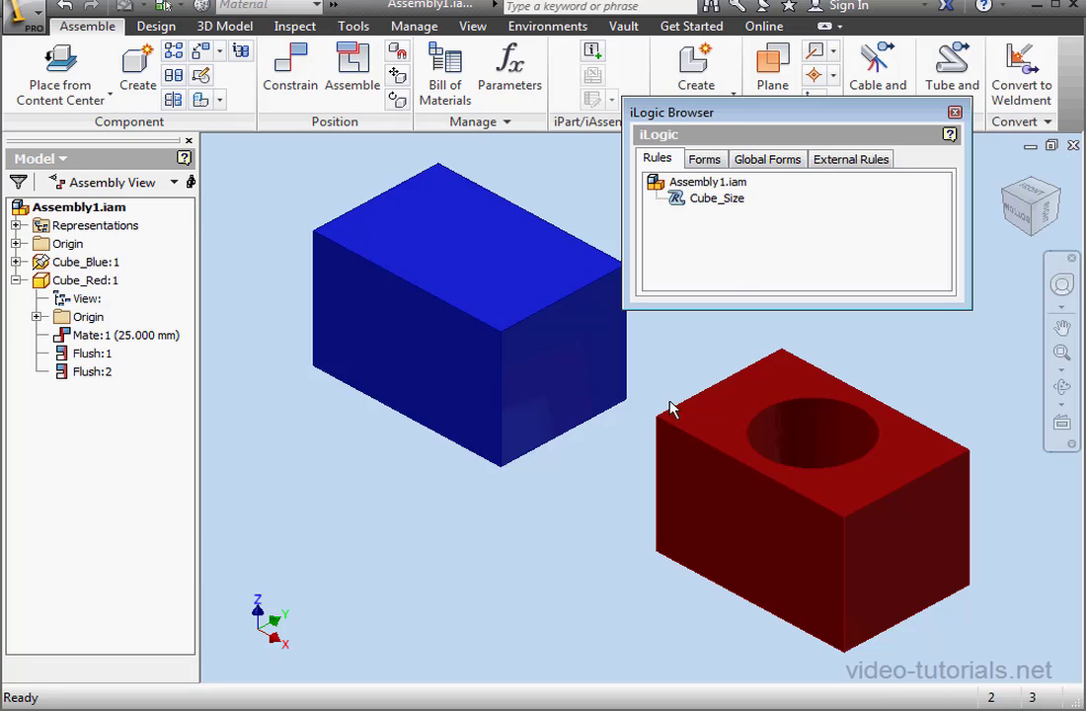
From the Manage tab's iLogic panel, start Add Form to create a new form in this document.
left_click(703, 158)
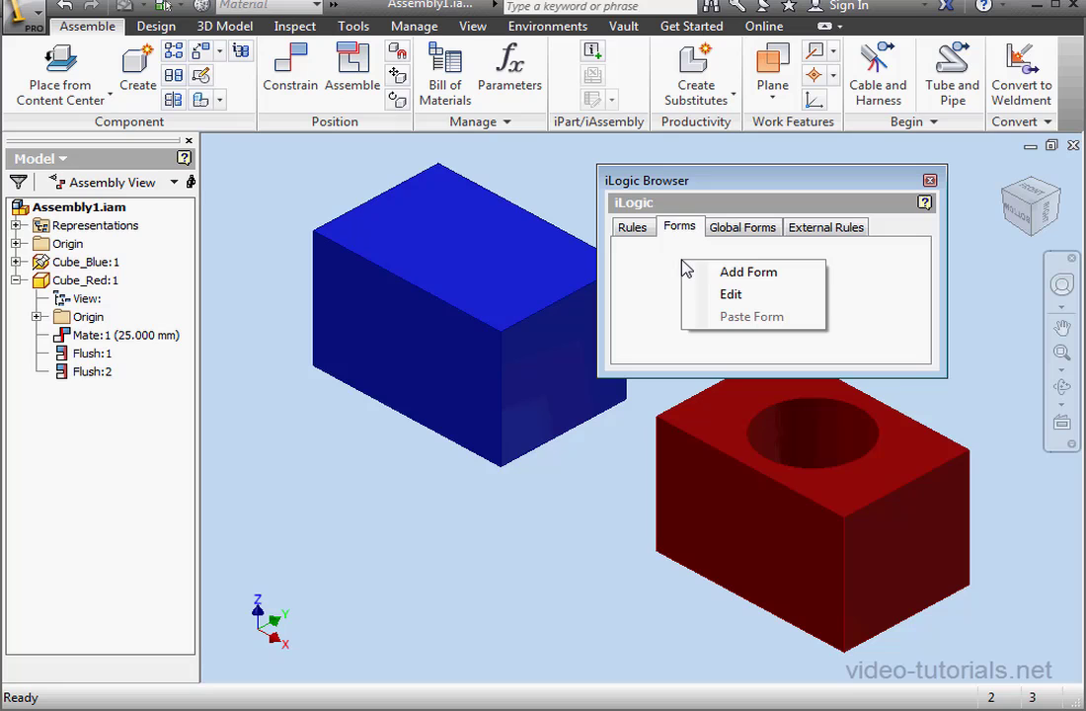
left_click(748, 273)
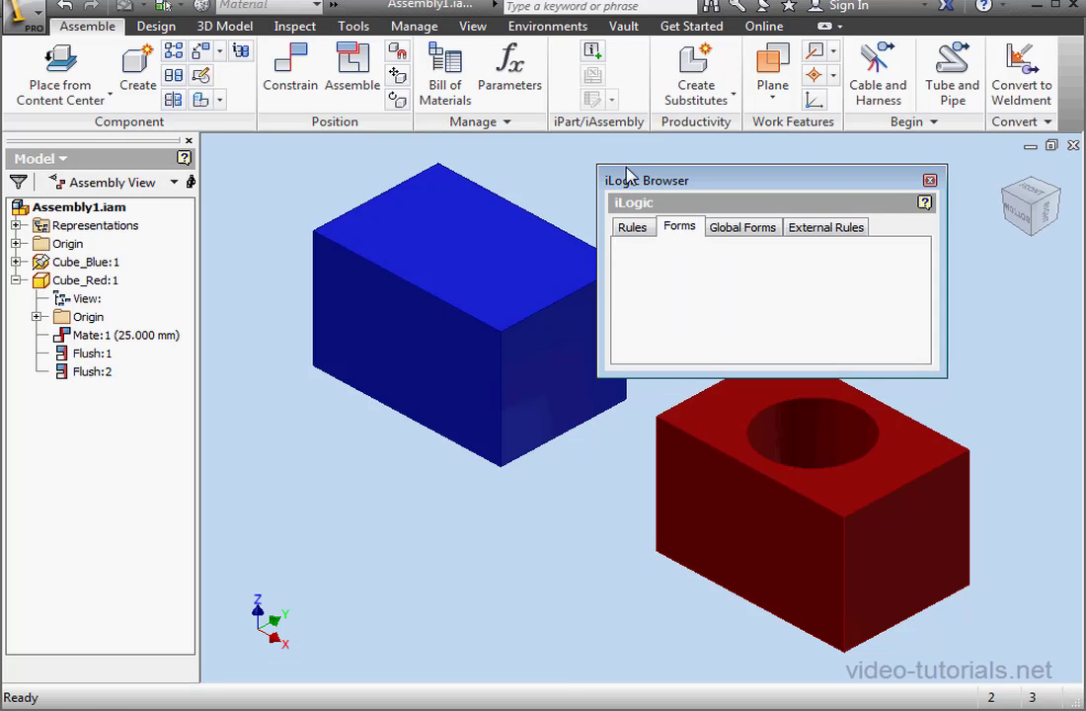
left_click(415, 26)
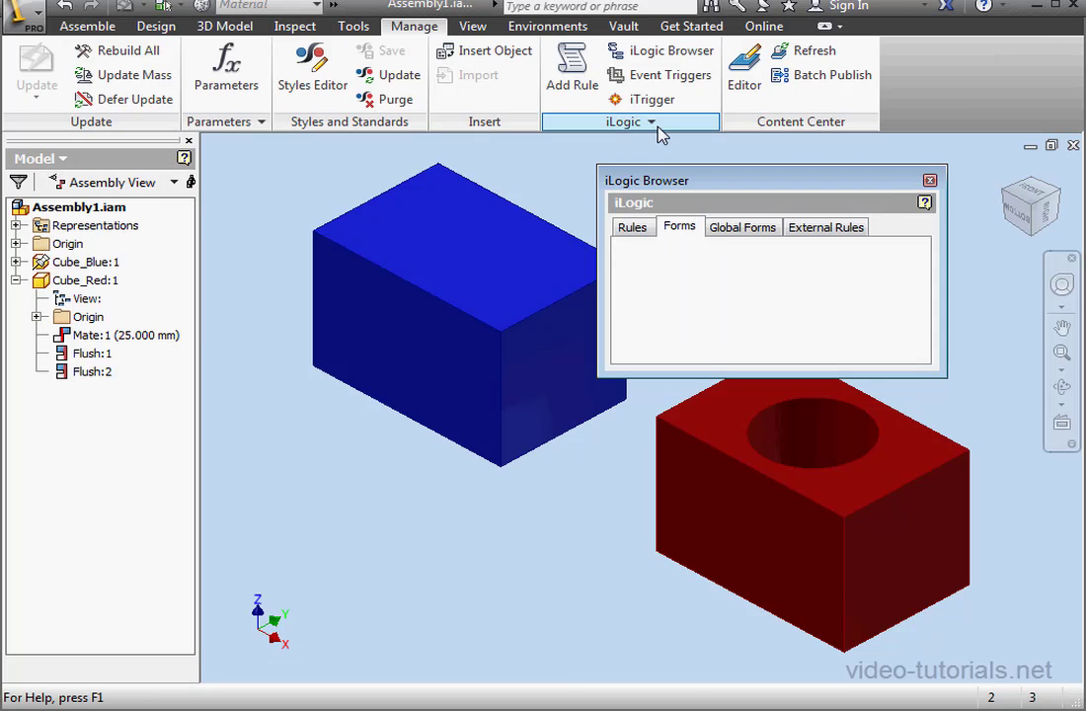
left_click(649, 122)
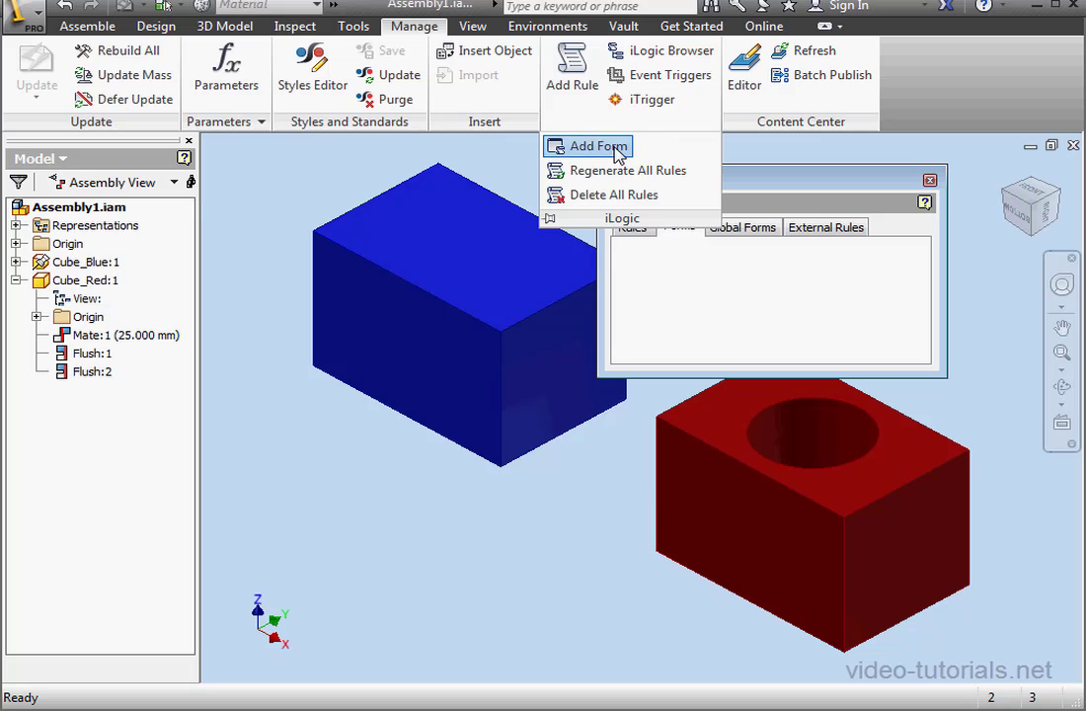
left_click(596, 146)
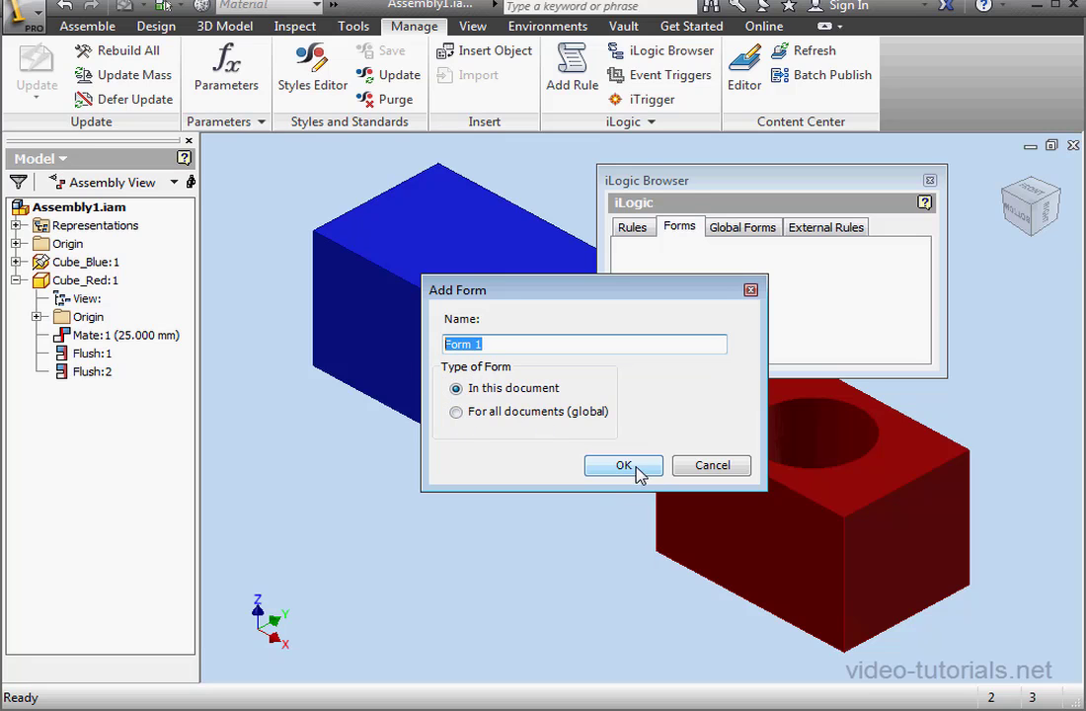
Create the form Form 1 and rename it Parameters Control in the Form Editor.
left_click(623, 466)
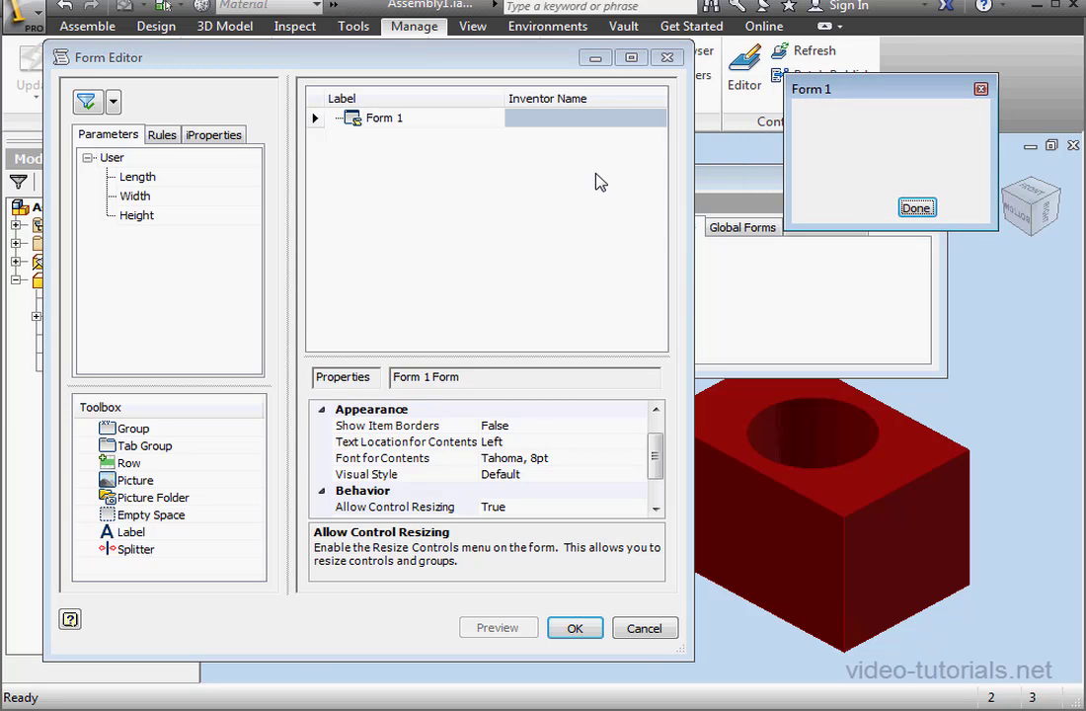
mouse_move(600, 248)
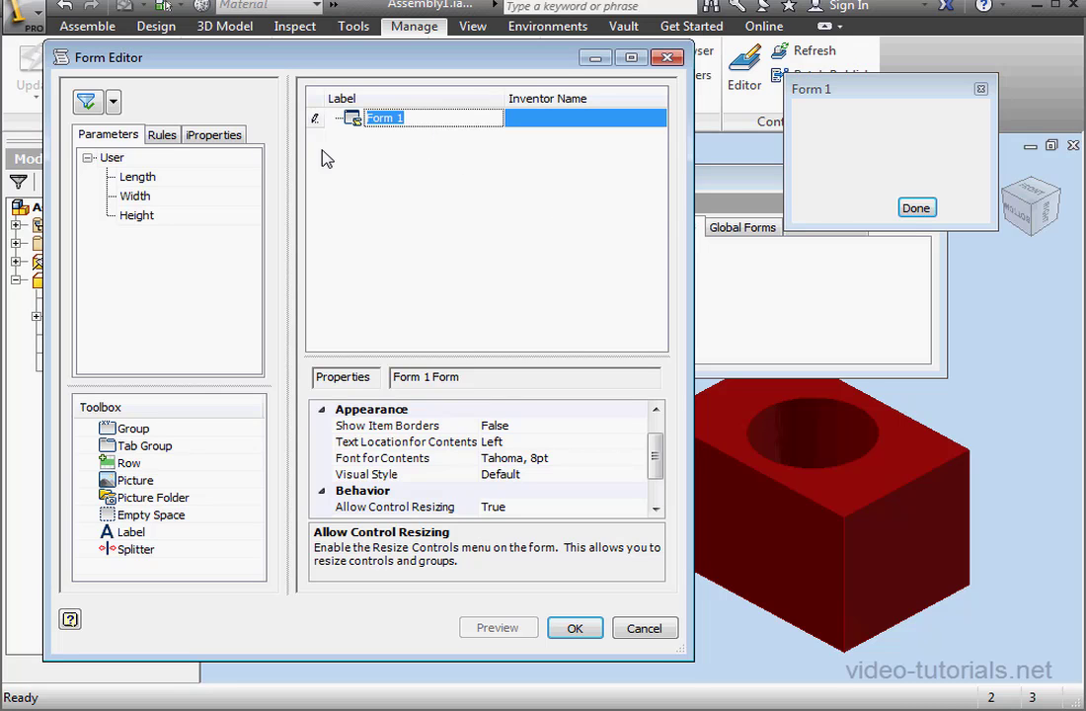
mouse_move(430, 150)
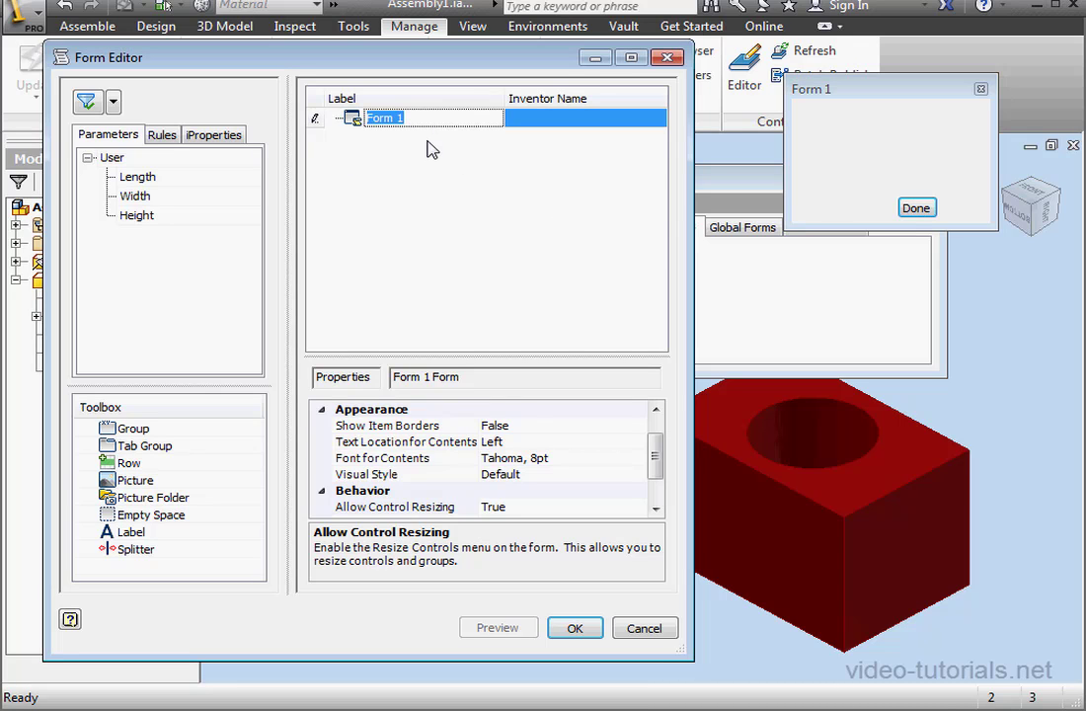
type("Parameters")
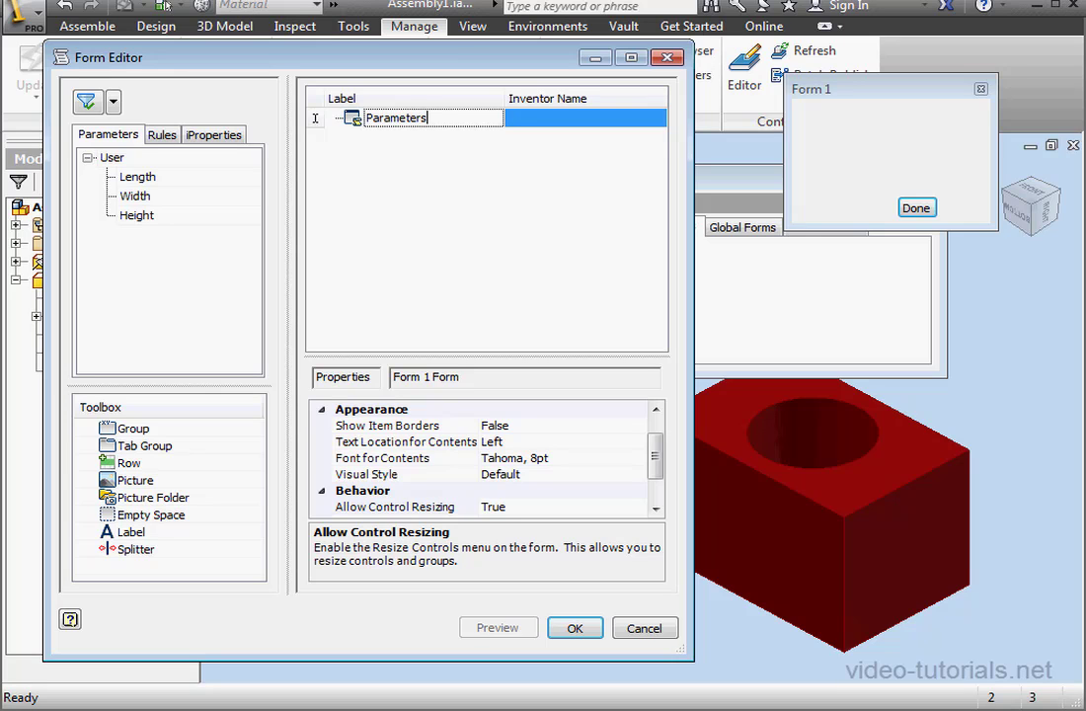
type("Control")
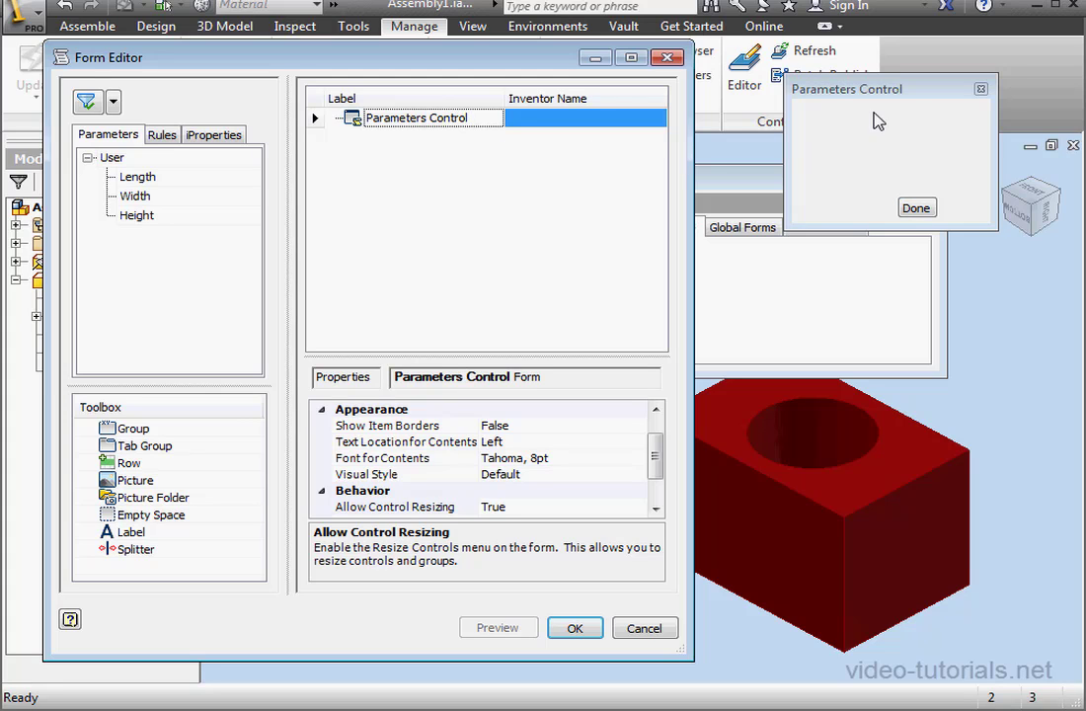
mouse_move(892, 106)
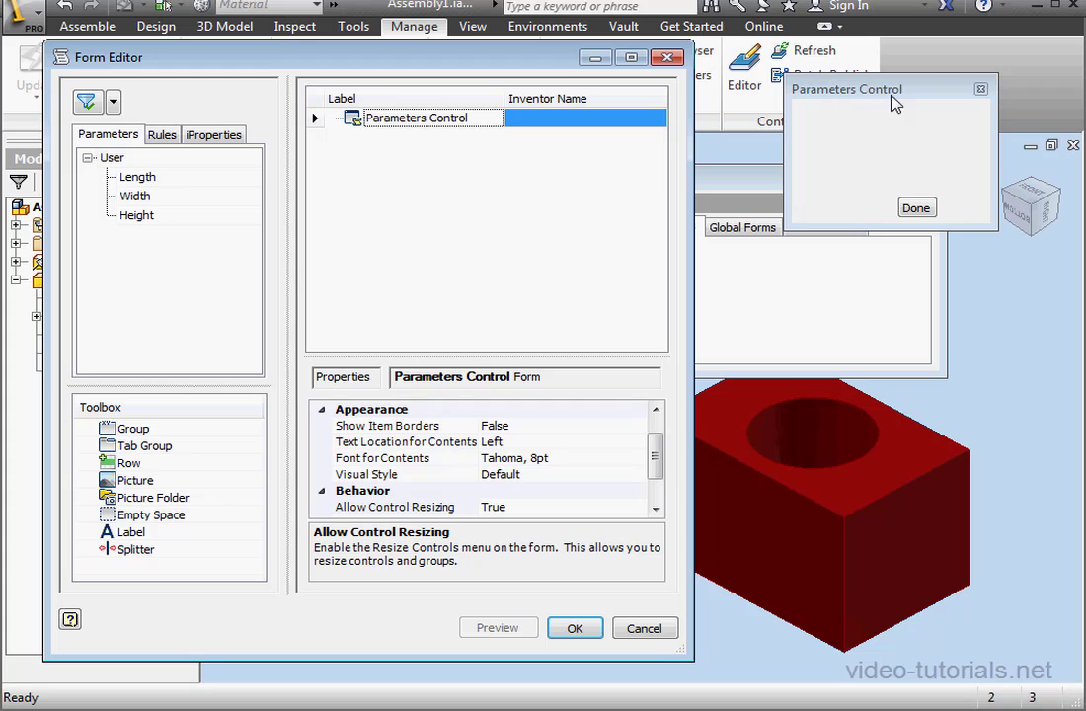
mouse_move(810, 122)
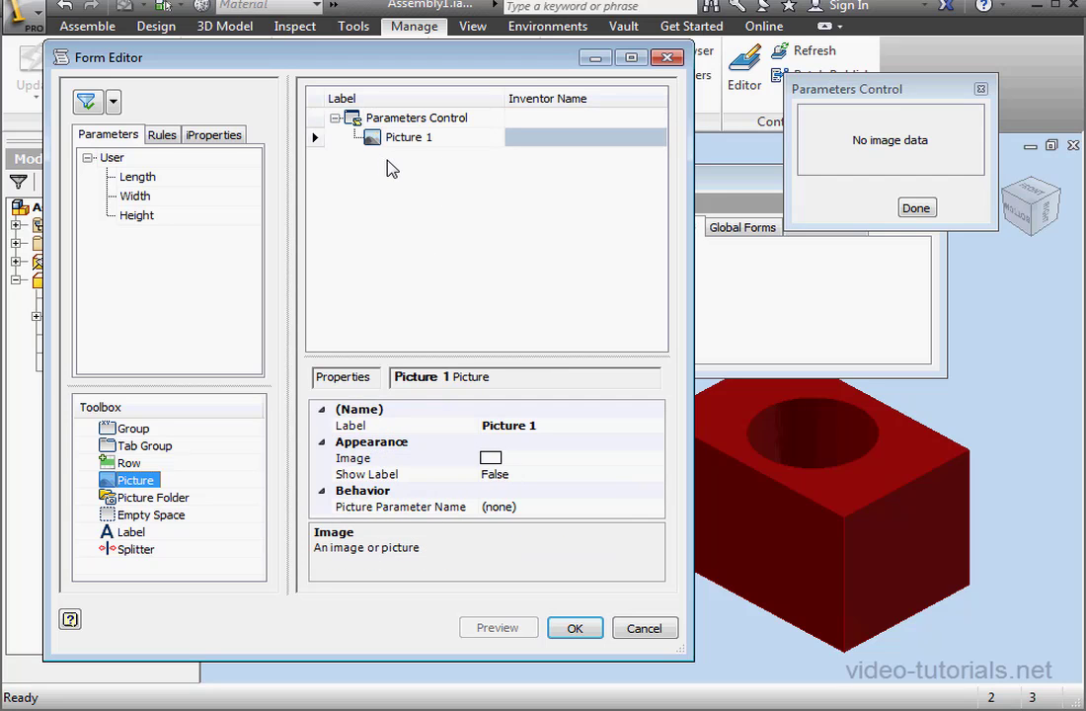
mouse_move(525, 462)
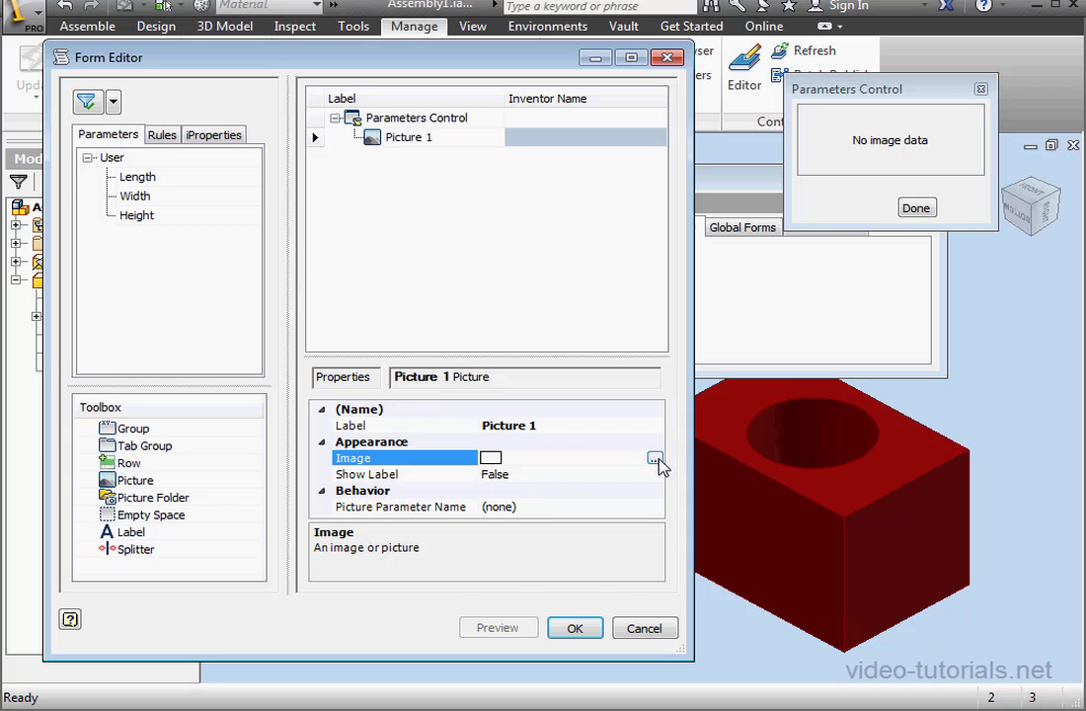
Assign the cubes image to the picture element, try its label on top, then hide the label.
left_click(656, 458)
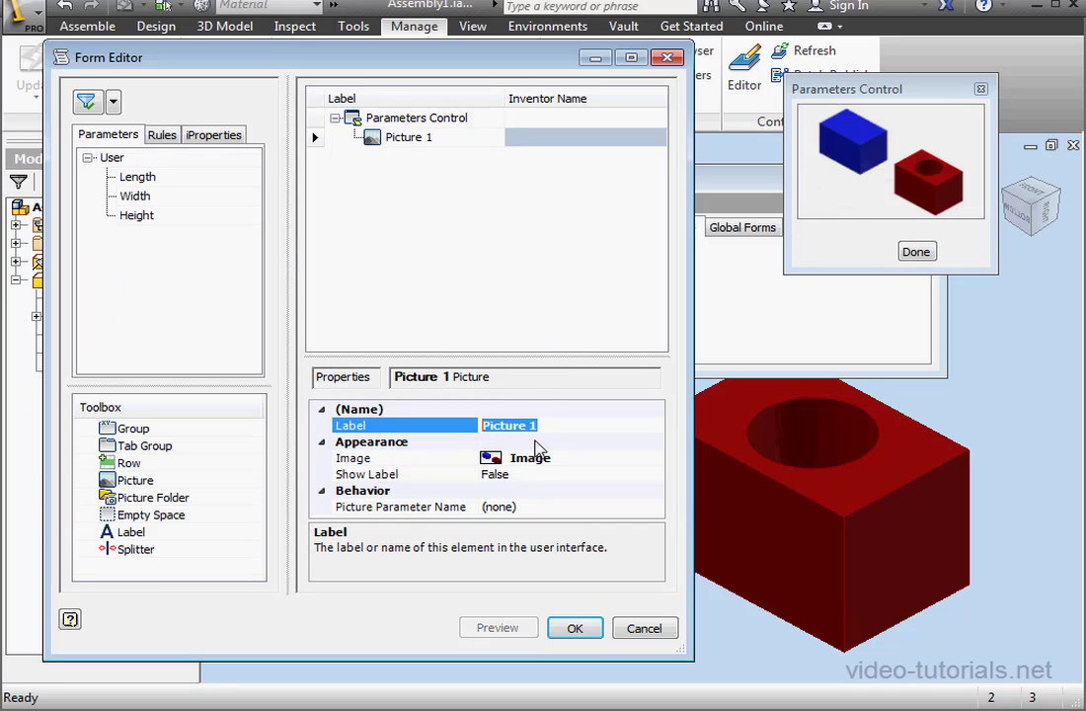
left_click(367, 473)
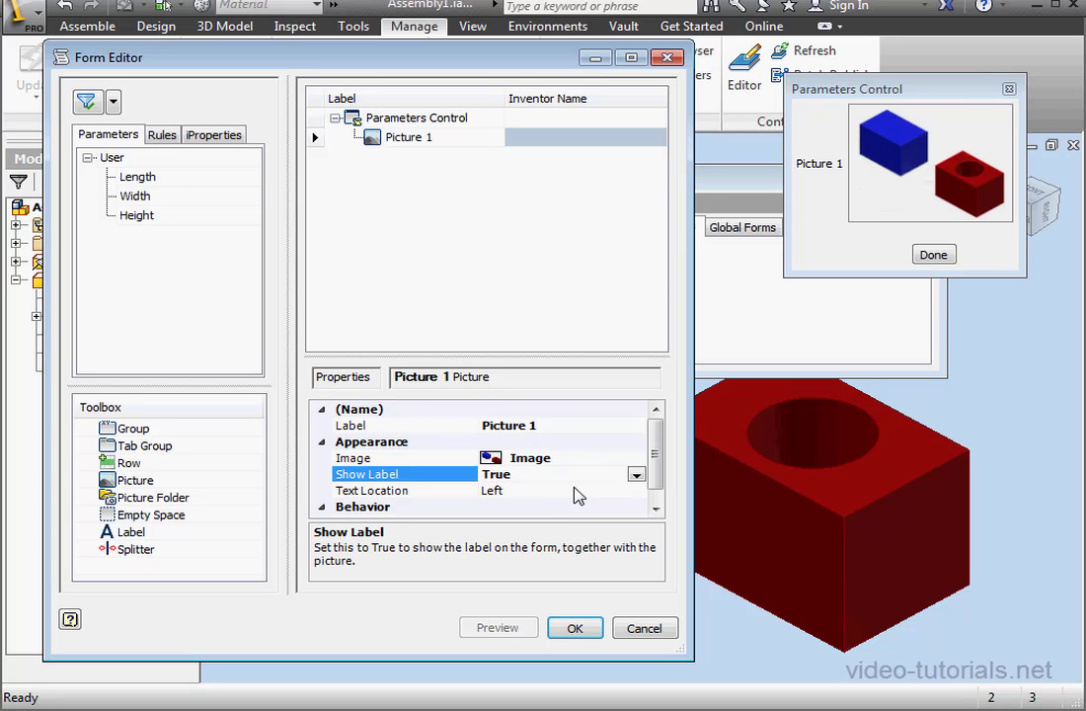
mouse_move(644, 503)
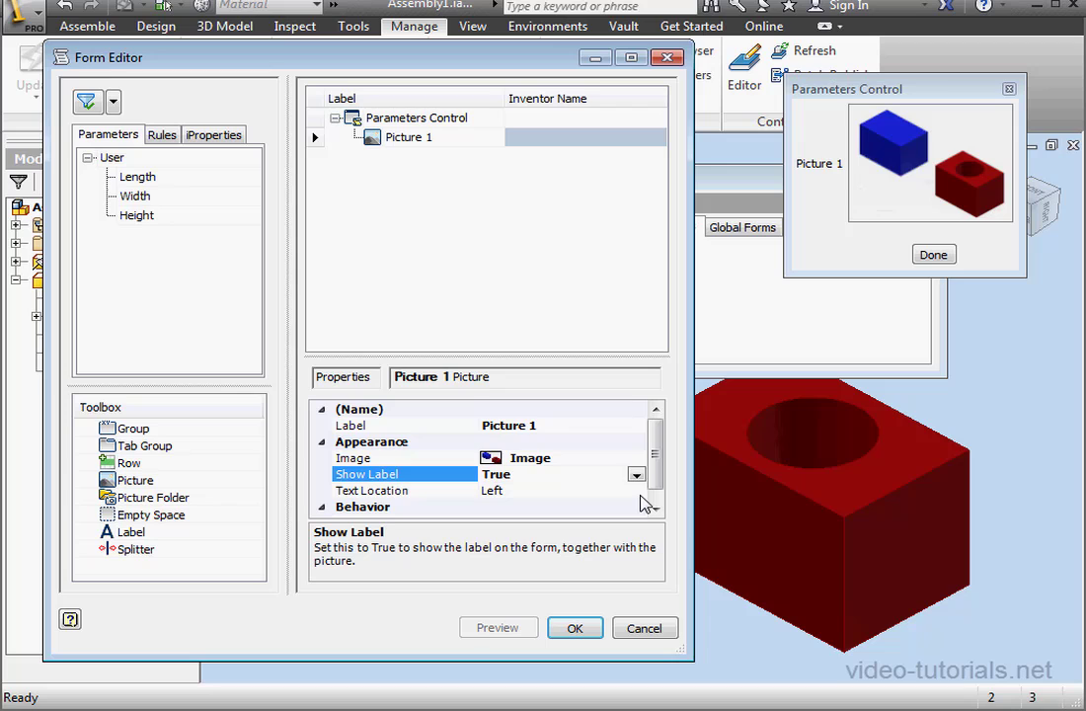
left_click(636, 489)
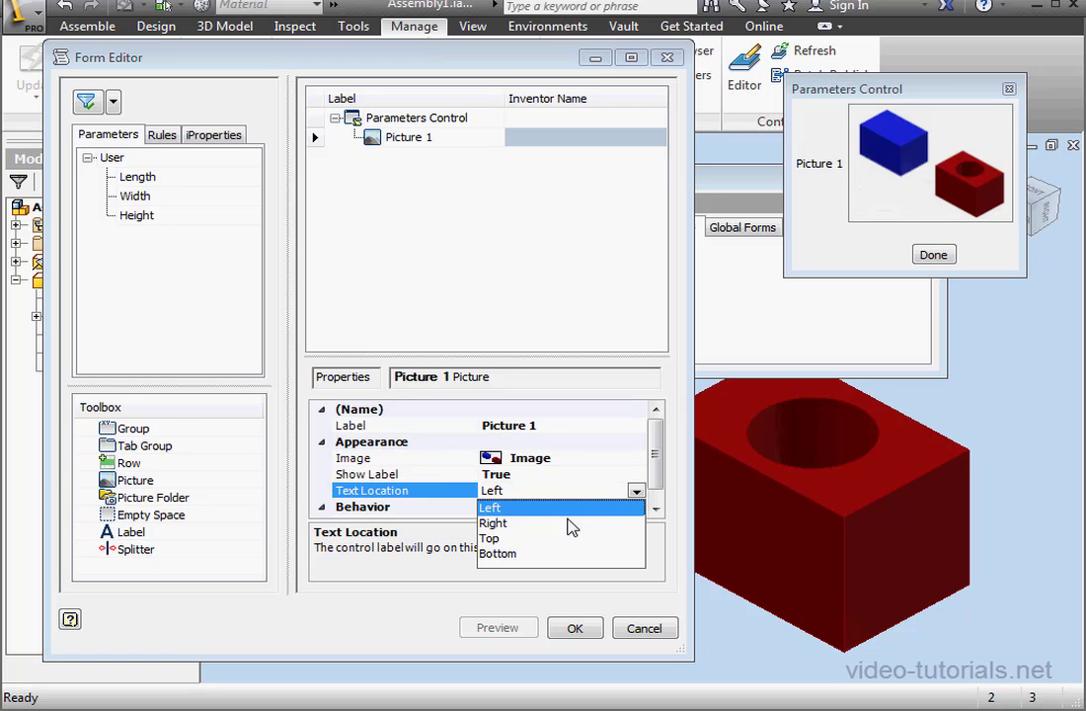
left_click(490, 537)
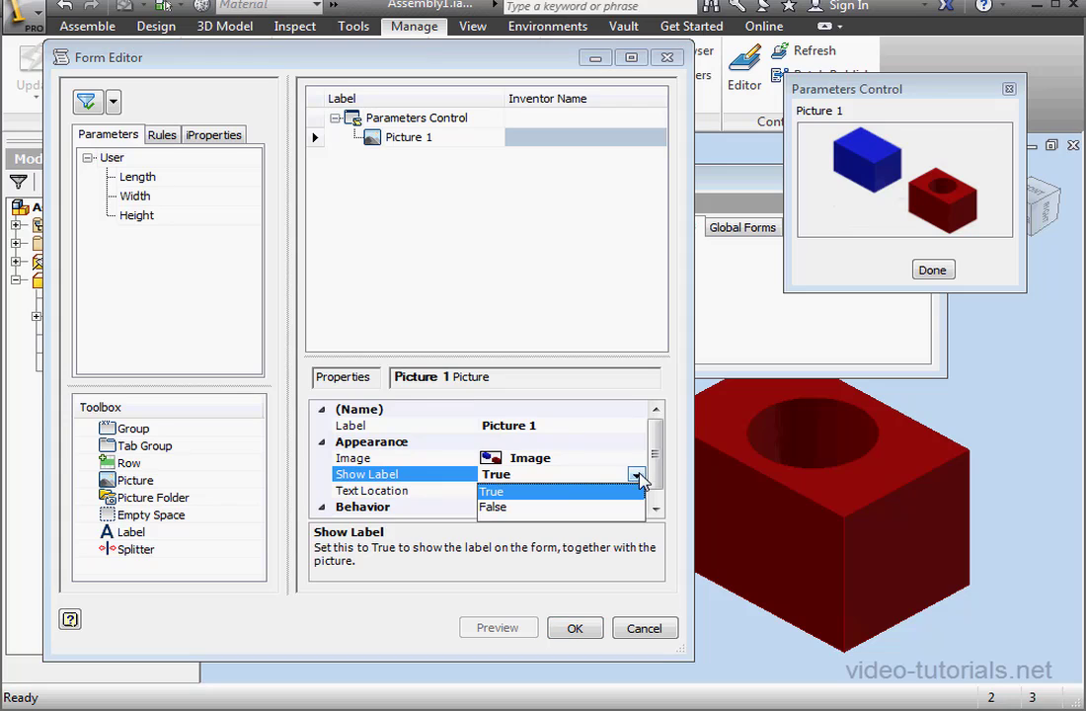
left_click(492, 505)
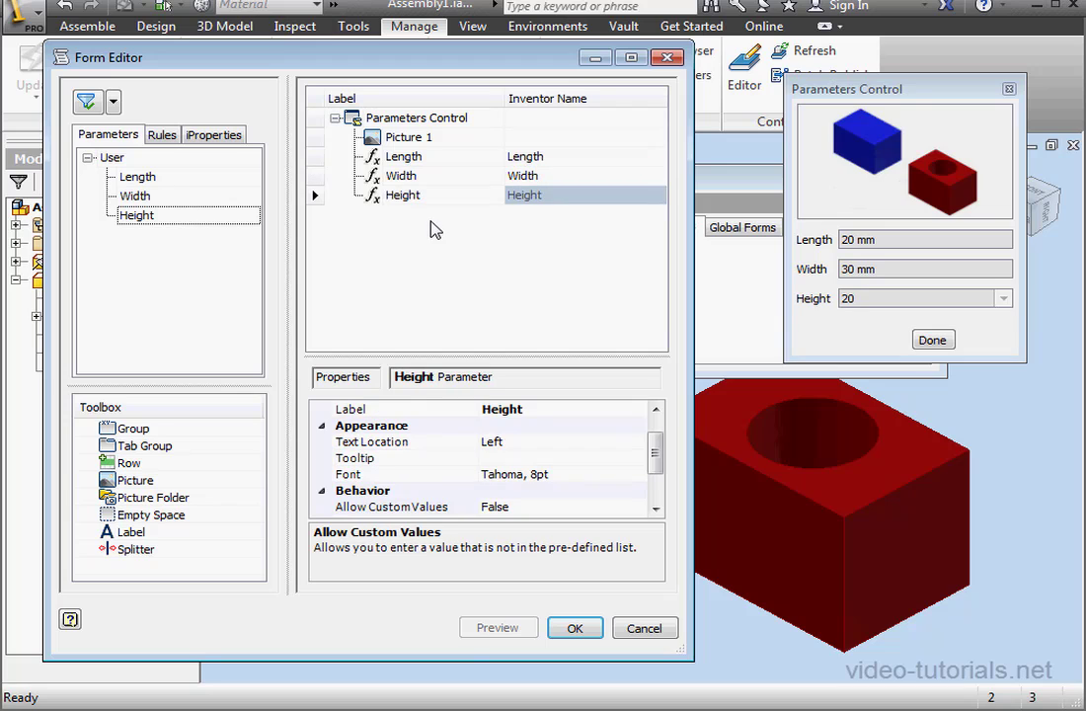
mouse_move(838, 294)
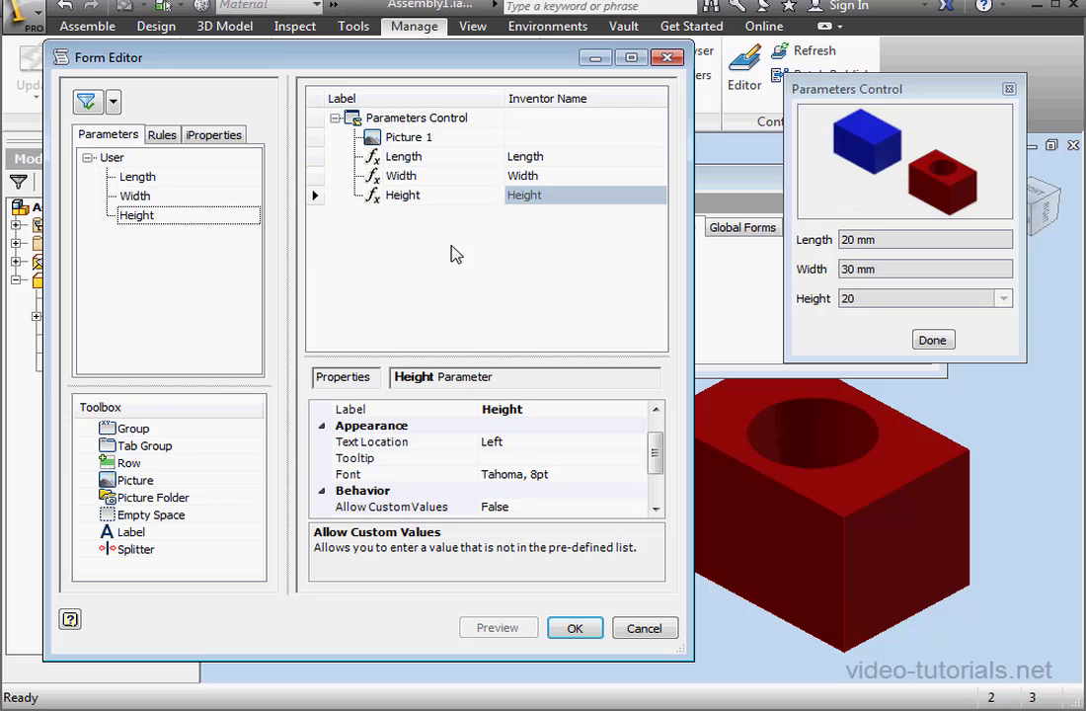
Select the Parameters Control form root to show its form-level properties.
left_click(417, 119)
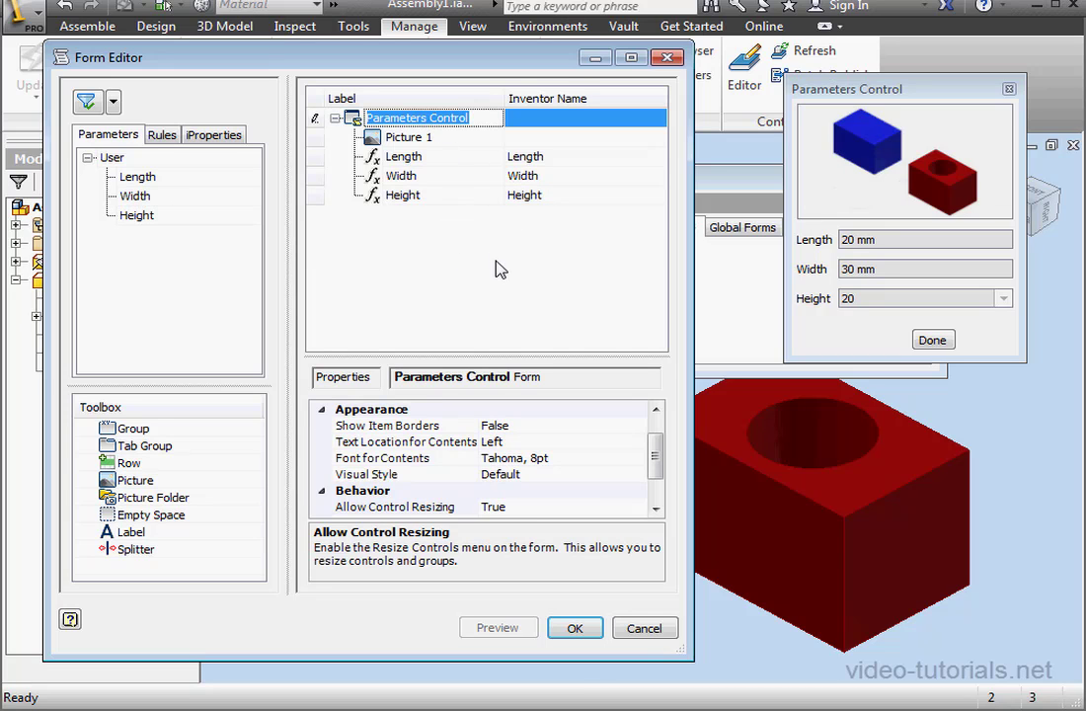
left_click(635, 426)
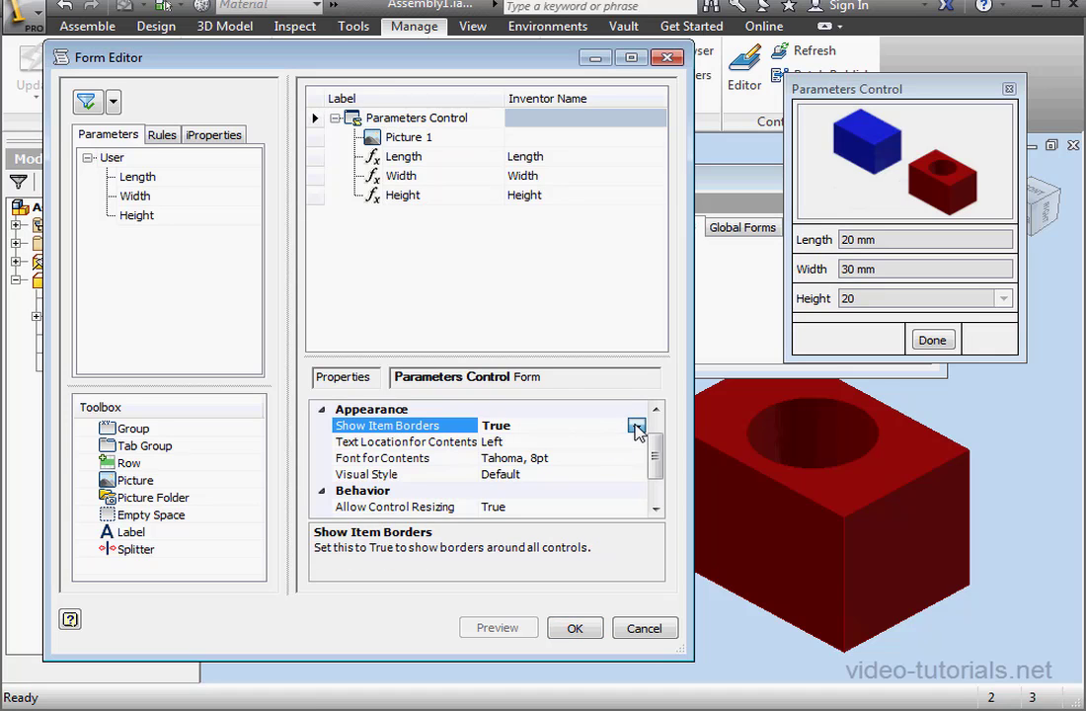
left_click(636, 424)
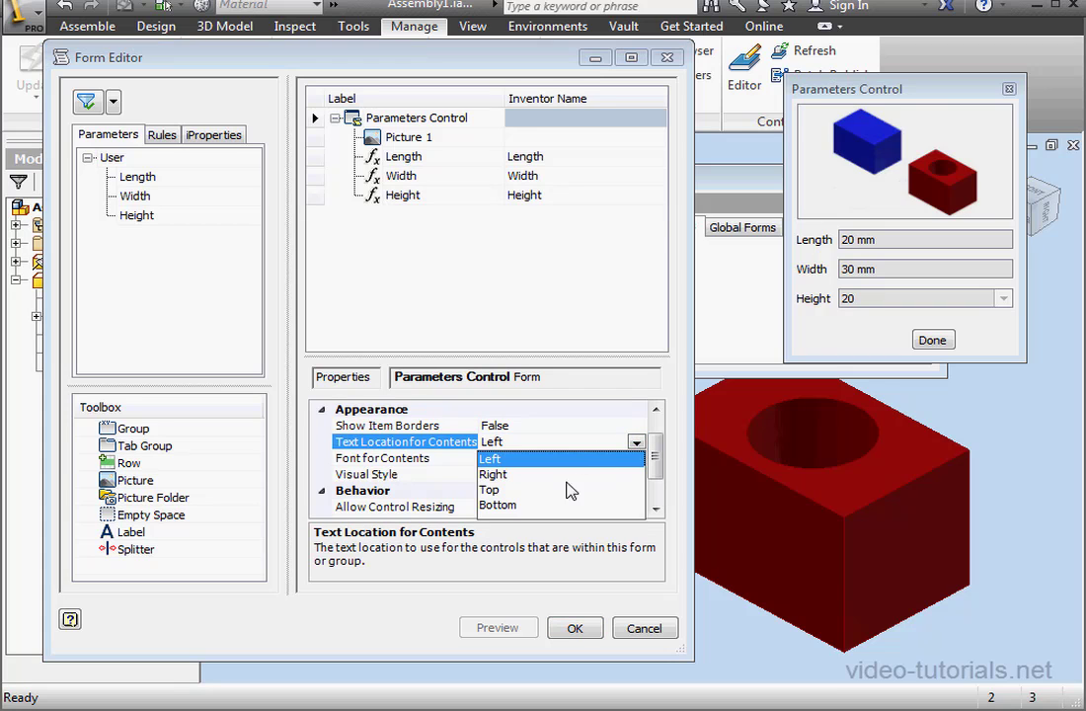
left_click(493, 474)
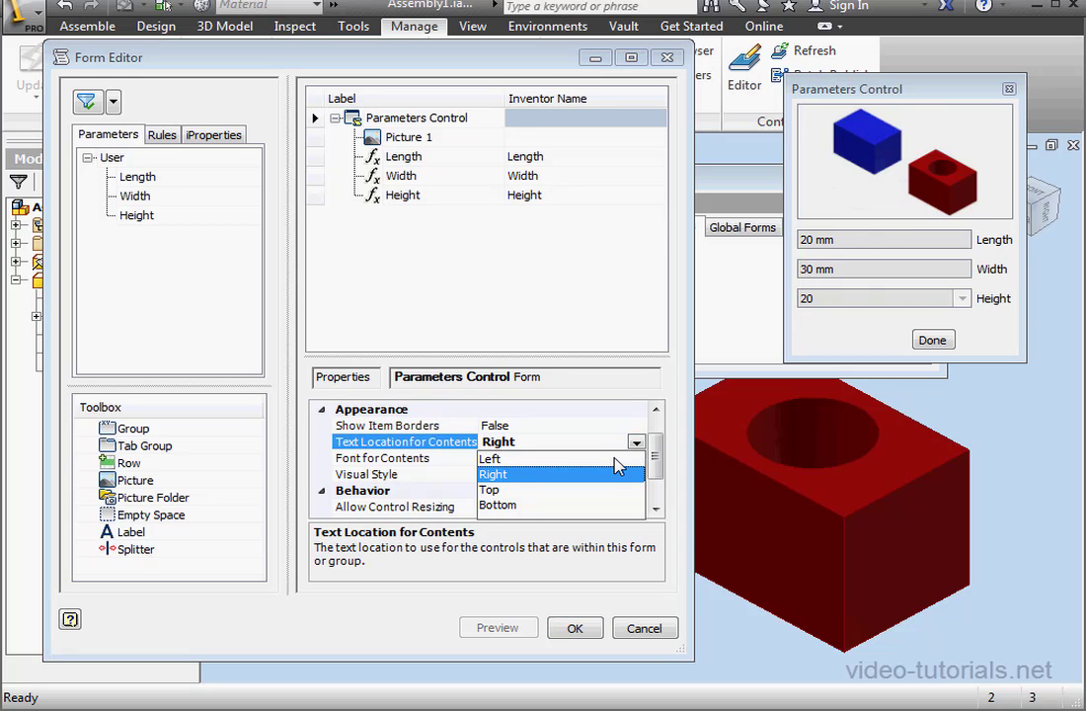
left_click(490, 458)
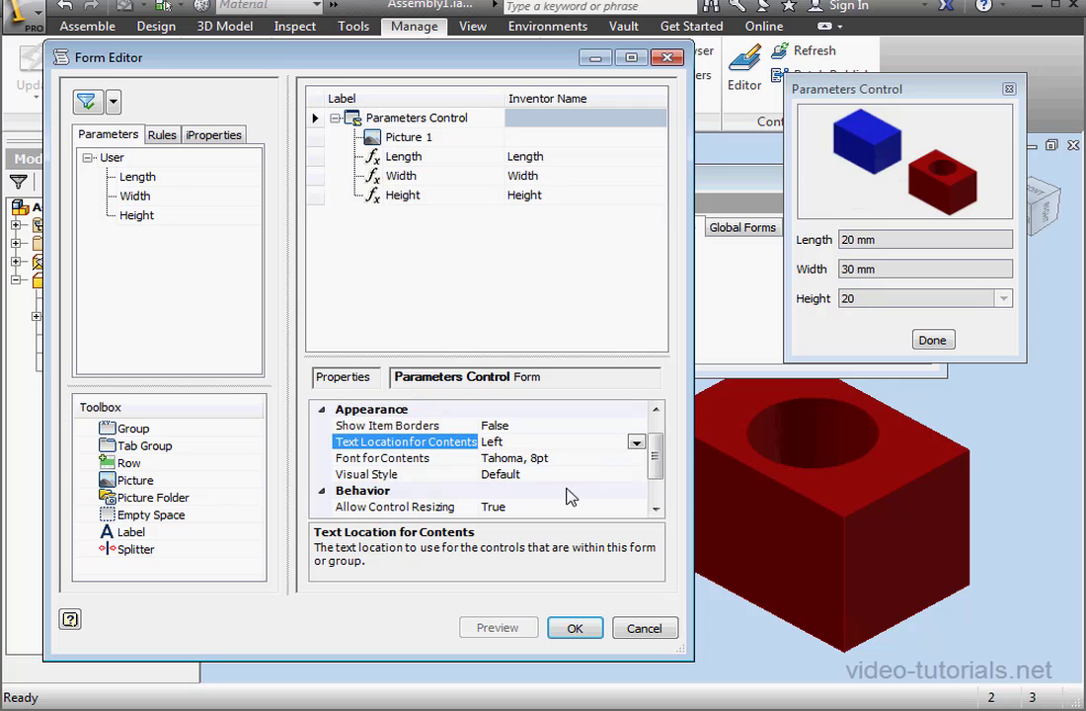
left_click(405, 458)
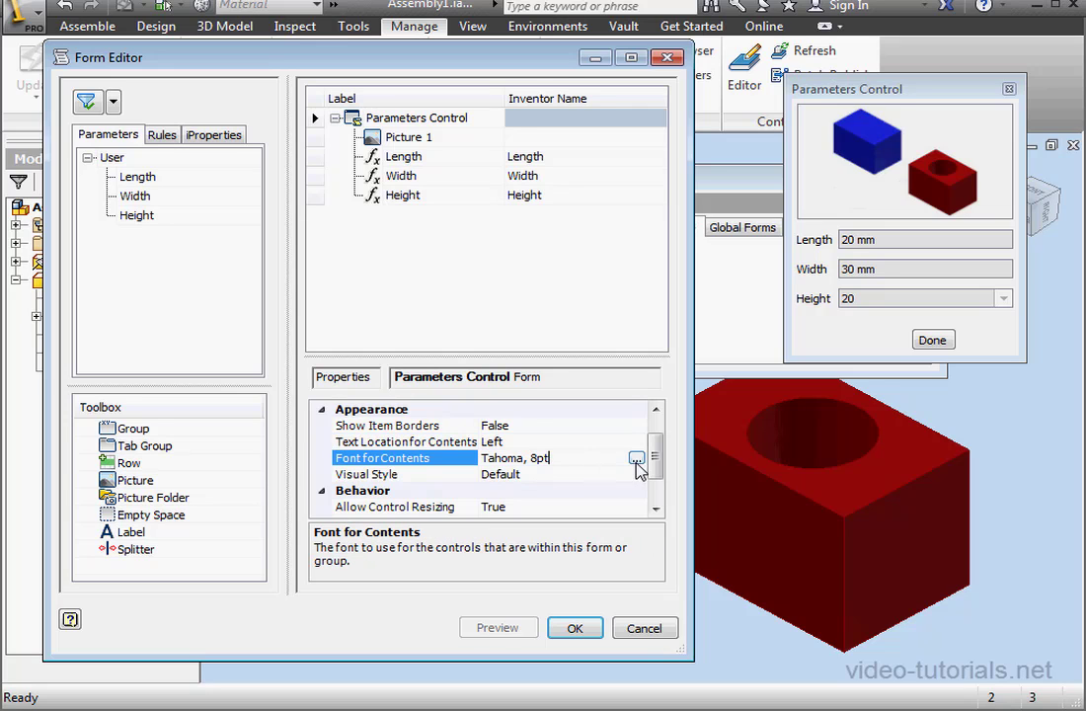
left_click(636, 458)
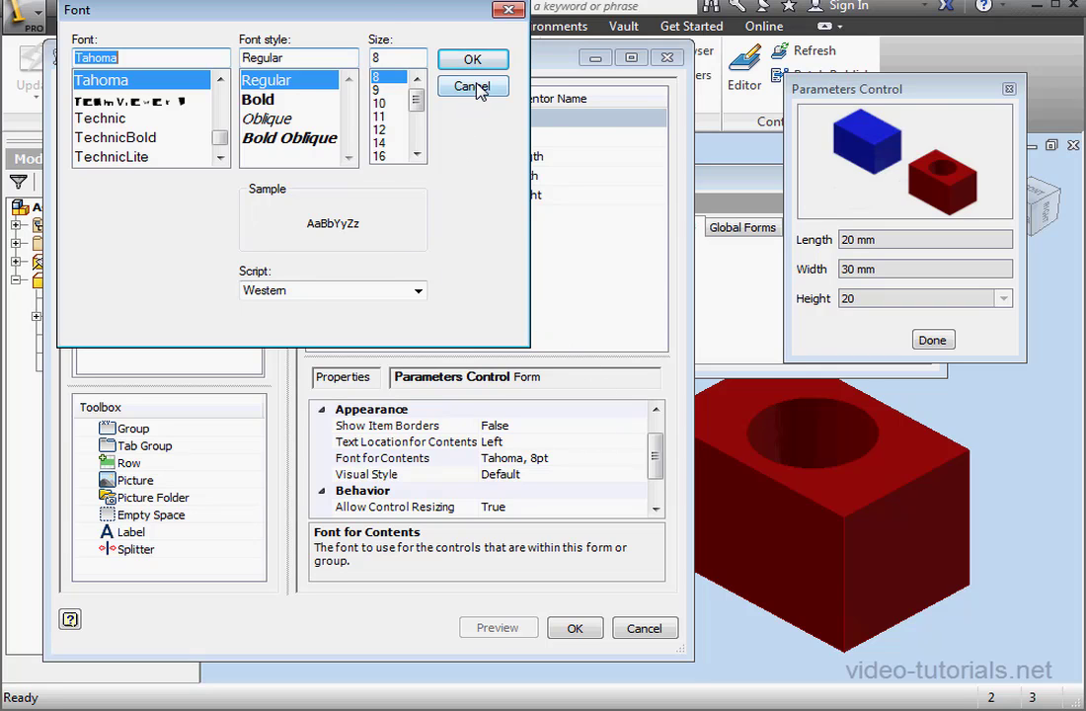
left_click(470, 87)
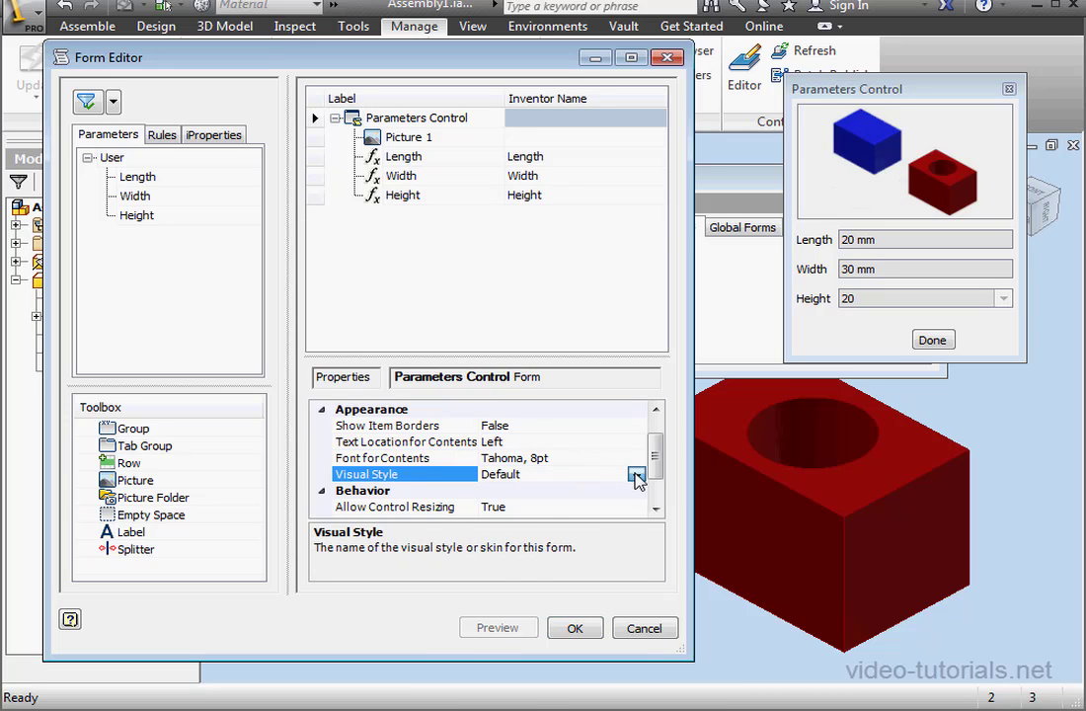
left_click(636, 474)
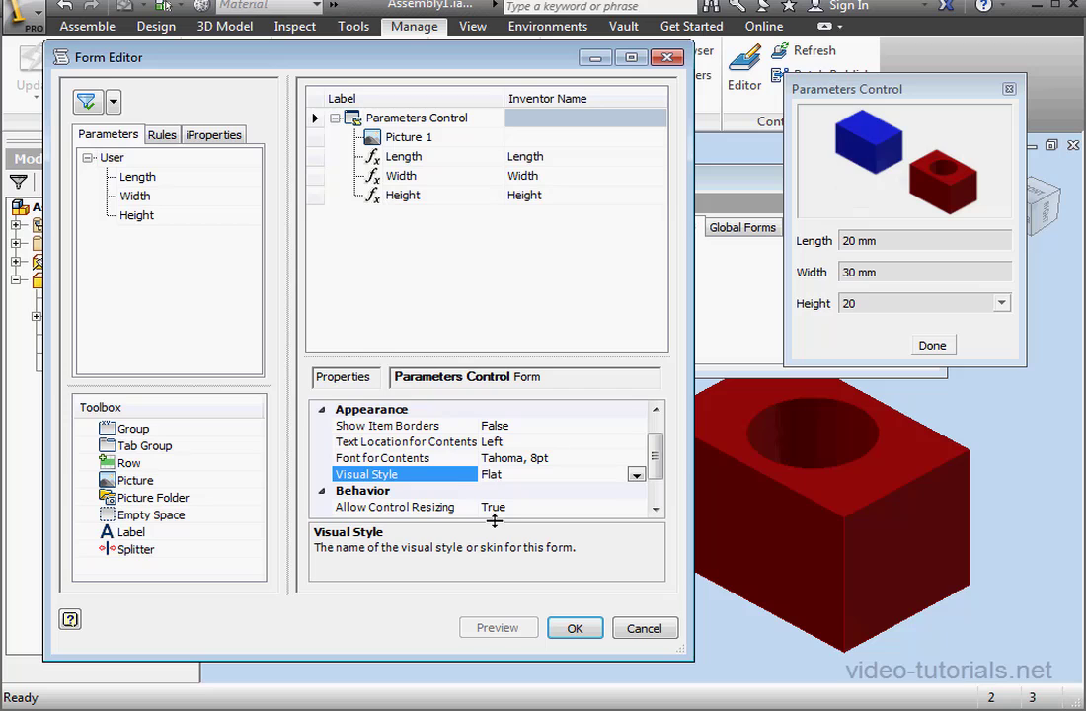
left_click(635, 474)
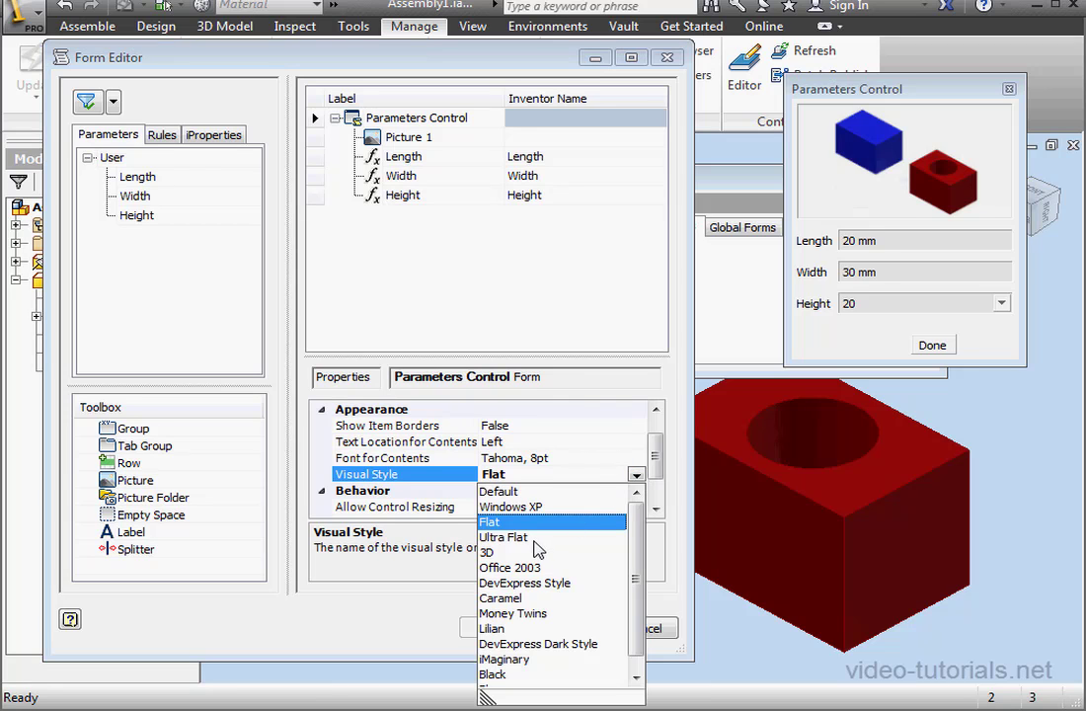
left_click(503, 537)
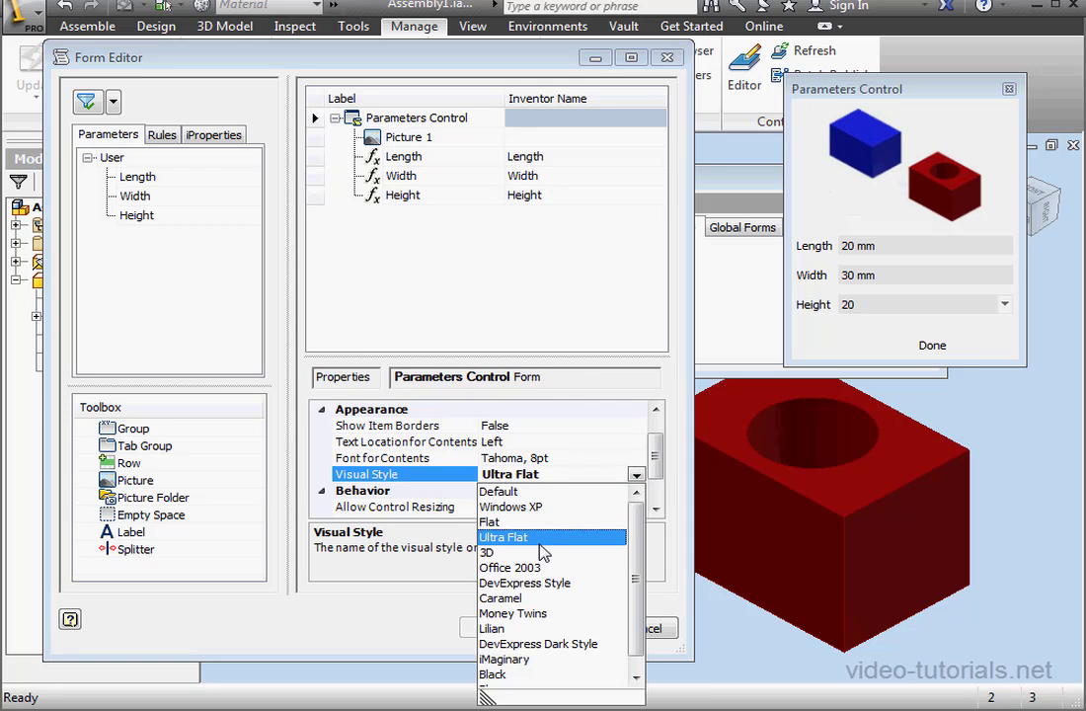
left_click(485, 553)
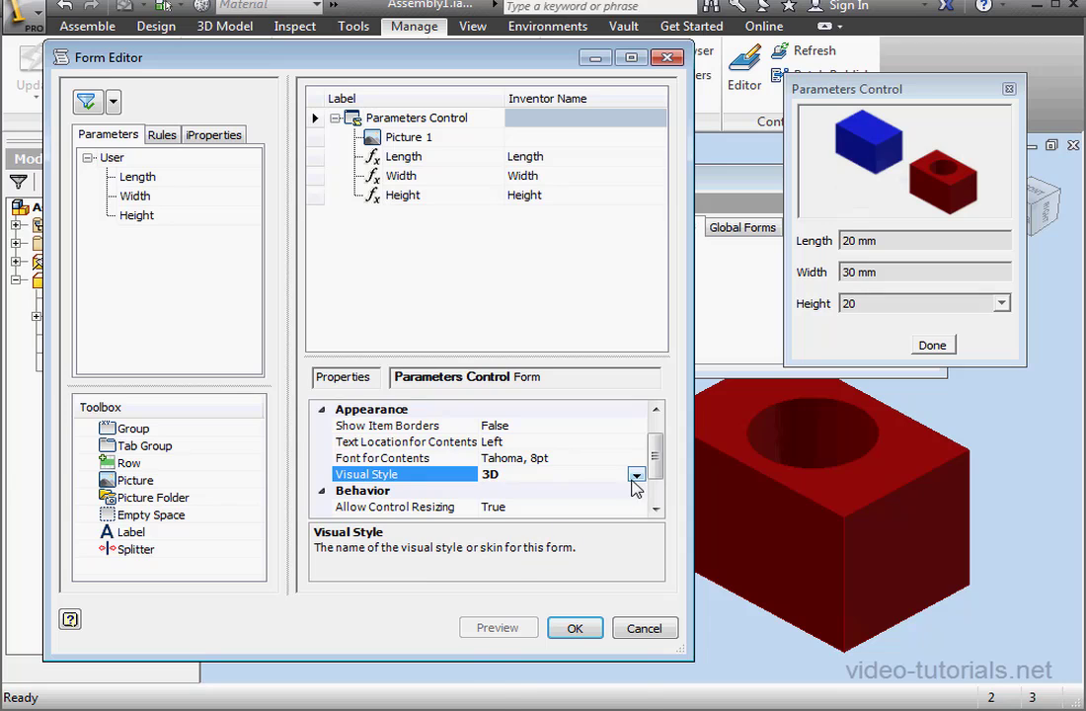
left_click(635, 474)
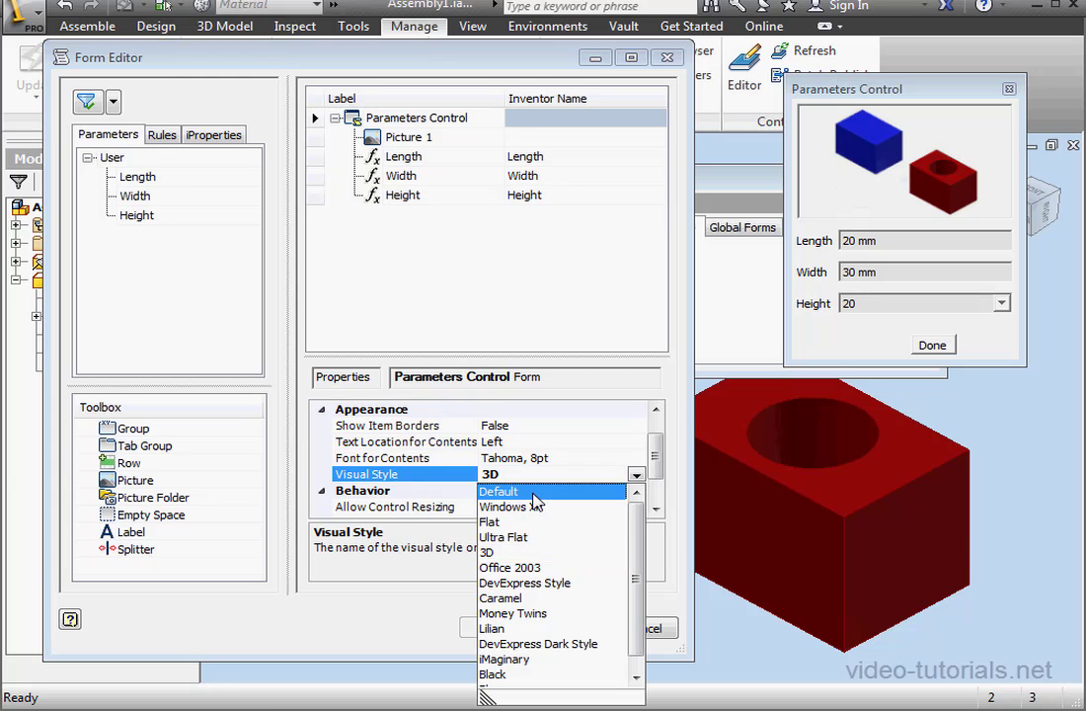
left_click(501, 492)
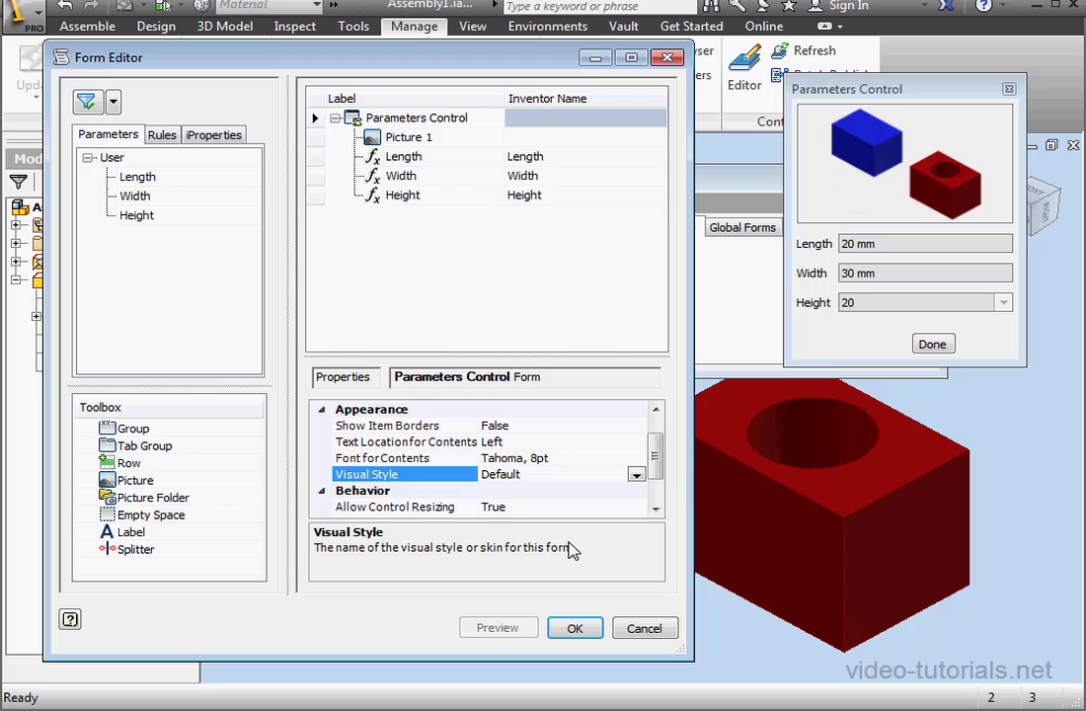
mouse_move(513, 572)
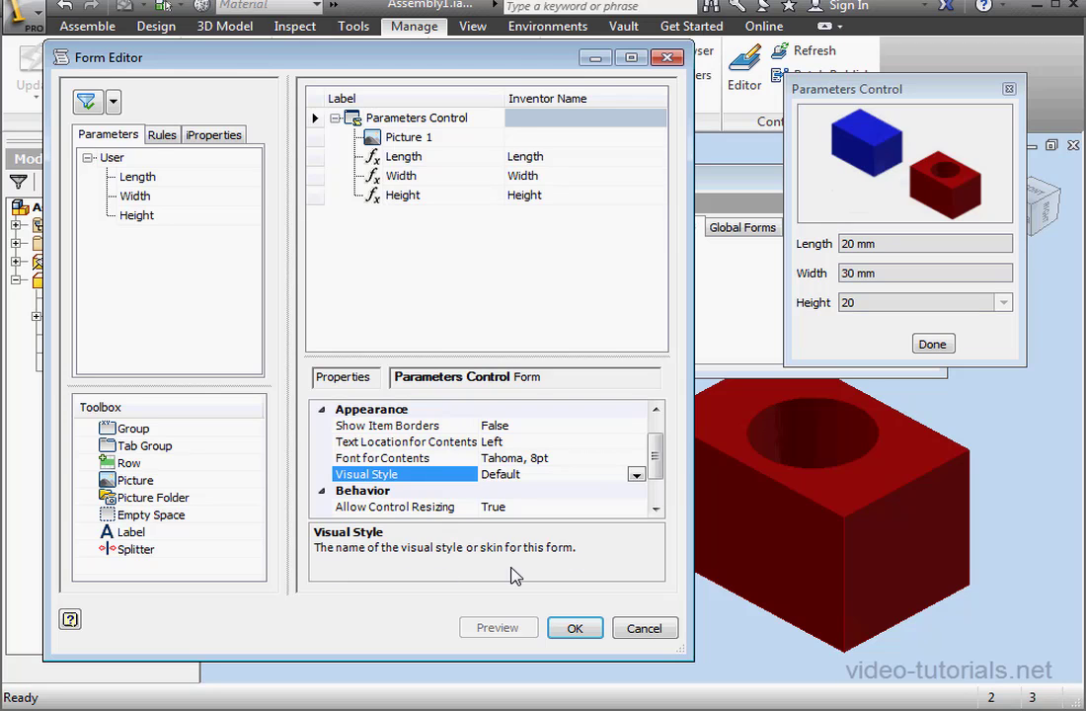
mouse_move(391, 573)
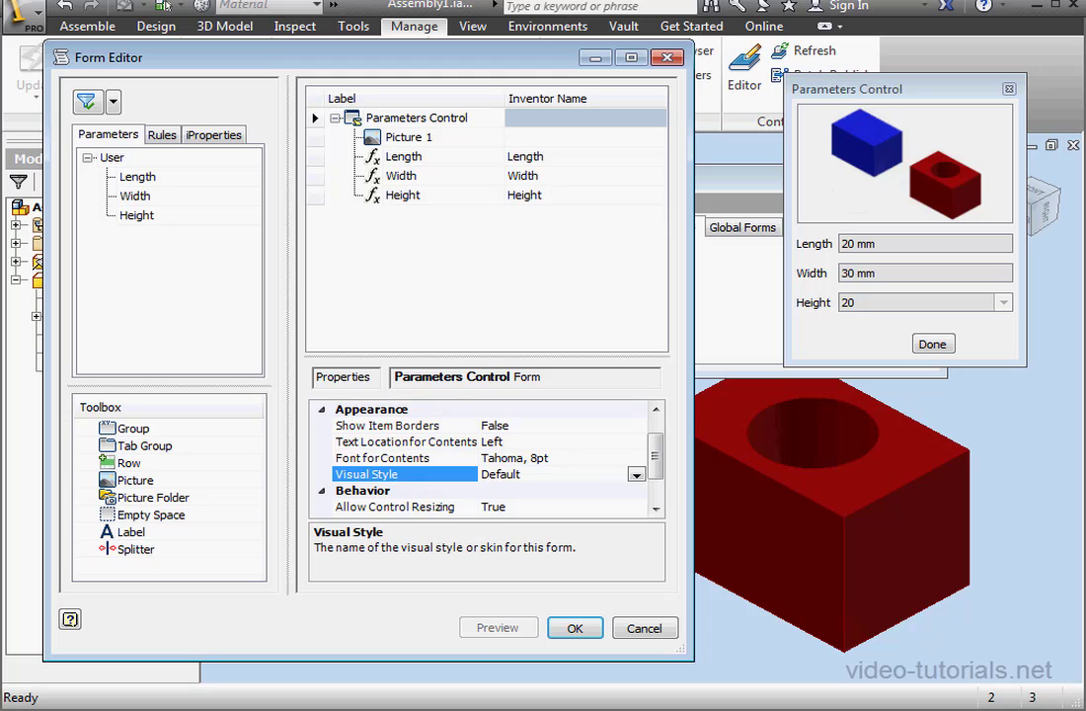
mouse_move(572, 517)
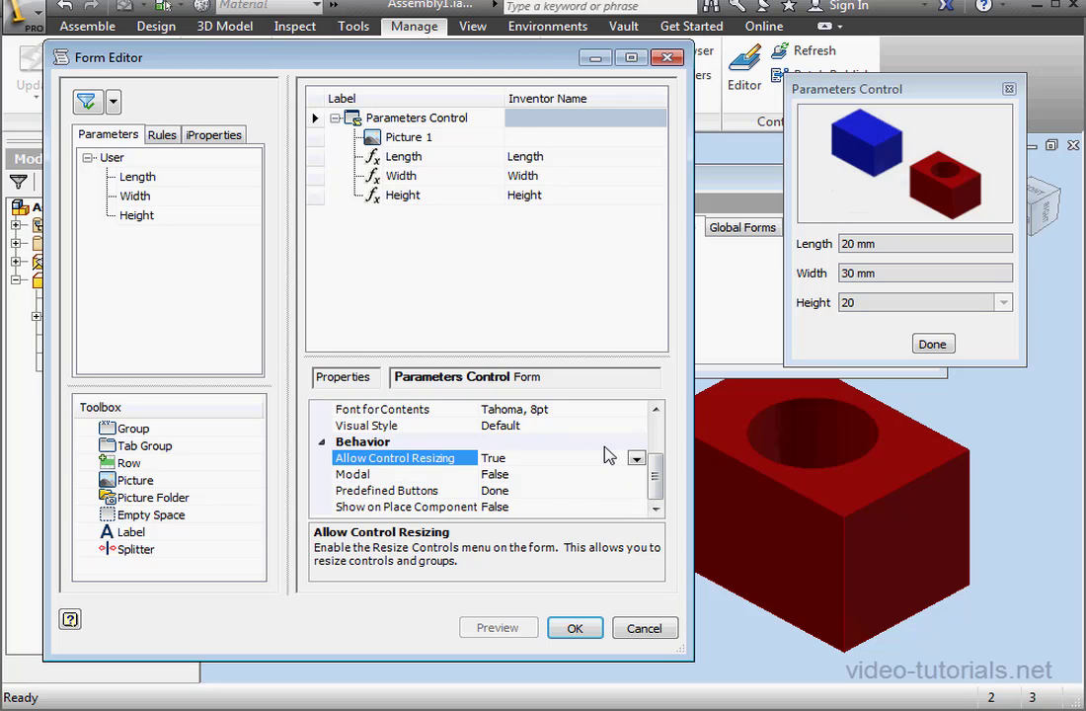
mouse_move(608, 482)
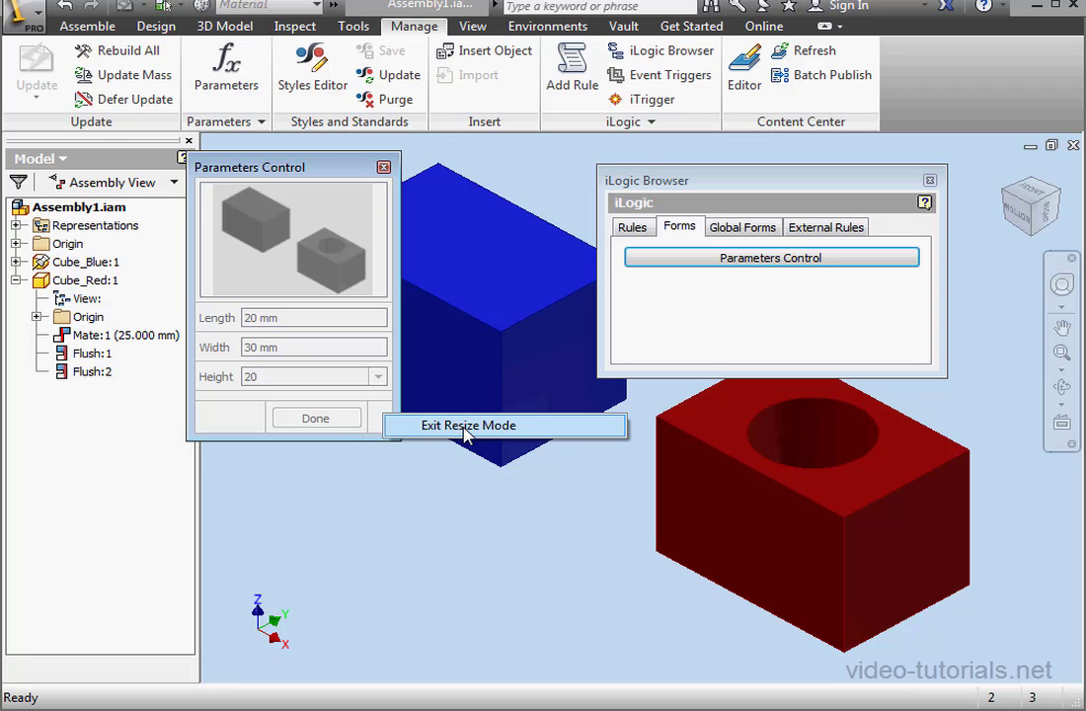
Exit resize mode on the running Parameters Control form beside the assembly.
left_click(468, 425)
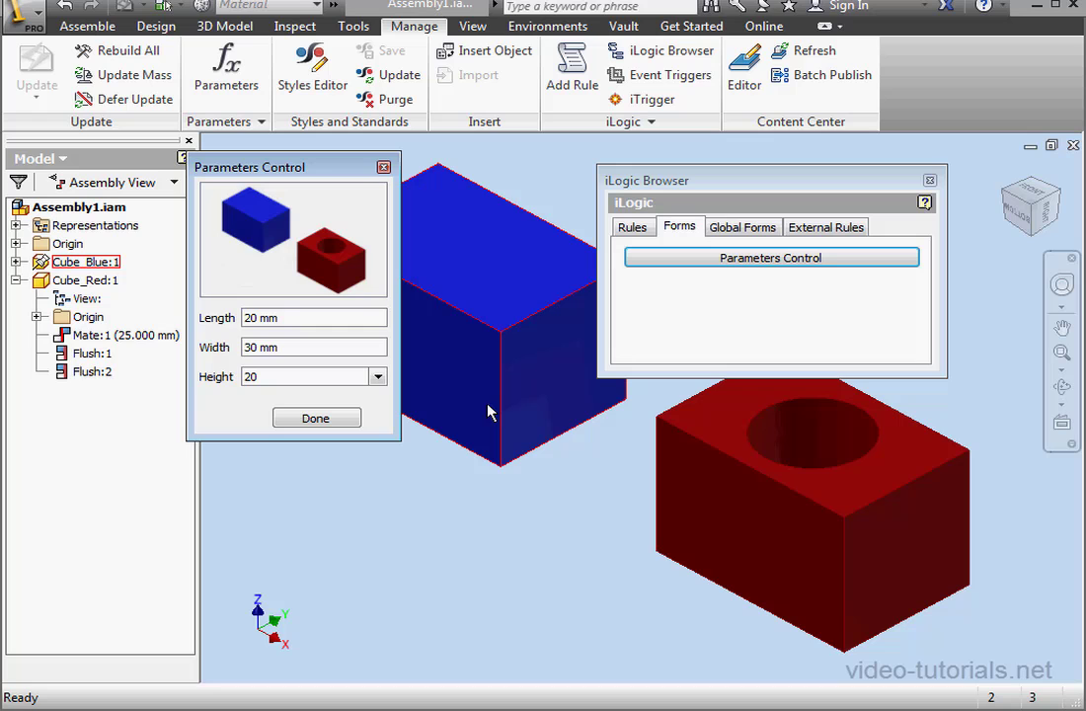
left_click(316, 418)
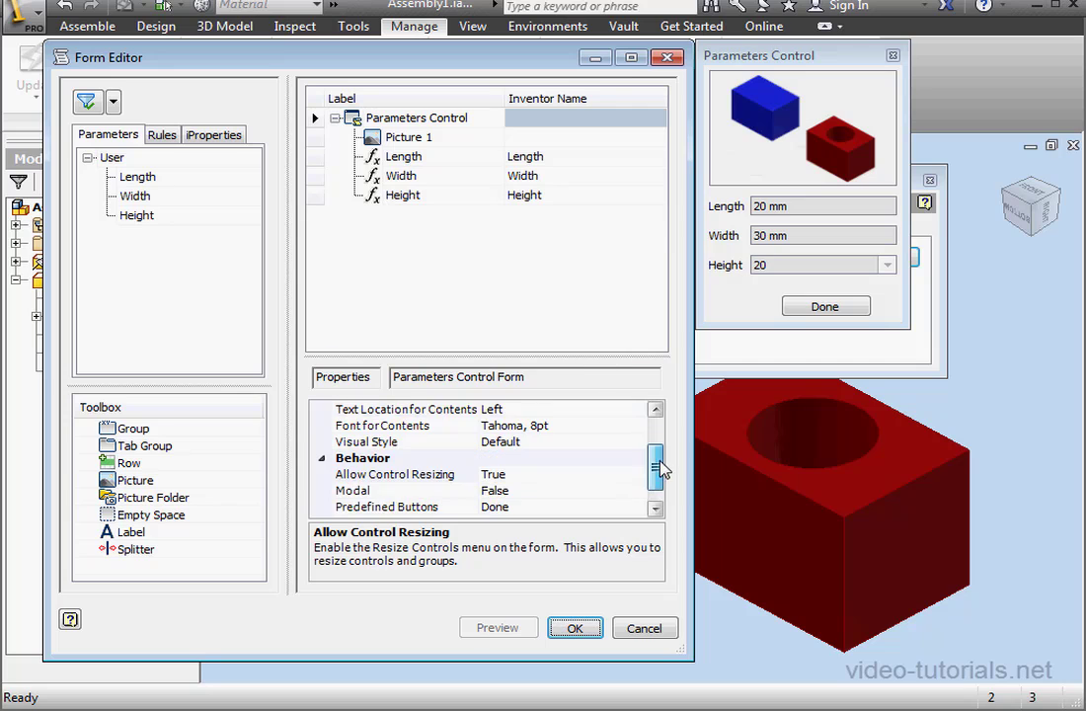
Review the form's Behavior settings: Modal left False, Predefined Buttons Done, Show on Place Component.
scroll("down", 3)
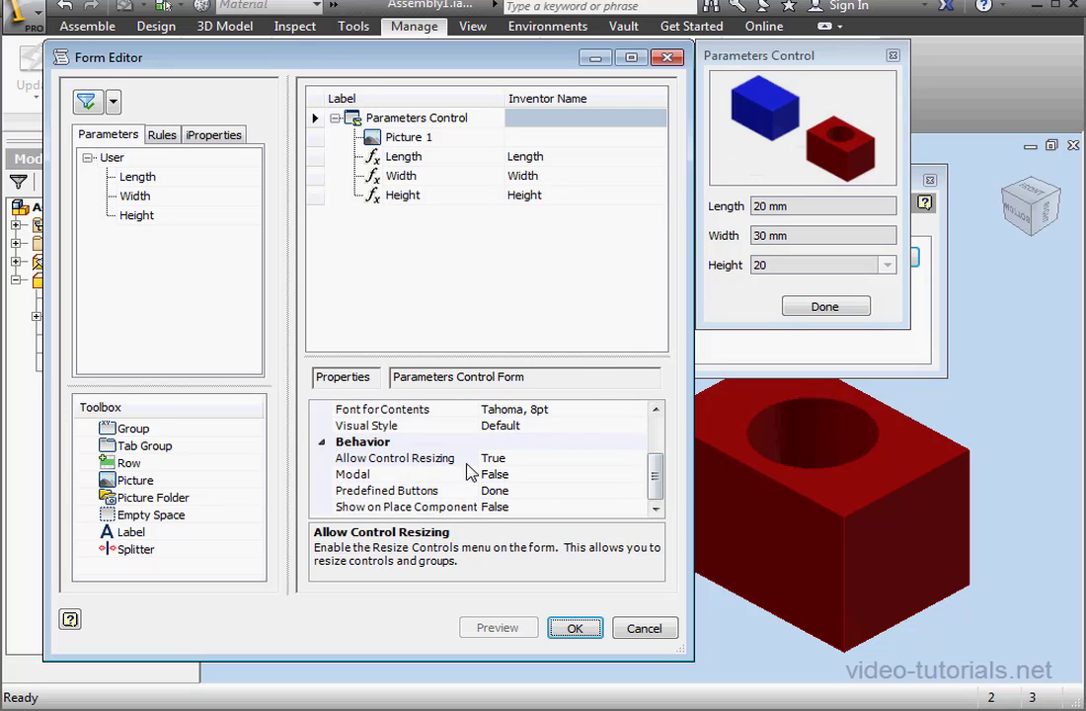
left_click(351, 474)
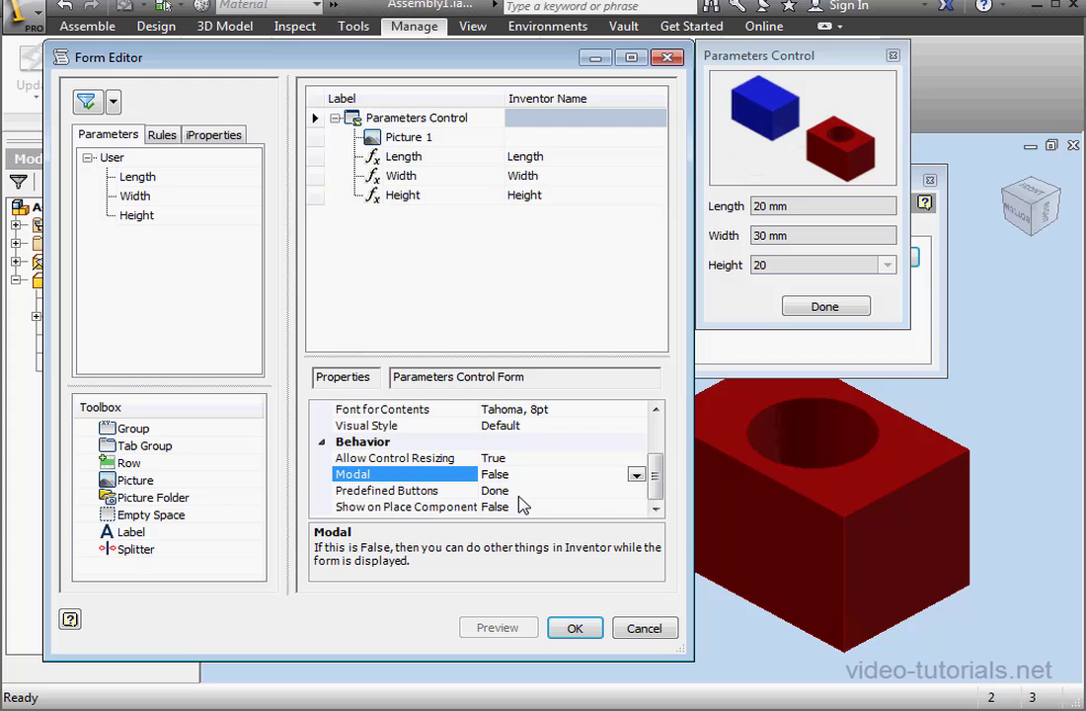
left_click(635, 474)
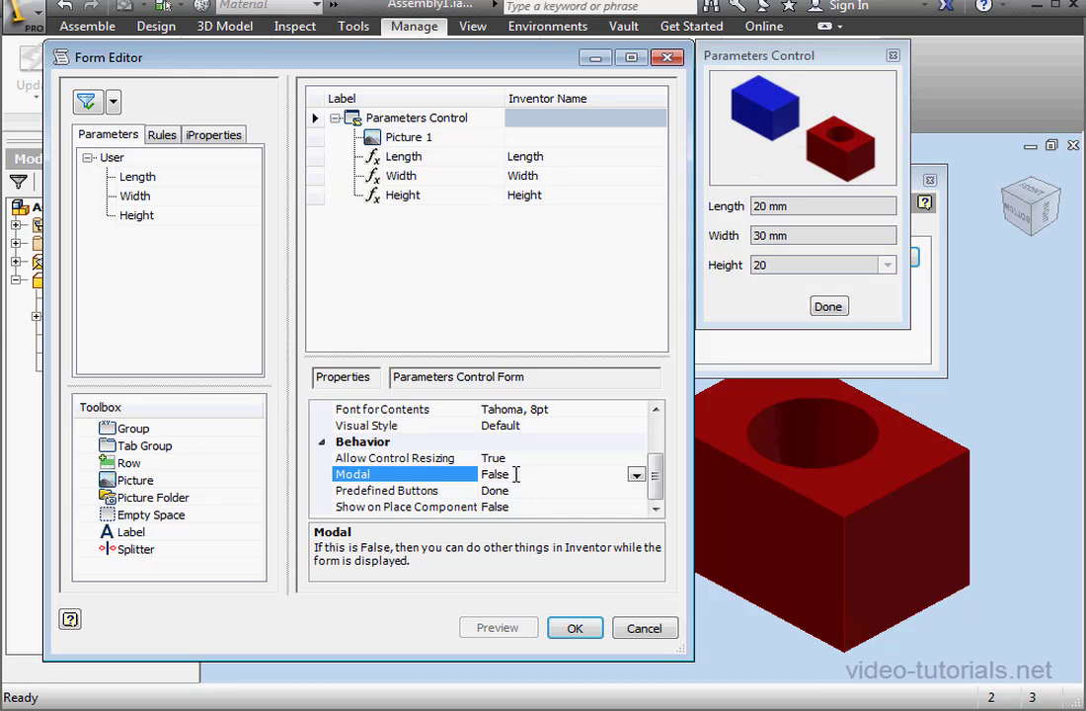
mouse_move(588, 498)
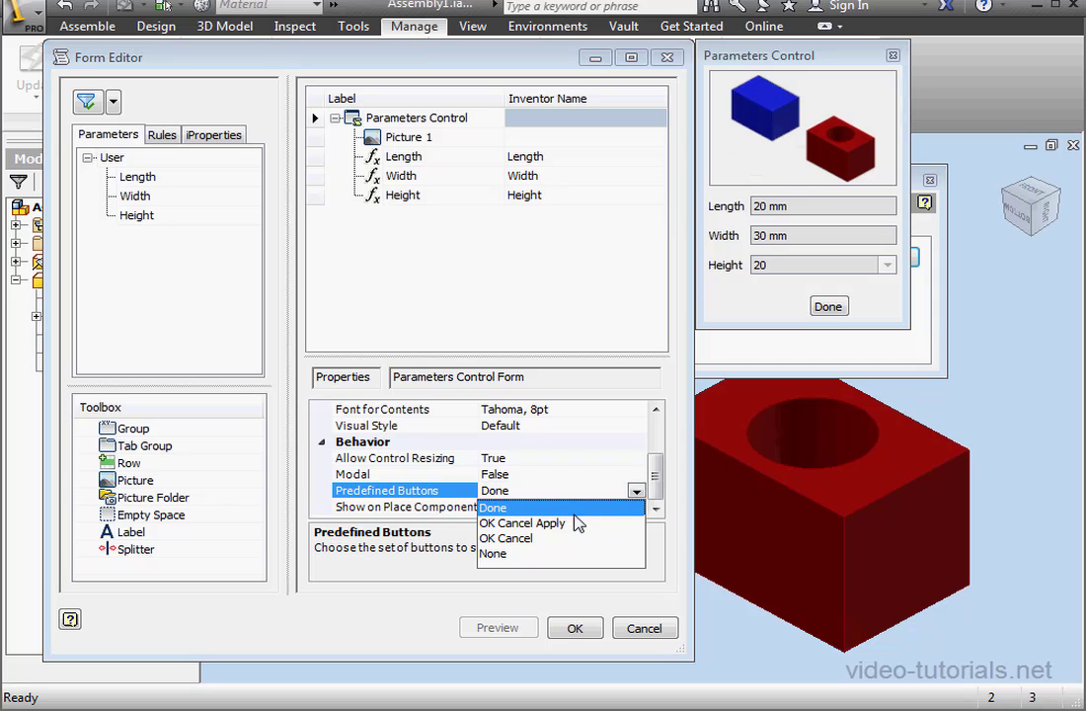
left_click(521, 521)
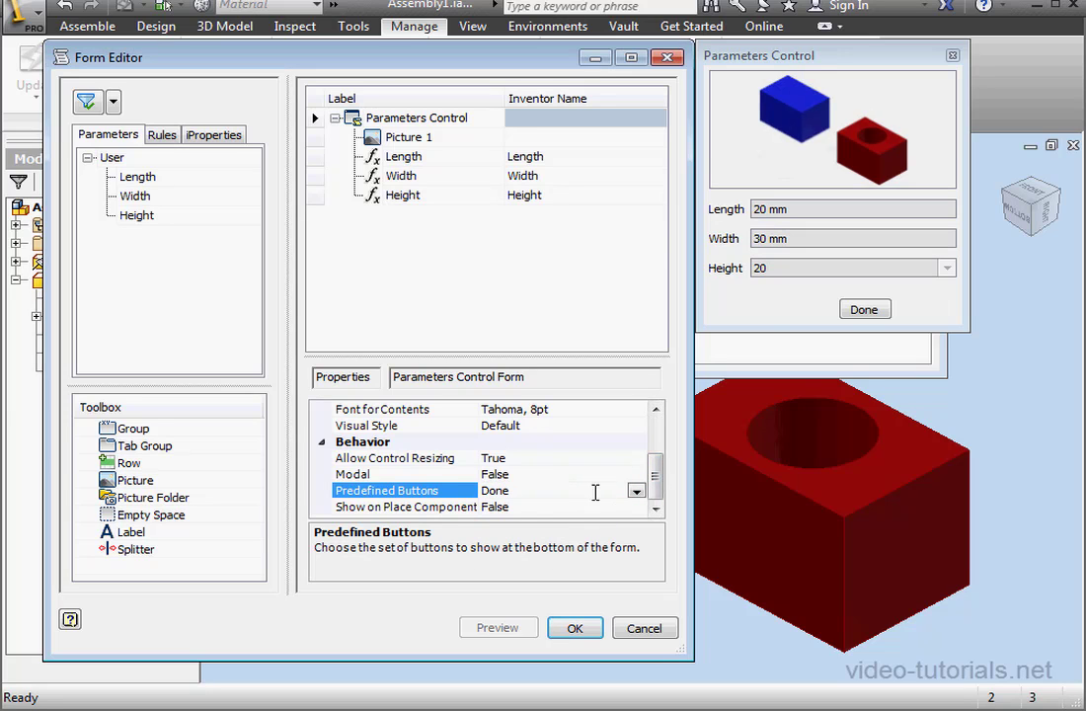
left_click(404, 506)
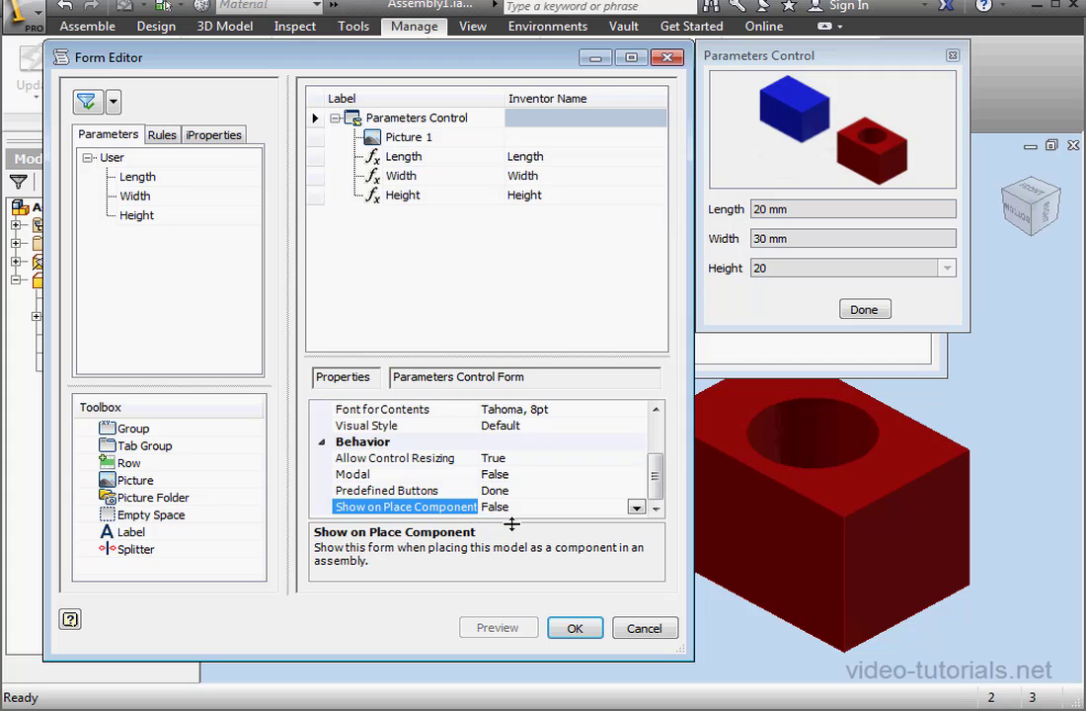
mouse_move(521, 523)
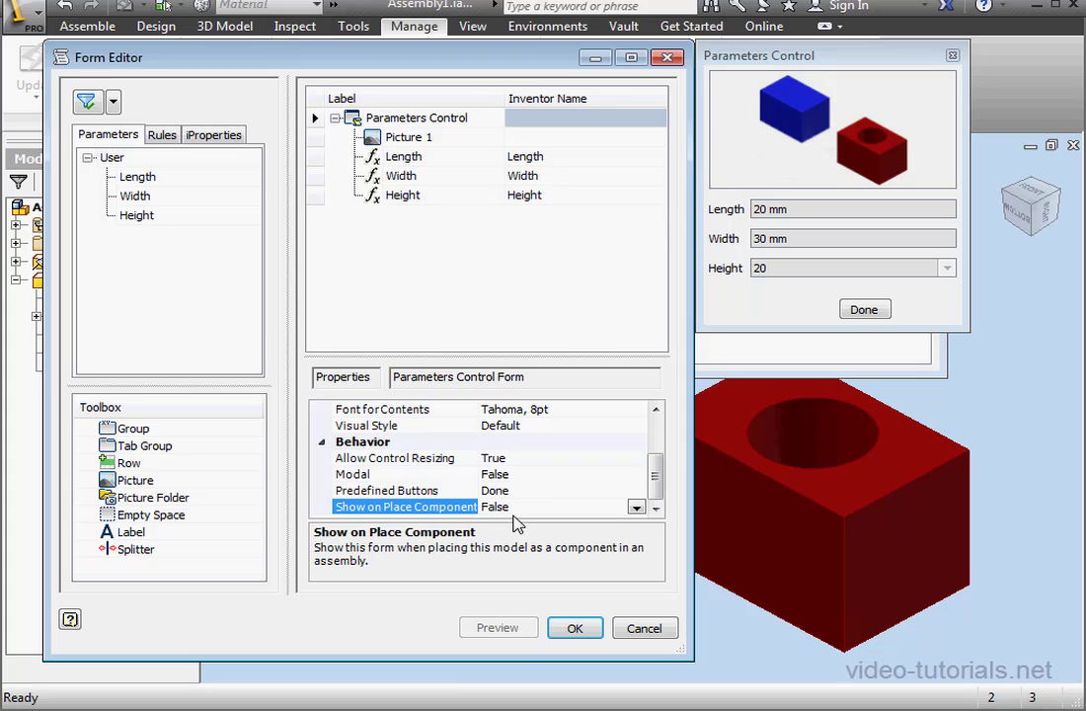
mouse_move(458, 521)
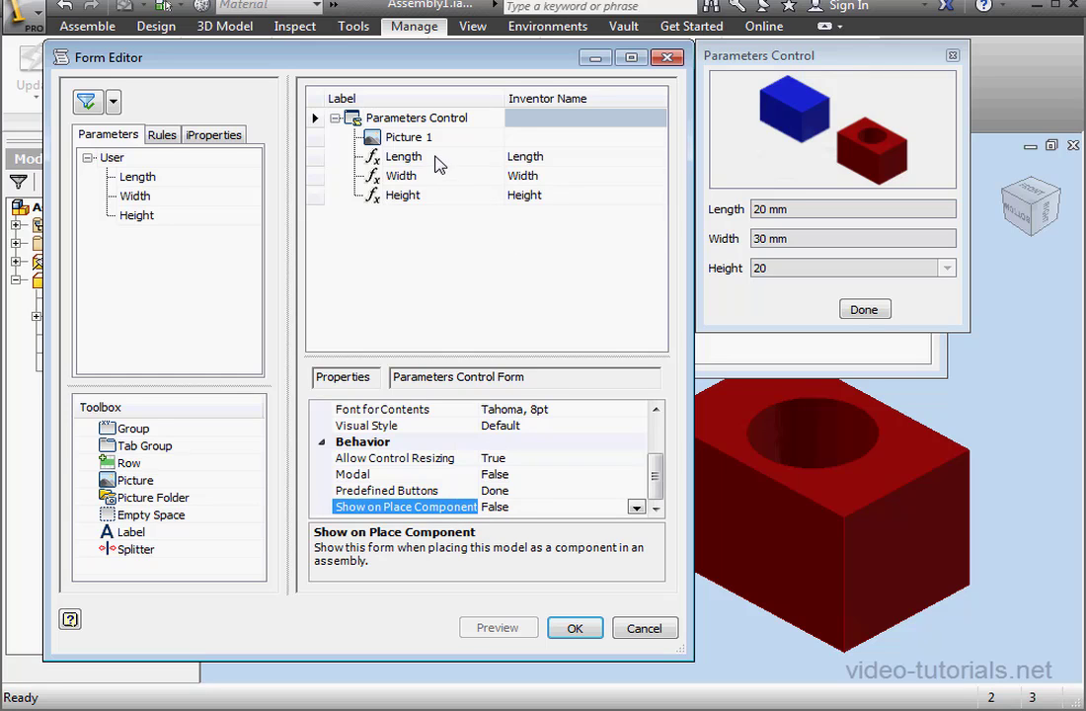
Try the Length label on the right, keep it left, and begin entering its tooltip text.
left_click(403, 156)
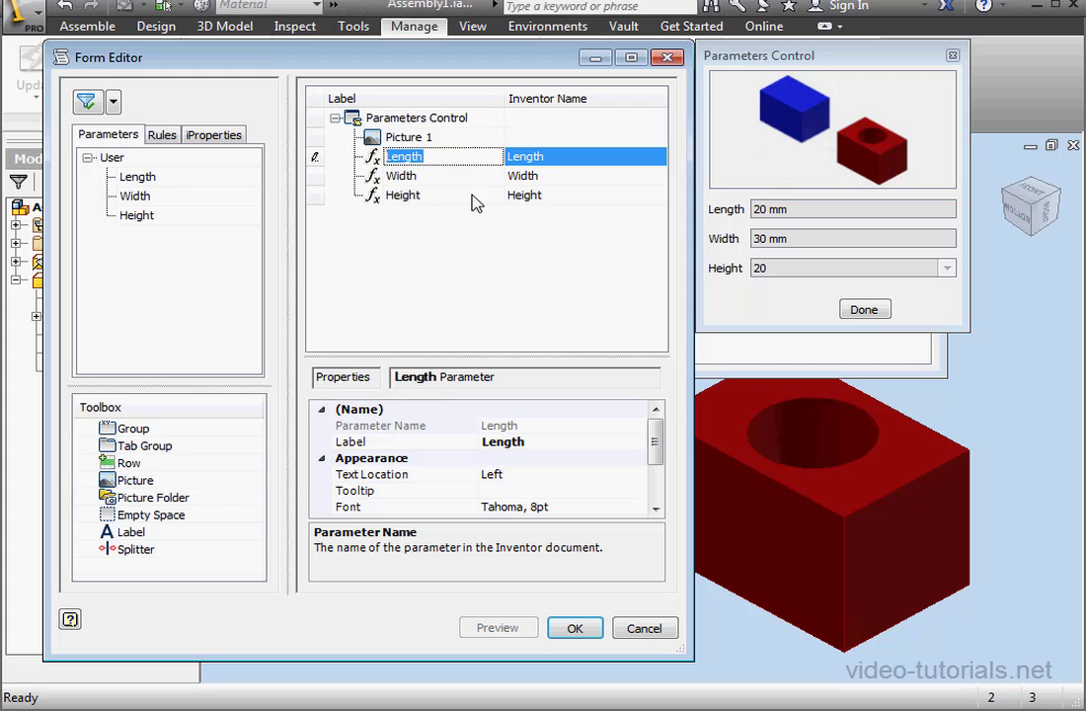
mouse_move(541, 448)
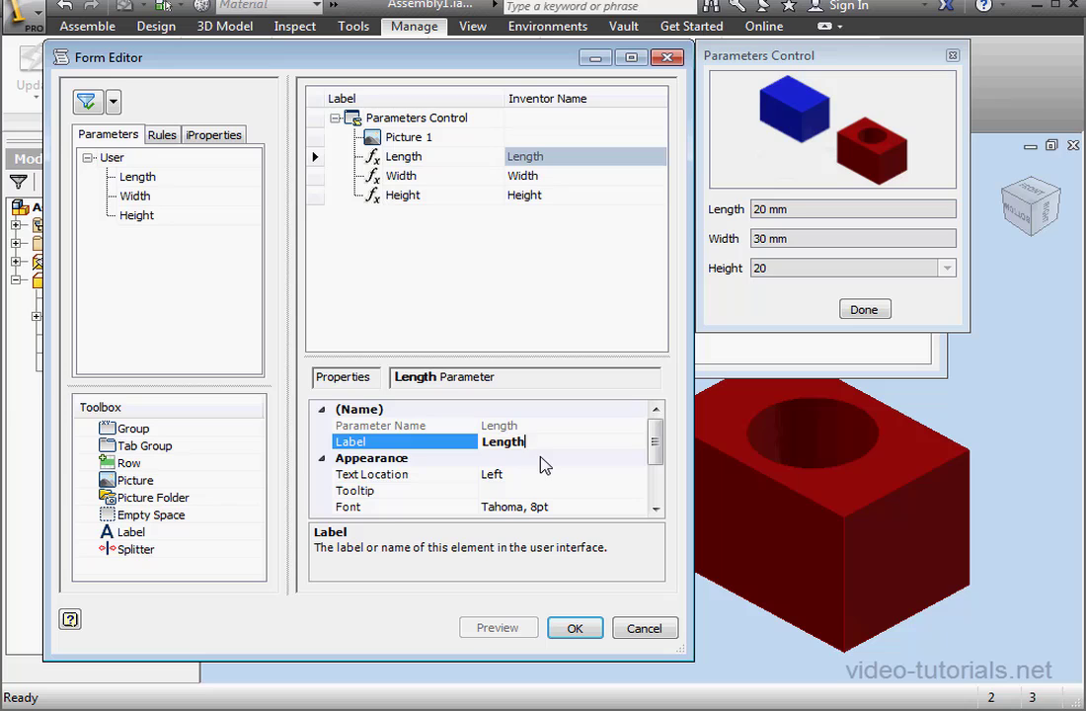
left_click(636, 473)
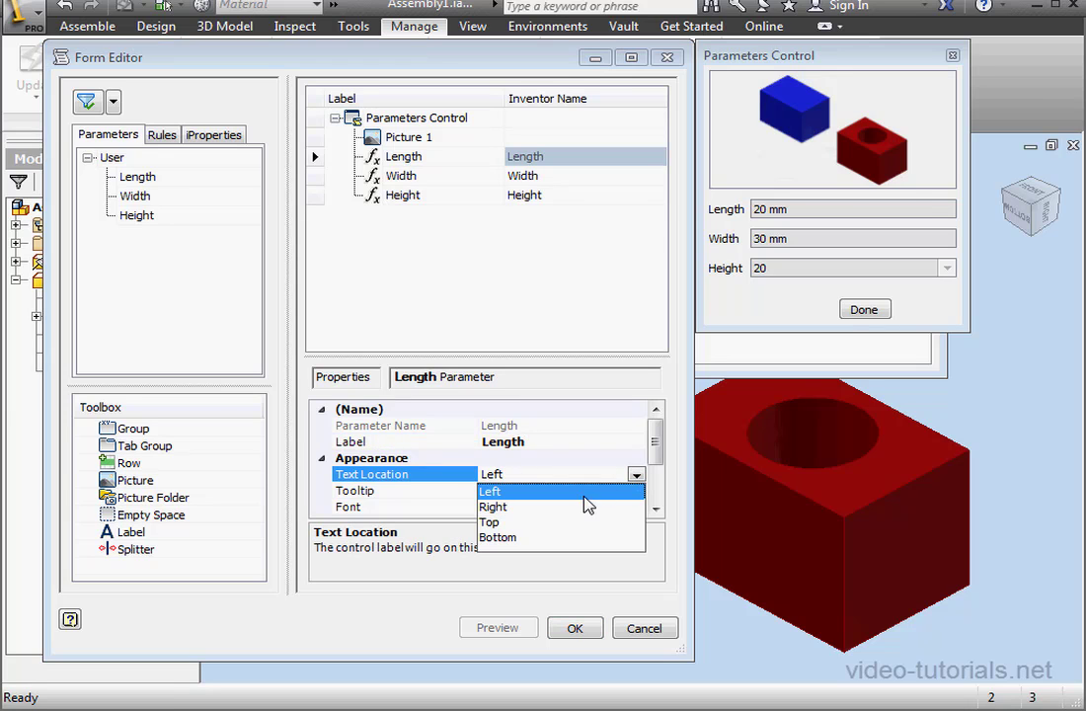
left_click(493, 505)
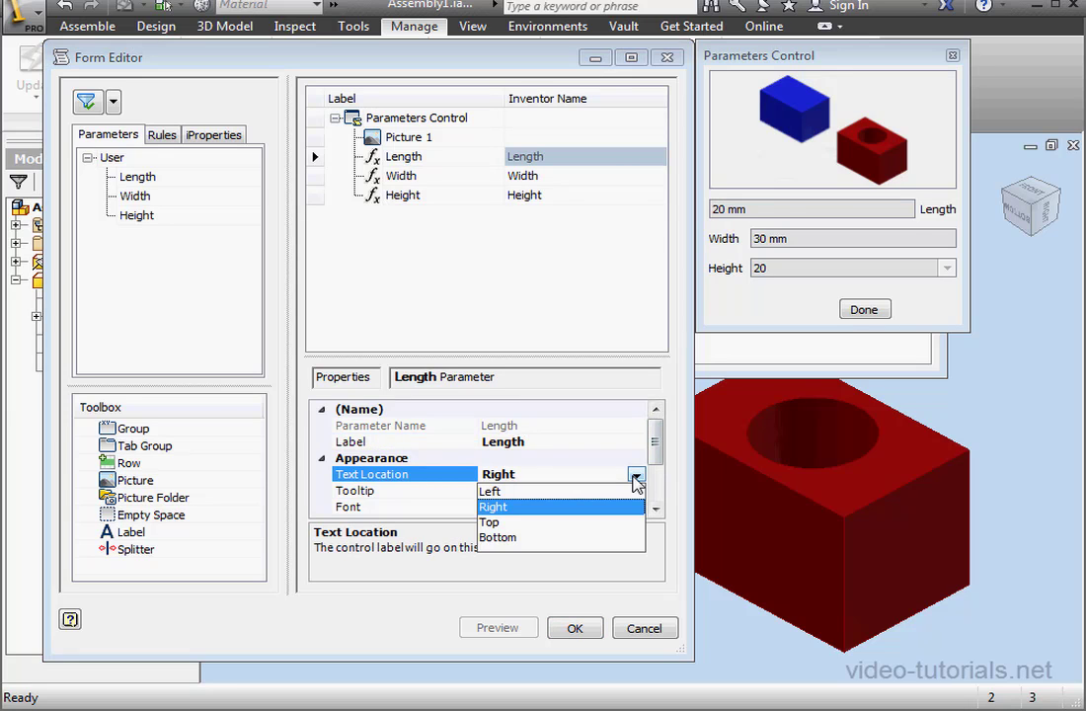
left_click(489, 490)
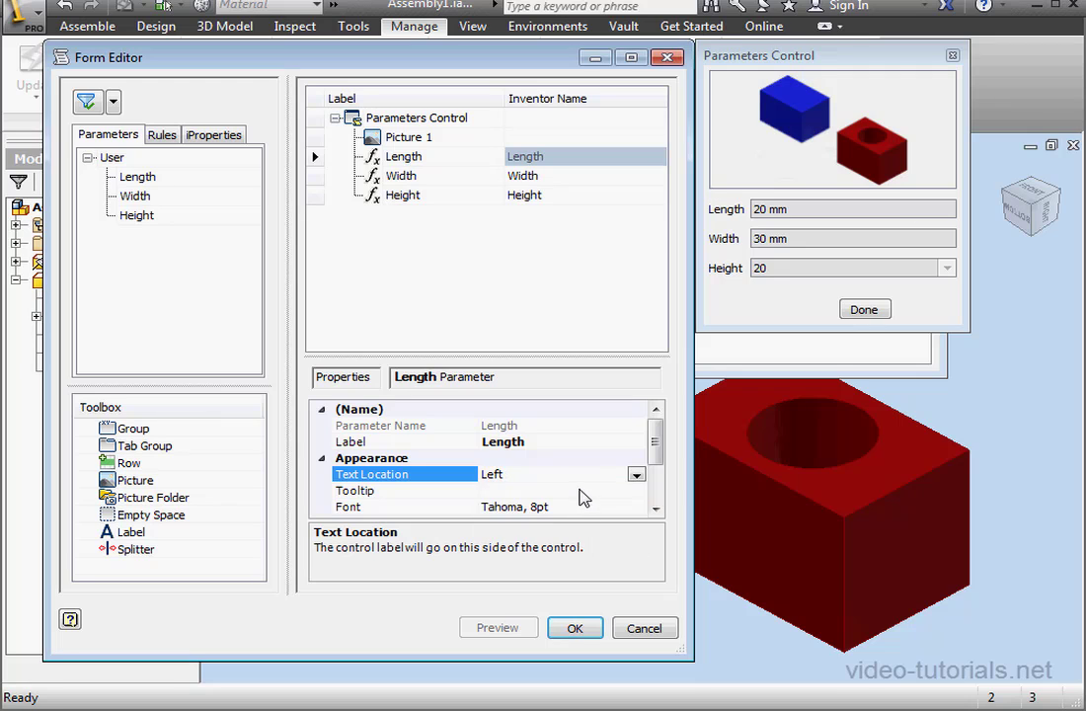
scroll("down", 3)
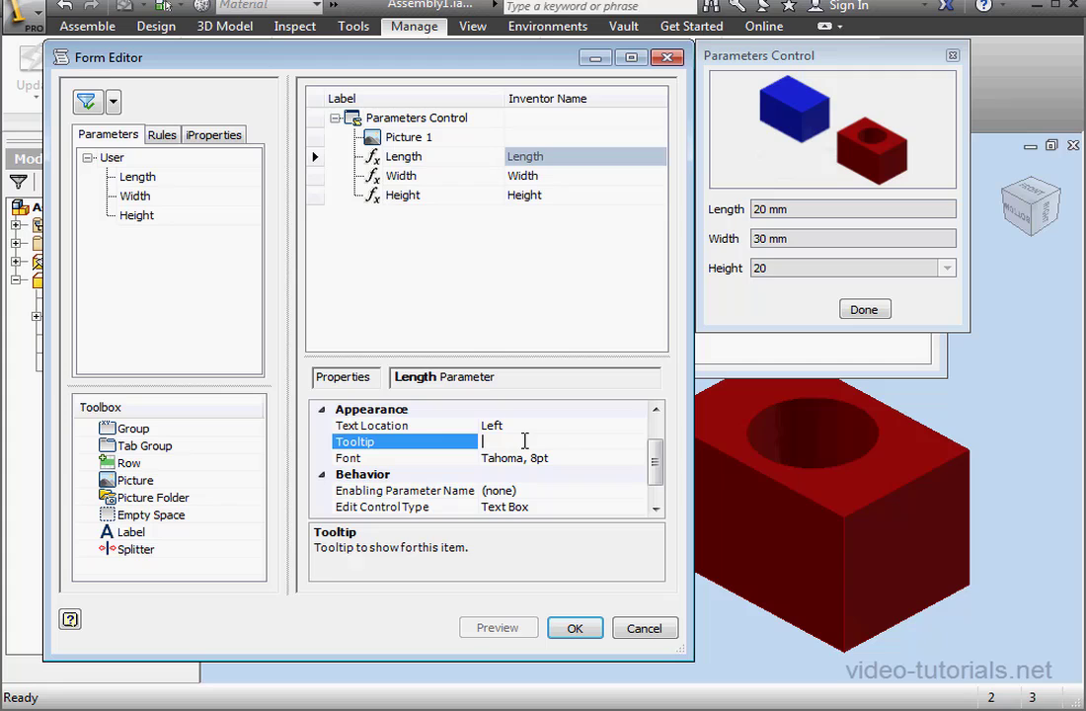
type("Tooltip")
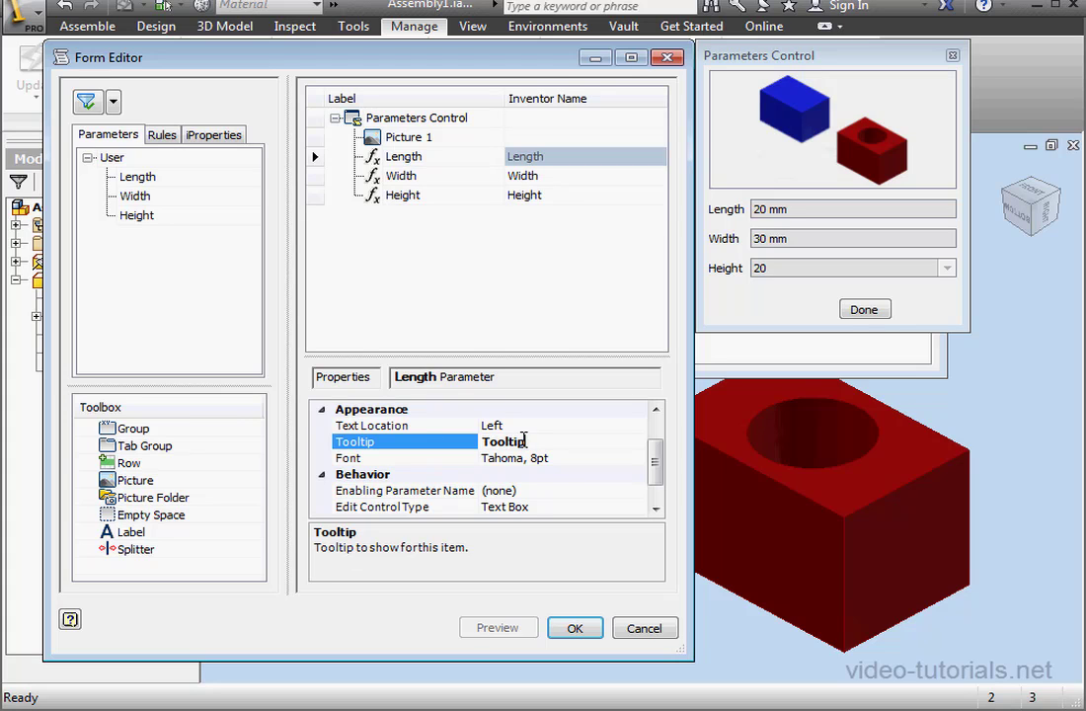
Change the Width control's type from a text box to a Slider.
left_click(400, 176)
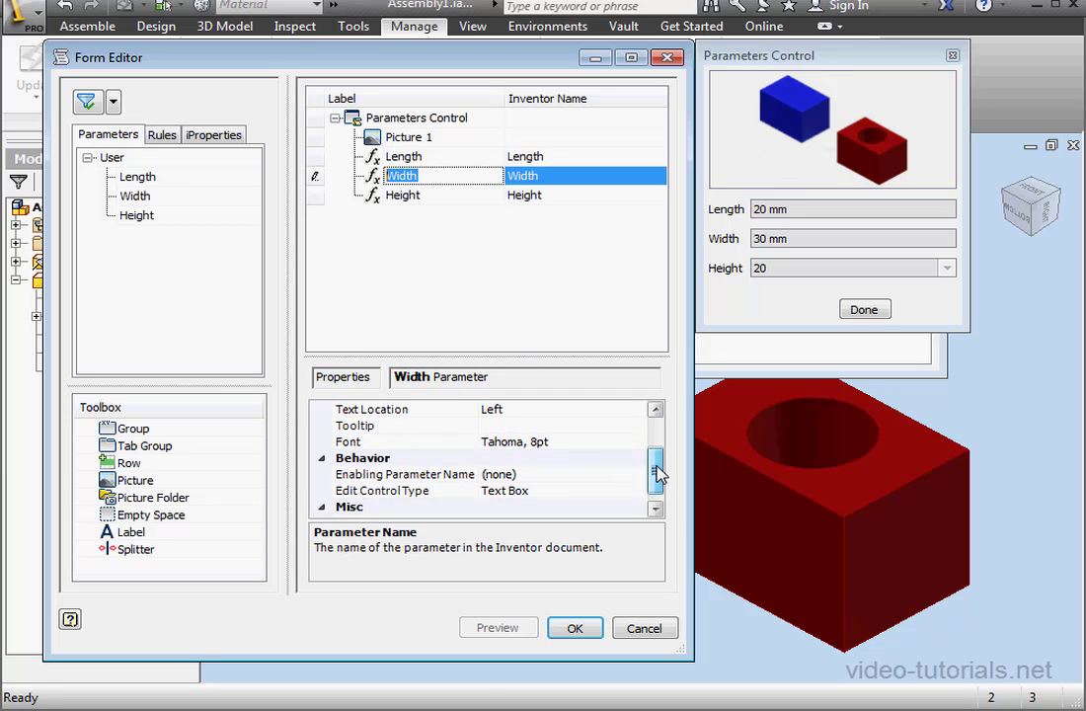
mouse_move(456, 454)
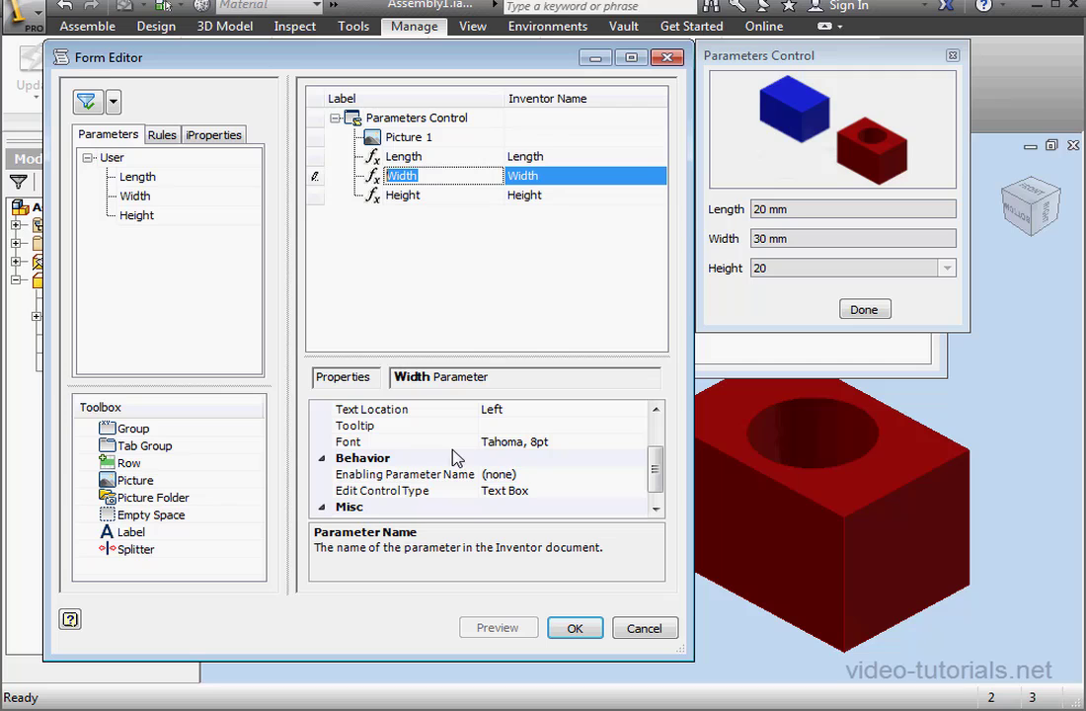
mouse_move(653, 493)
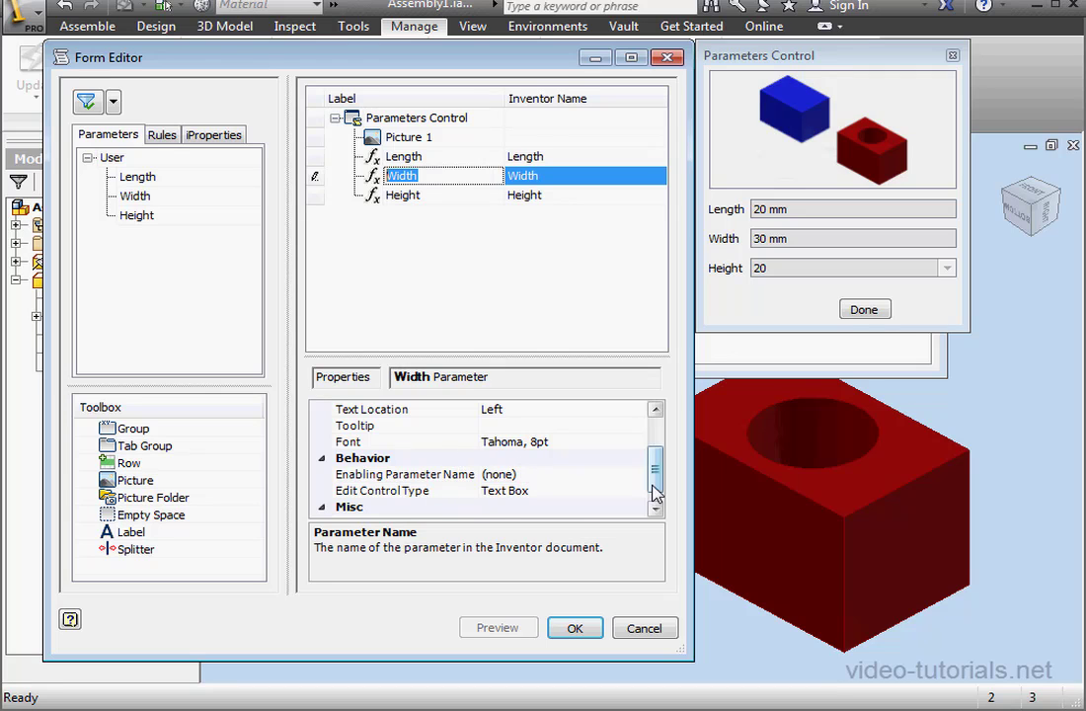
scroll("down", 3)
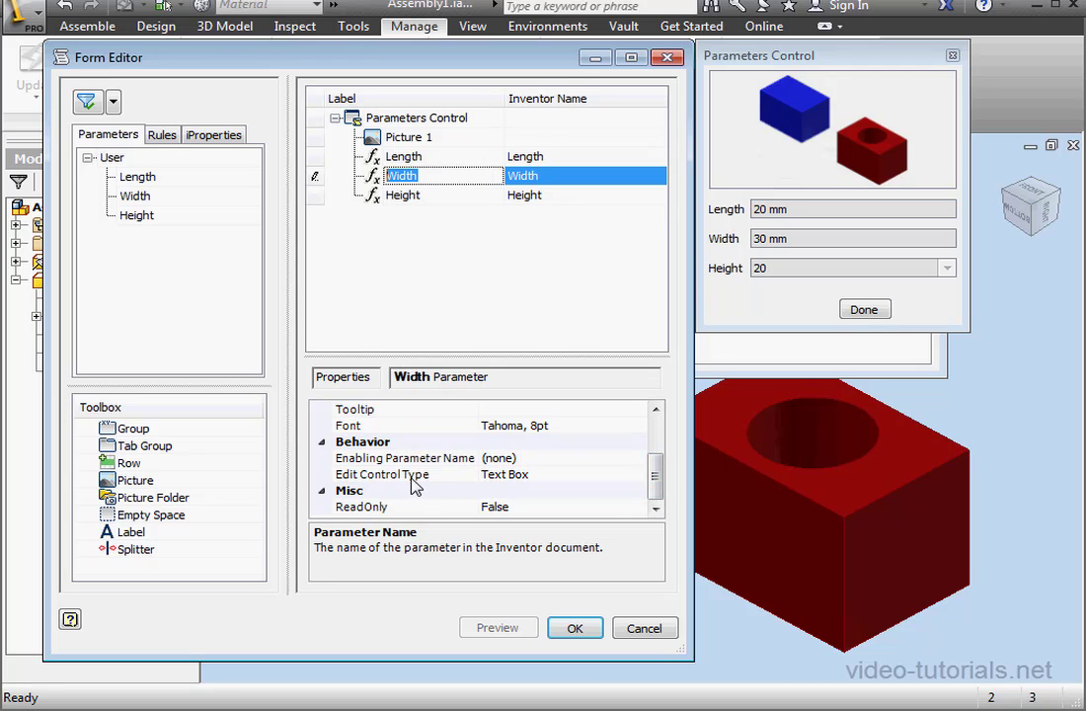
left_click(635, 474)
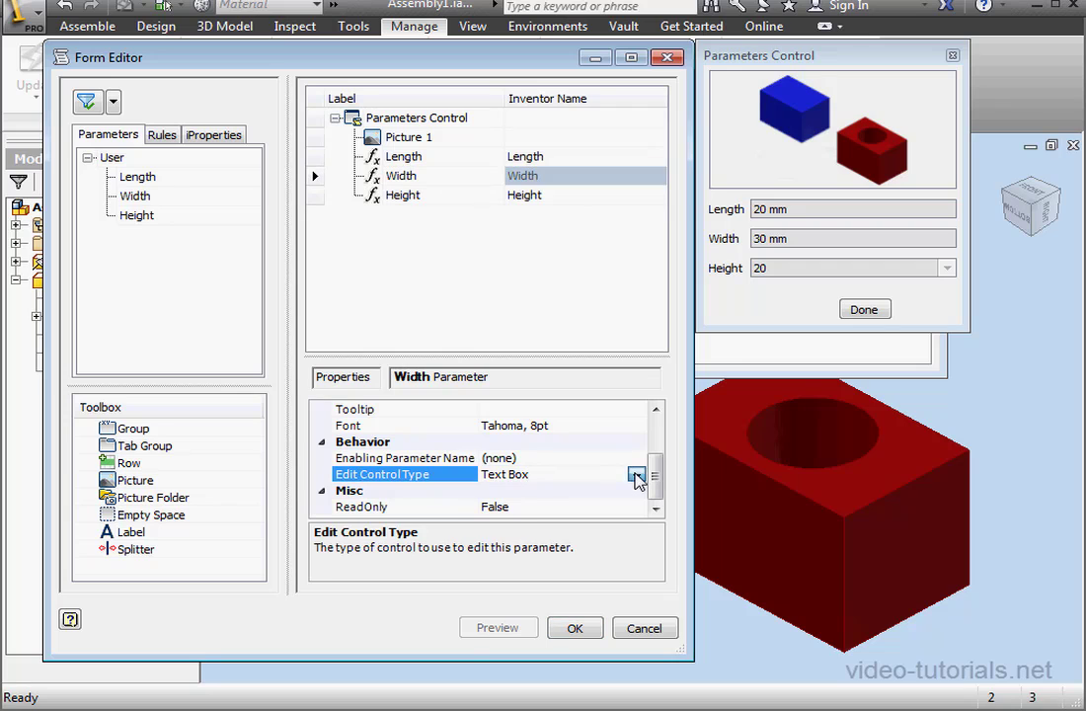
left_click(634, 474)
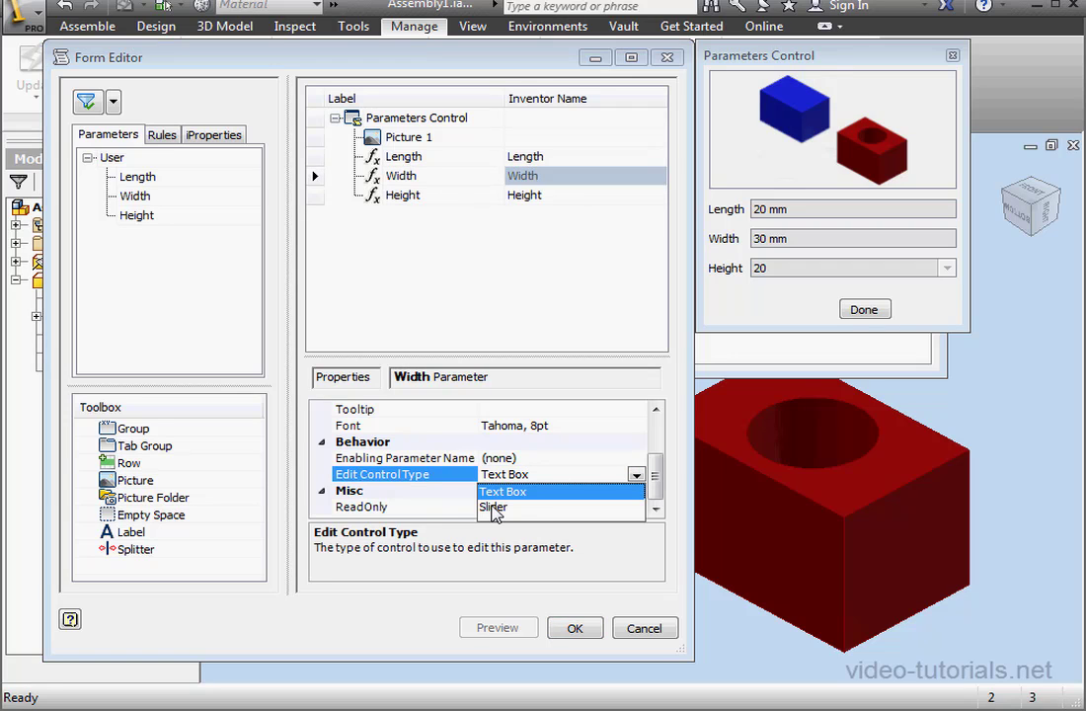
left_click(493, 505)
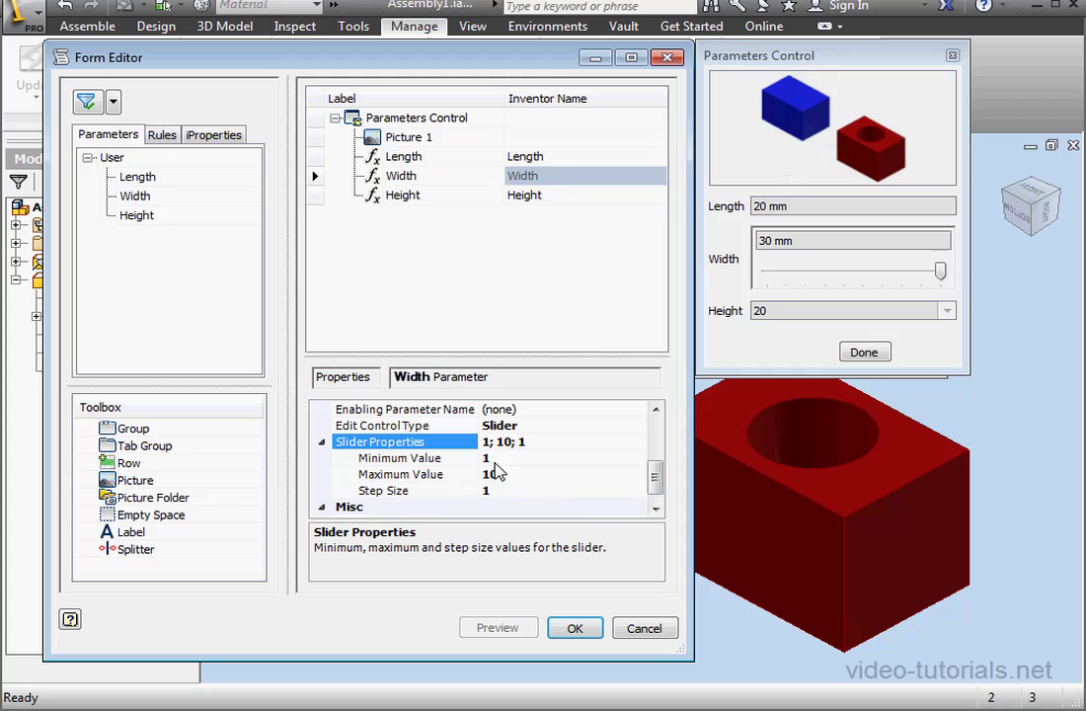
Give the Width slider a minimum of 0, maximum of 50 and step size 10.
left_click(399, 458)
type("0")
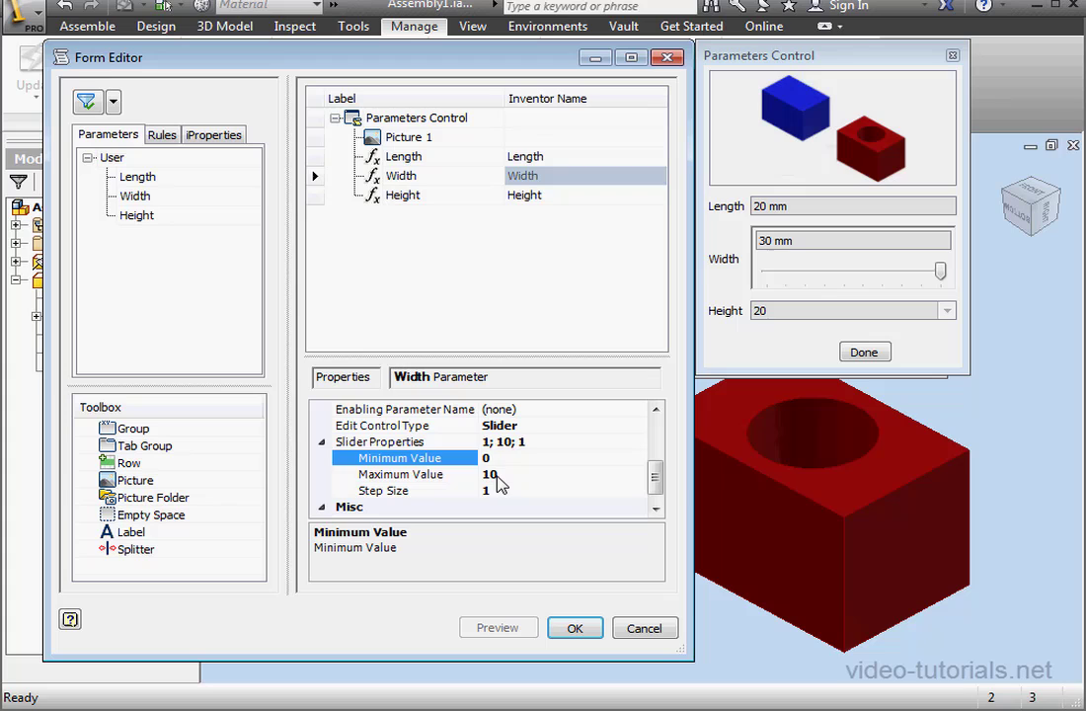
left_click(402, 474)
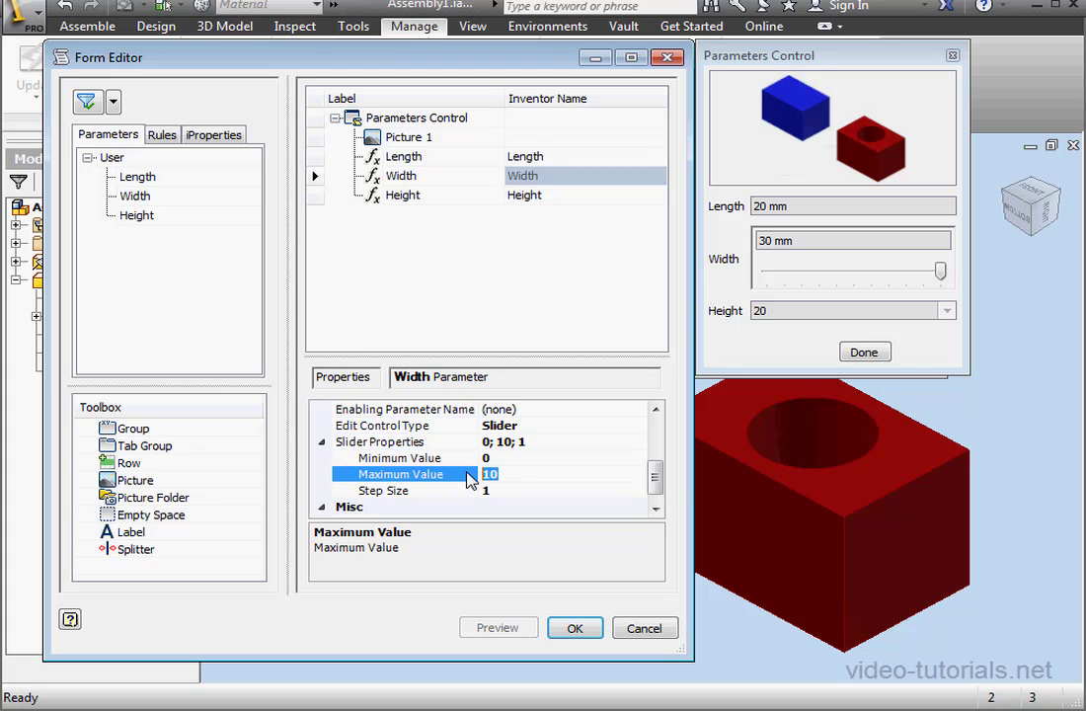
type("50")
left_click(565, 489)
type("0")
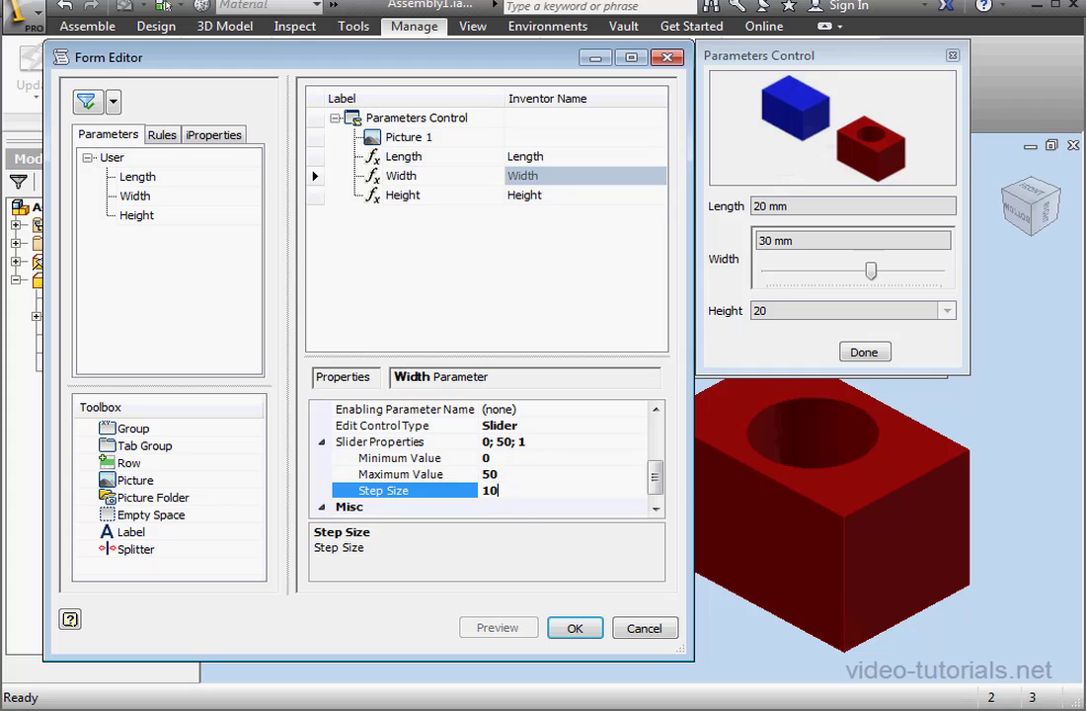
mouse_move(416, 454)
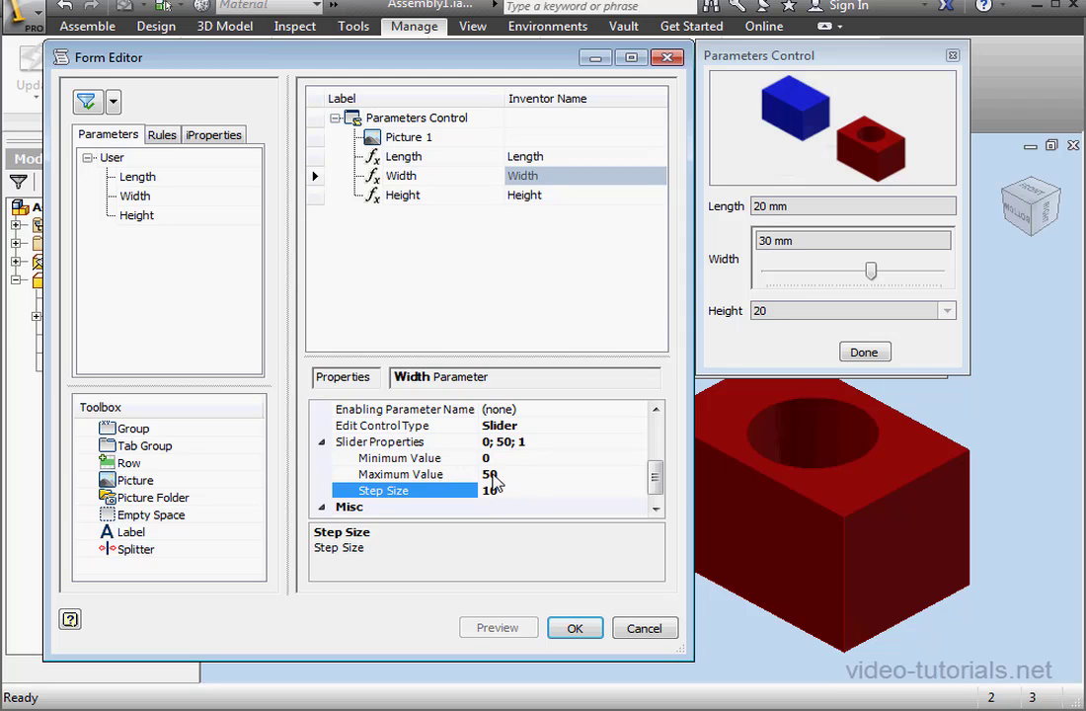
left_click(494, 489)
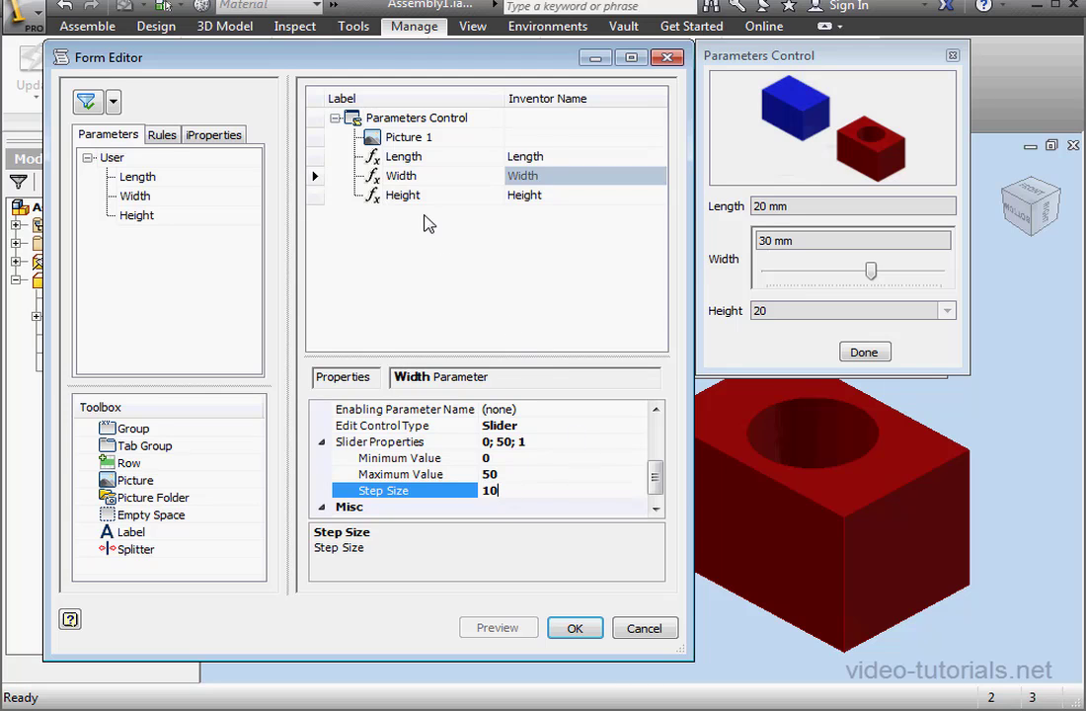
left_click(403, 196)
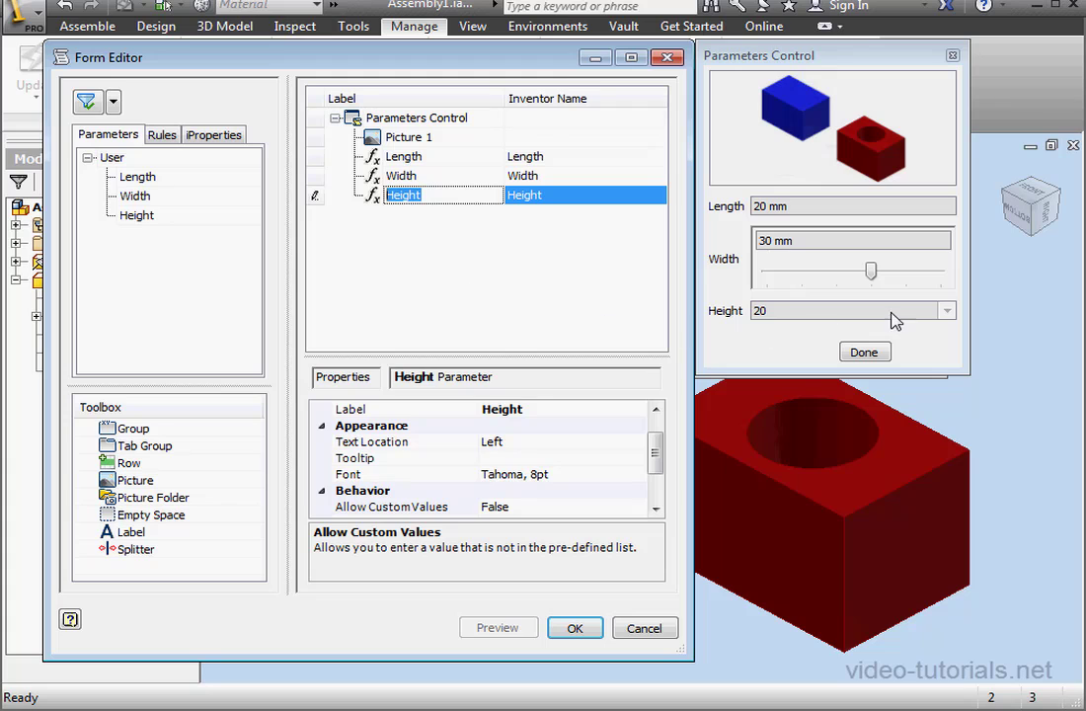
mouse_move(710, 393)
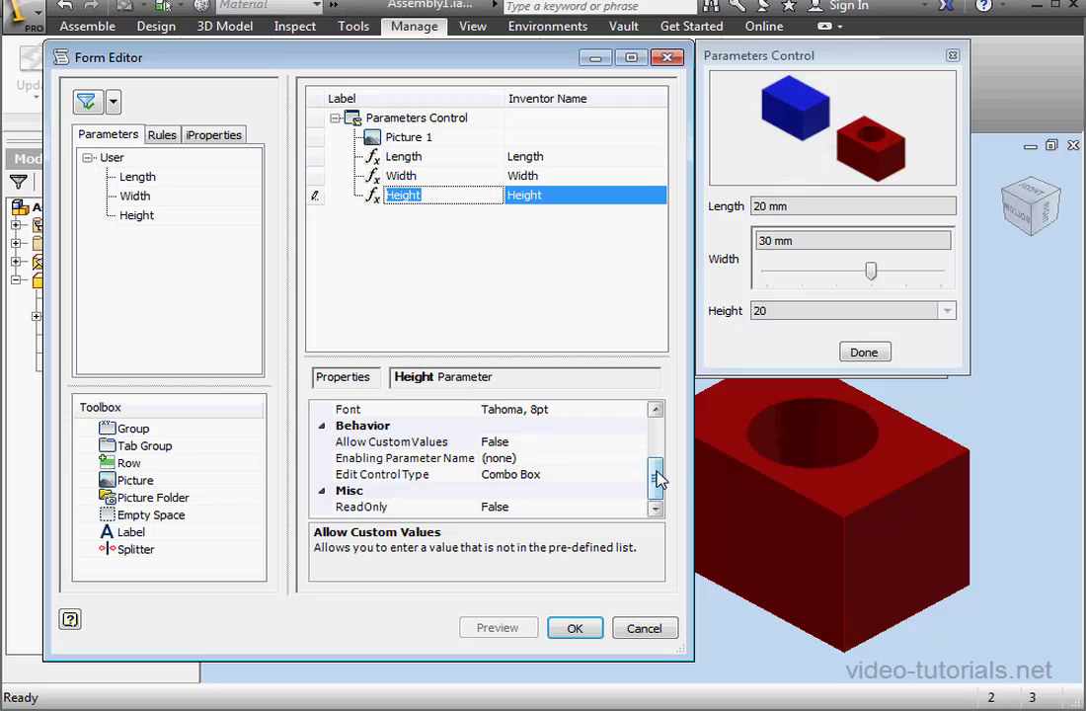
left_click(407, 474)
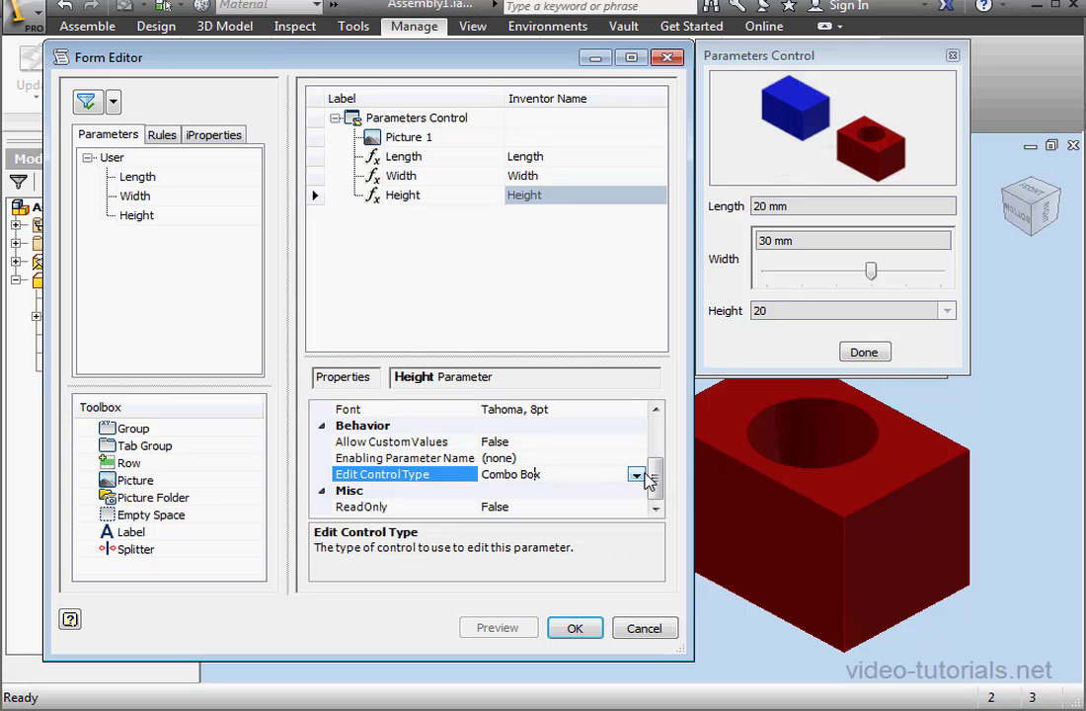
left_click(636, 474)
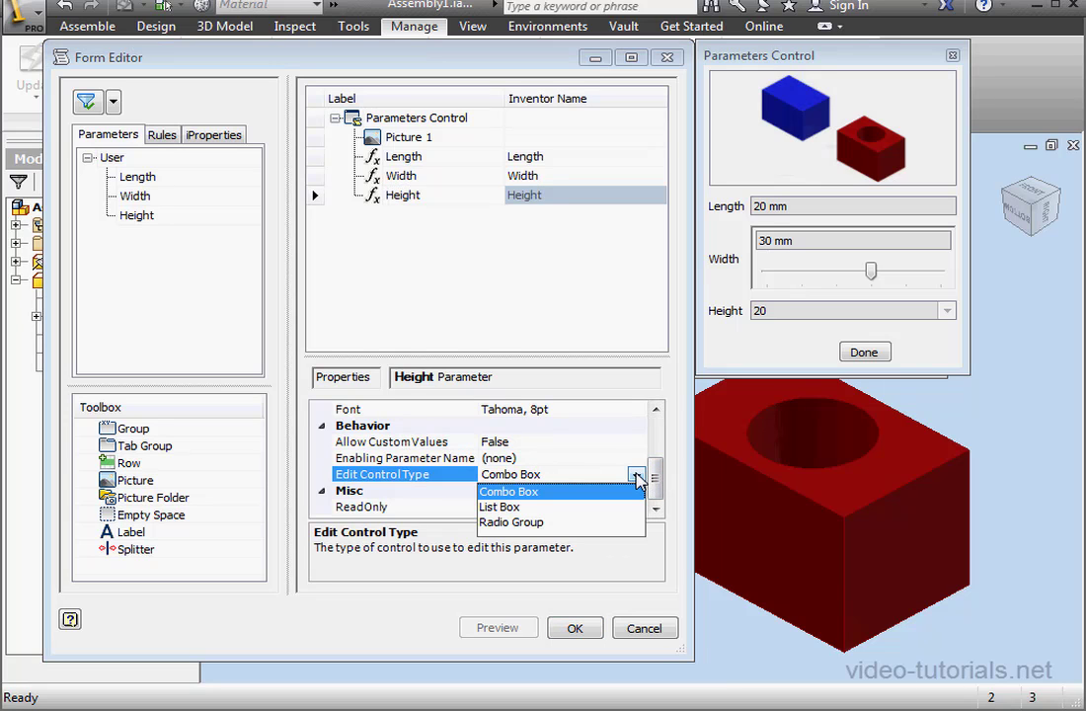
left_click(499, 505)
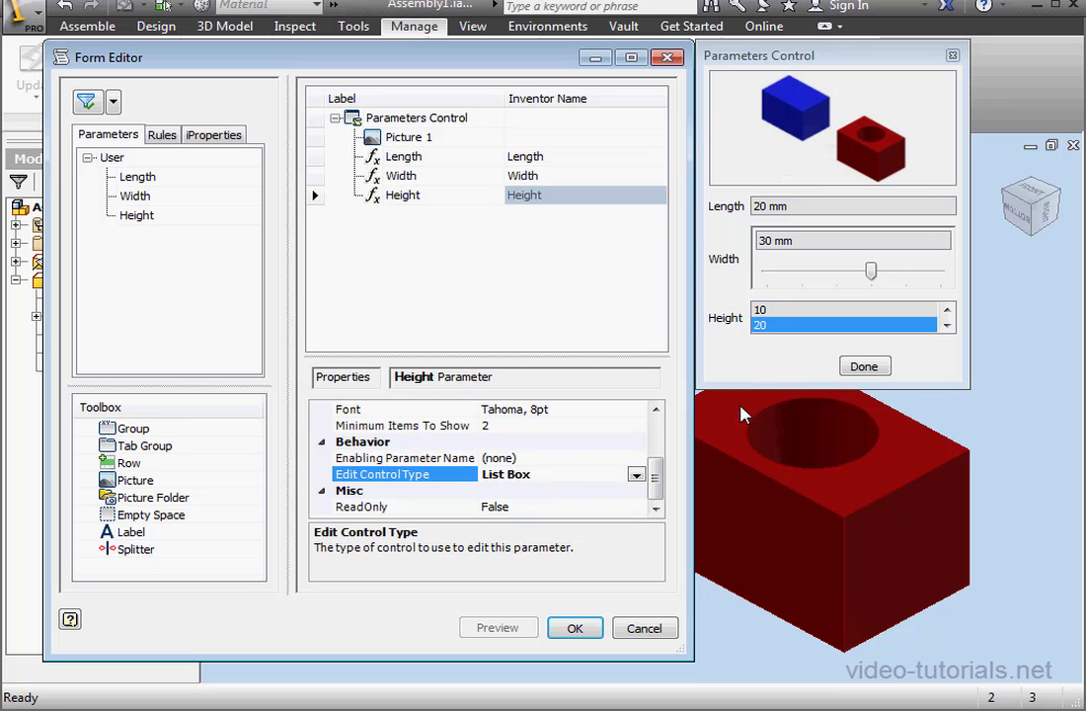
left_click(943, 310)
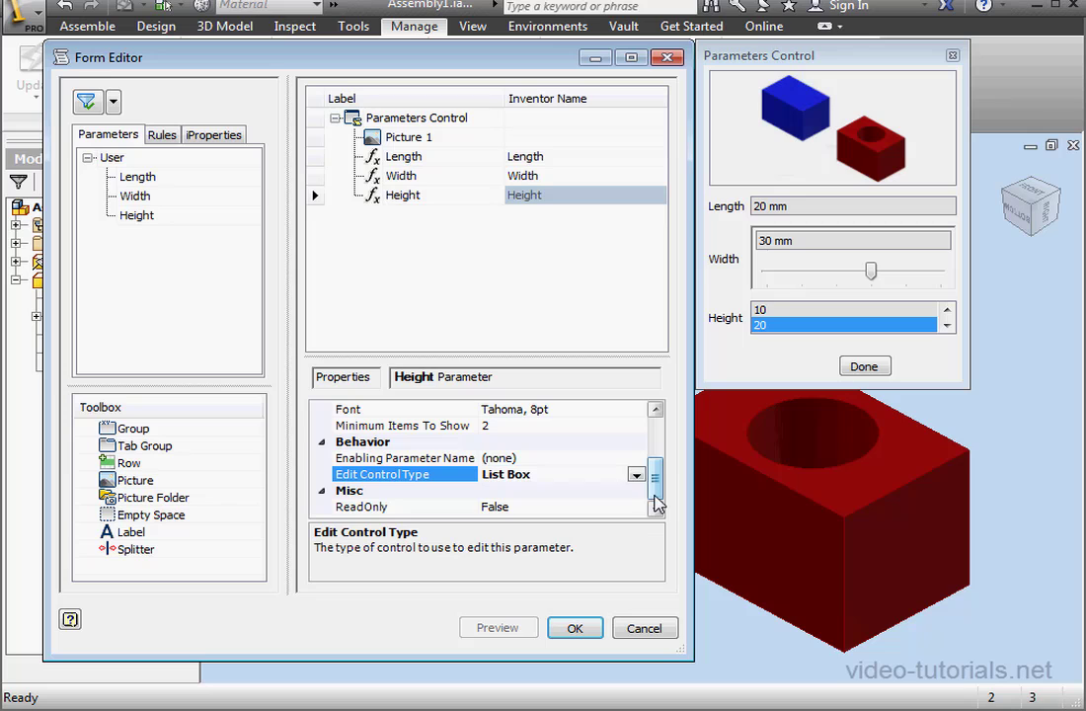
left_click(636, 474)
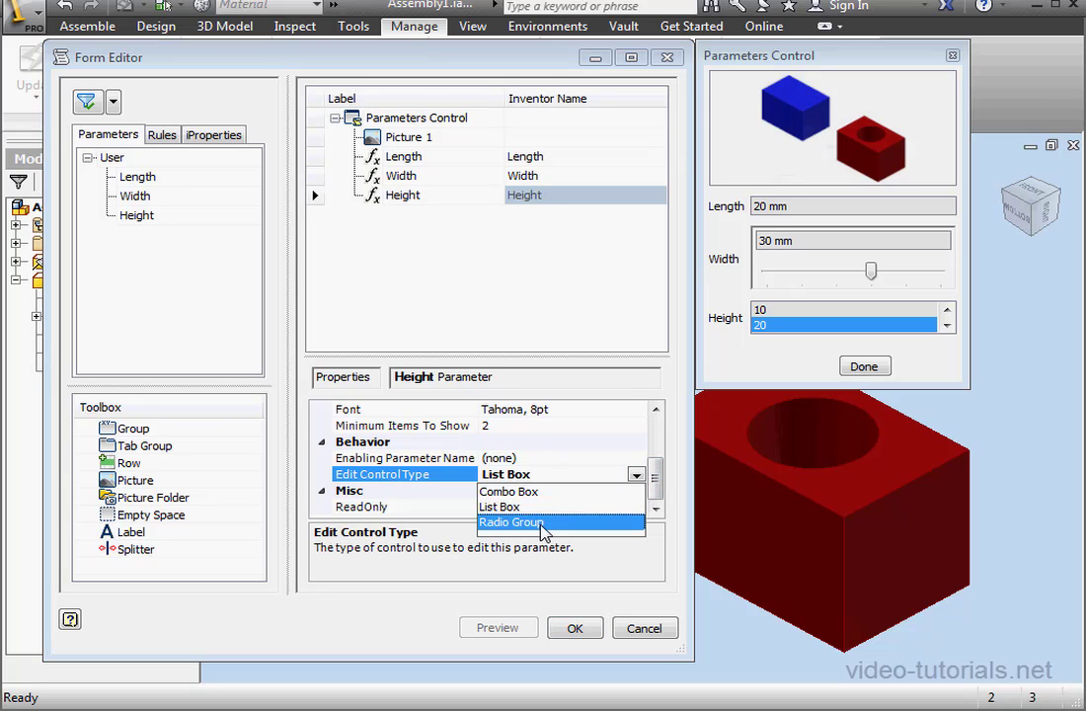
left_click(513, 521)
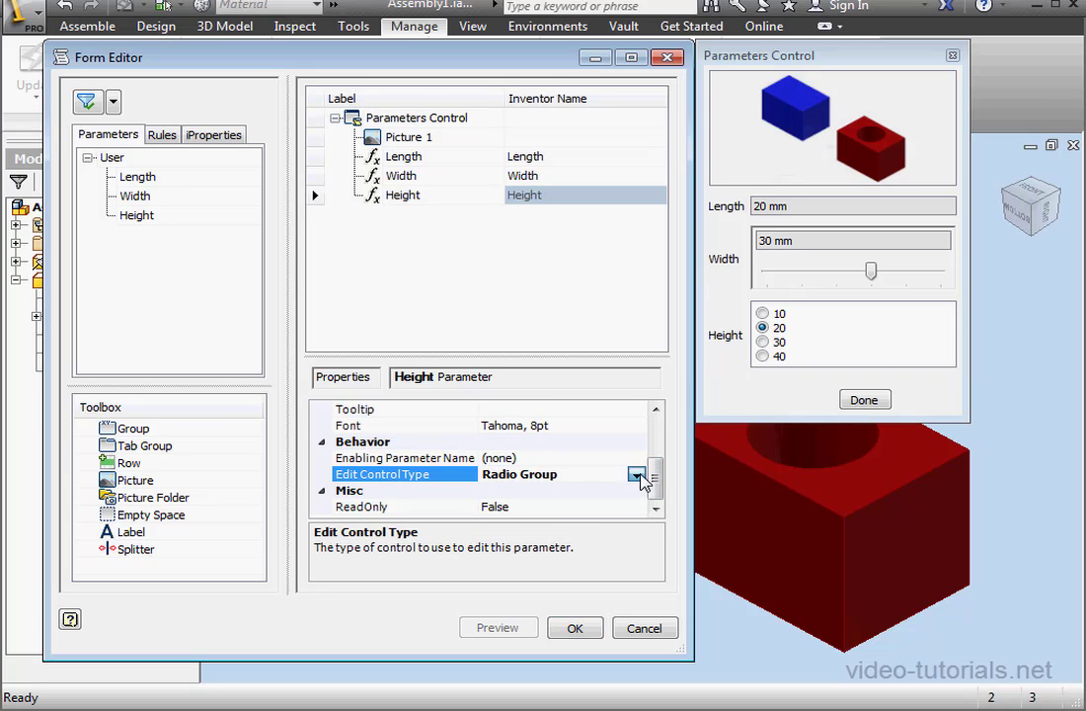
left_click(632, 473)
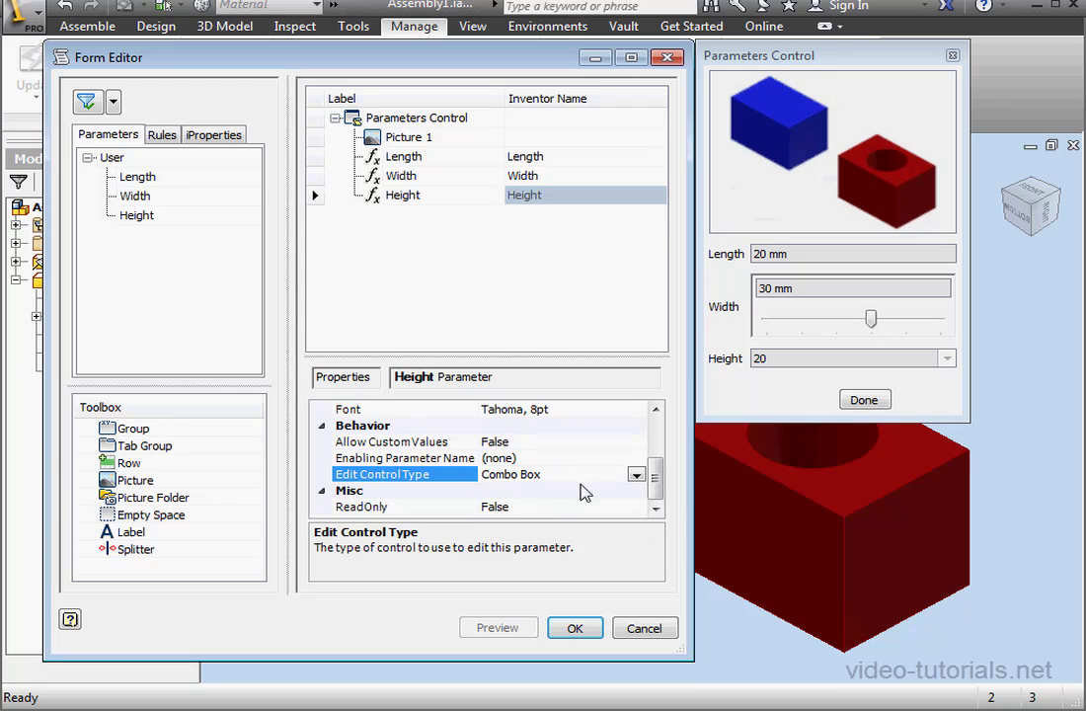
mouse_move(671, 446)
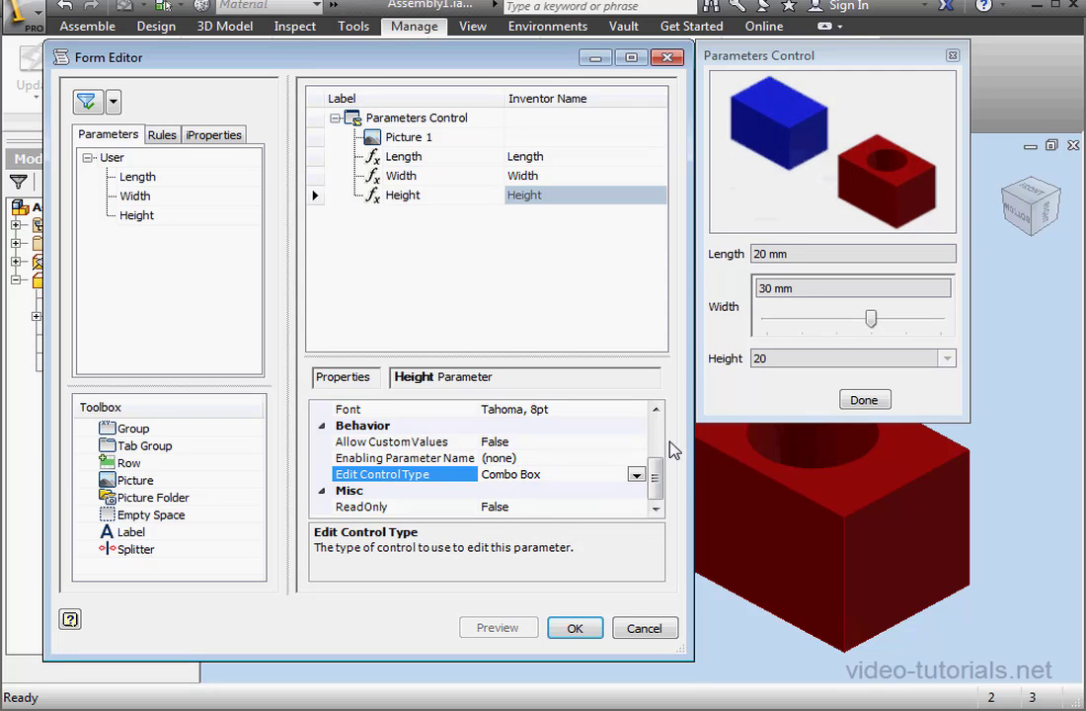
mouse_move(642, 608)
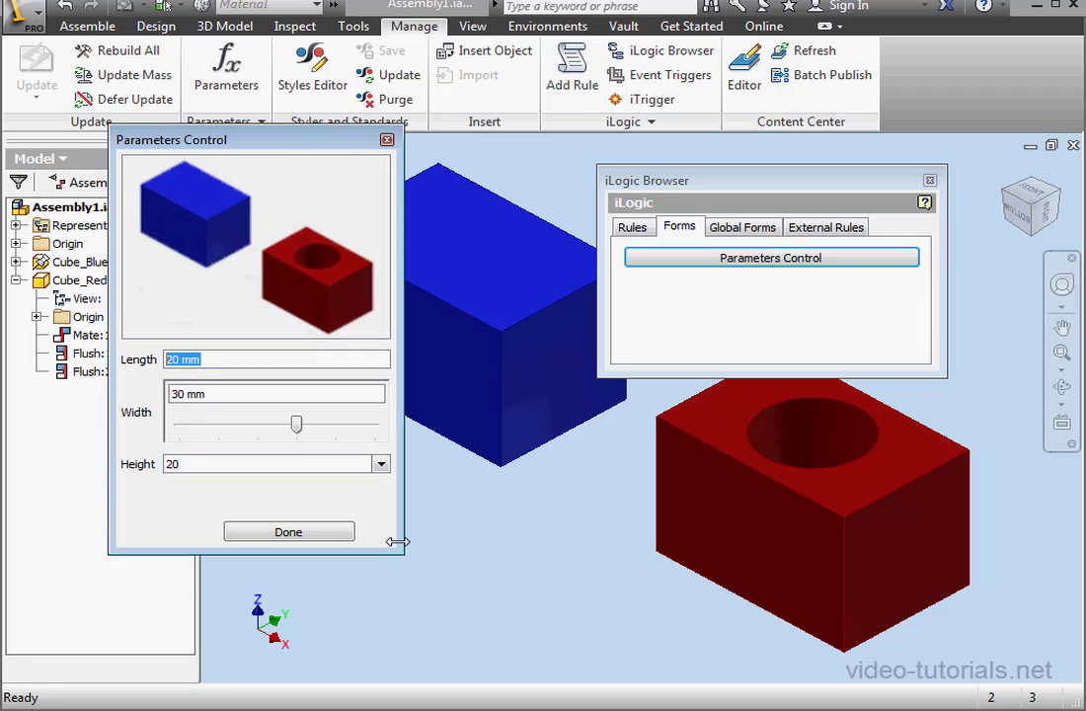
Set Height to 30 on the live form, dismiss the rule message and show the assembly's Forms list.
left_click(381, 464)
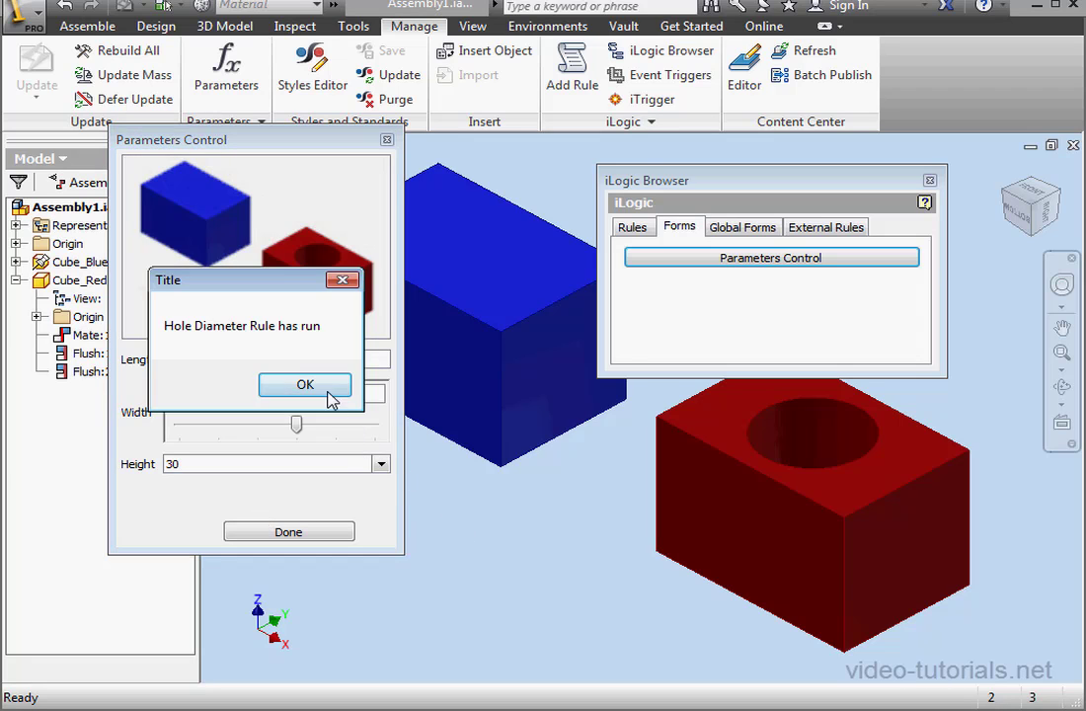
left_click(304, 383)
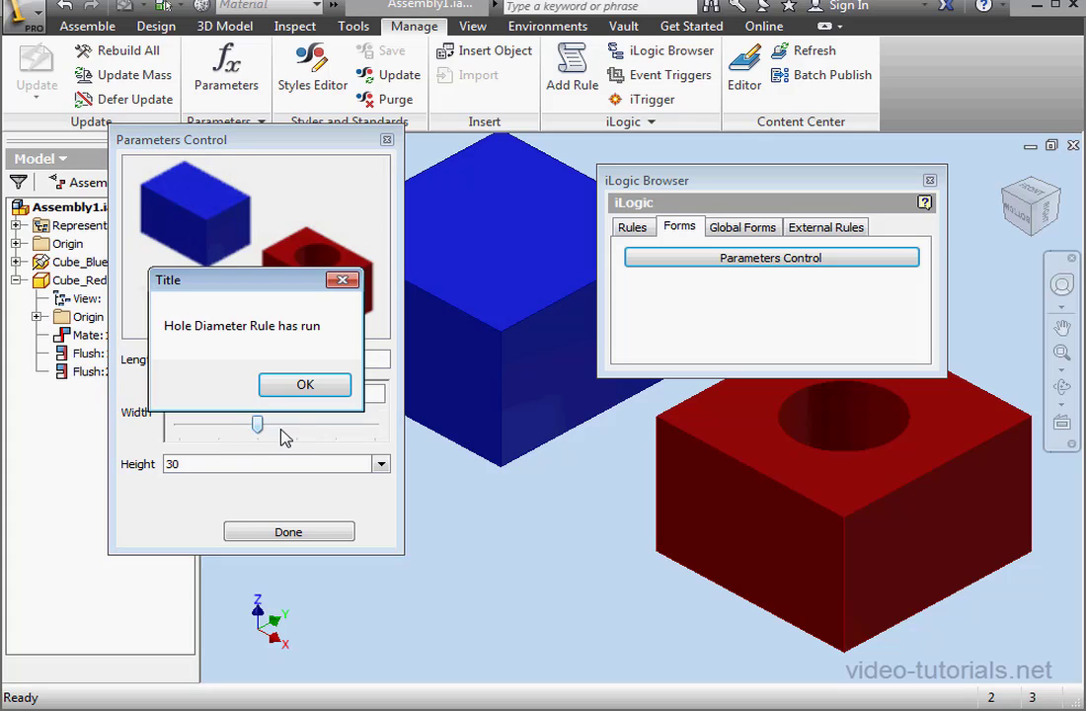
mouse_move(280, 422)
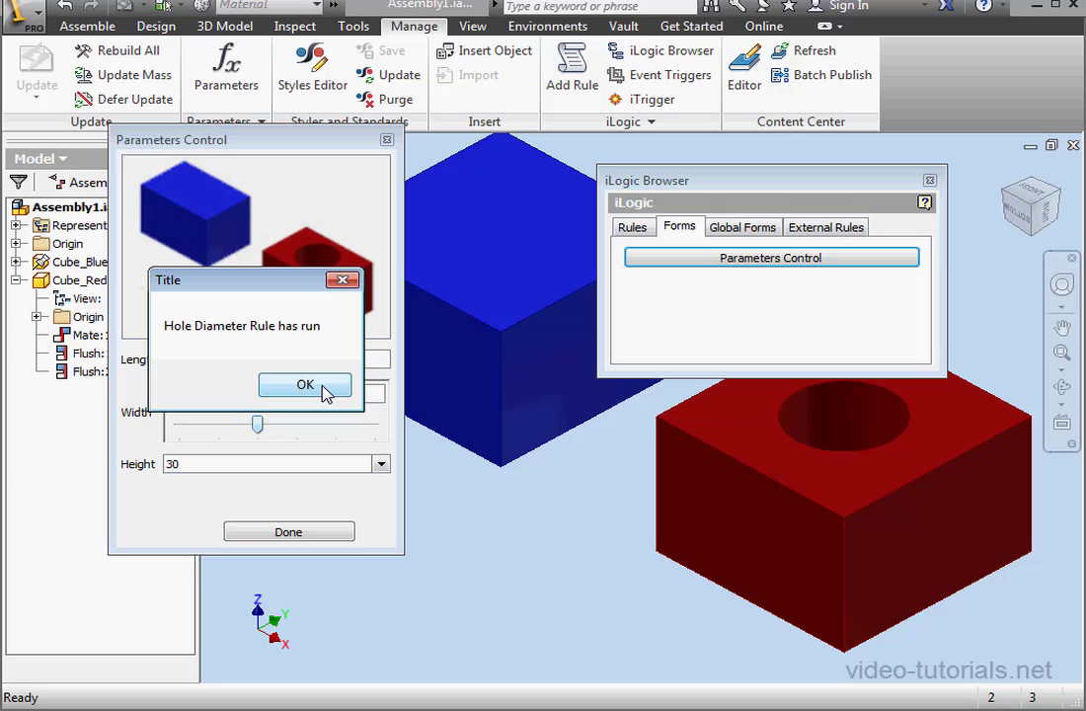
left_click(304, 383)
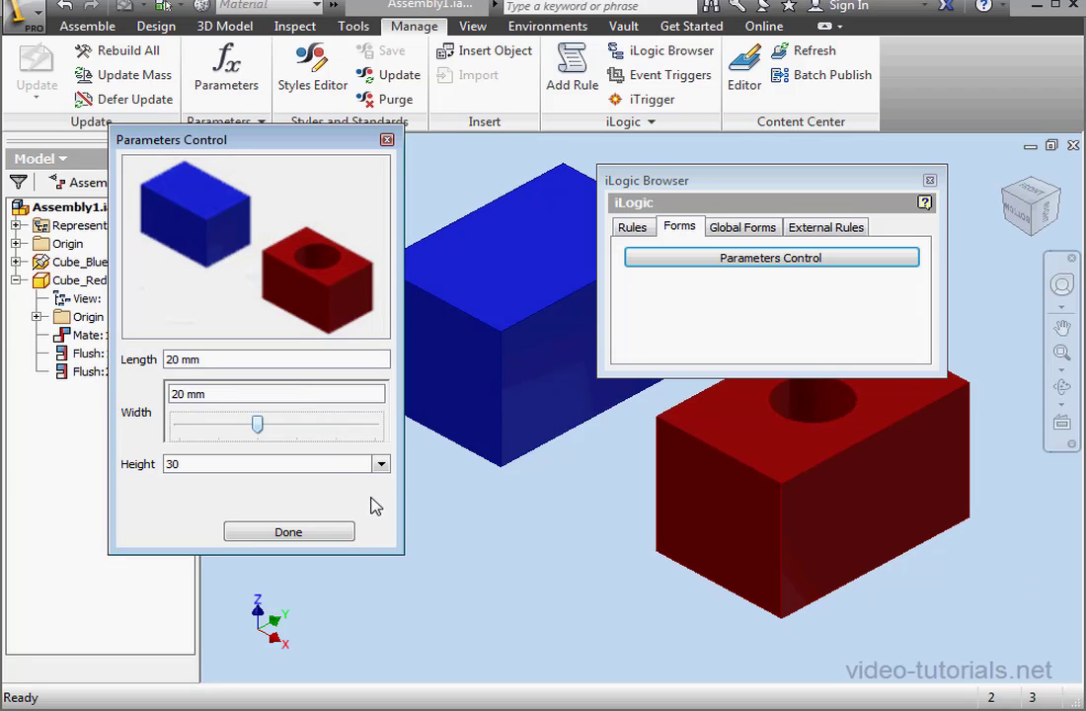
left_click(288, 531)
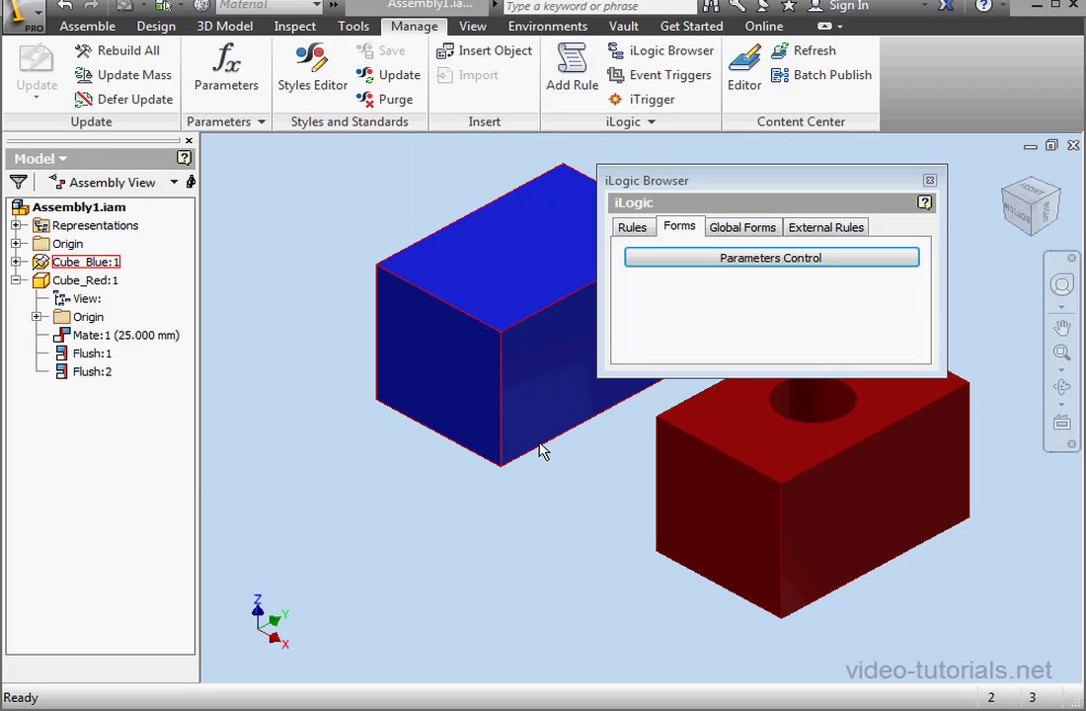
Edit the Parameters Control form to use OK Cancel Apply predefined buttons, then launch it.
right_click(770, 257)
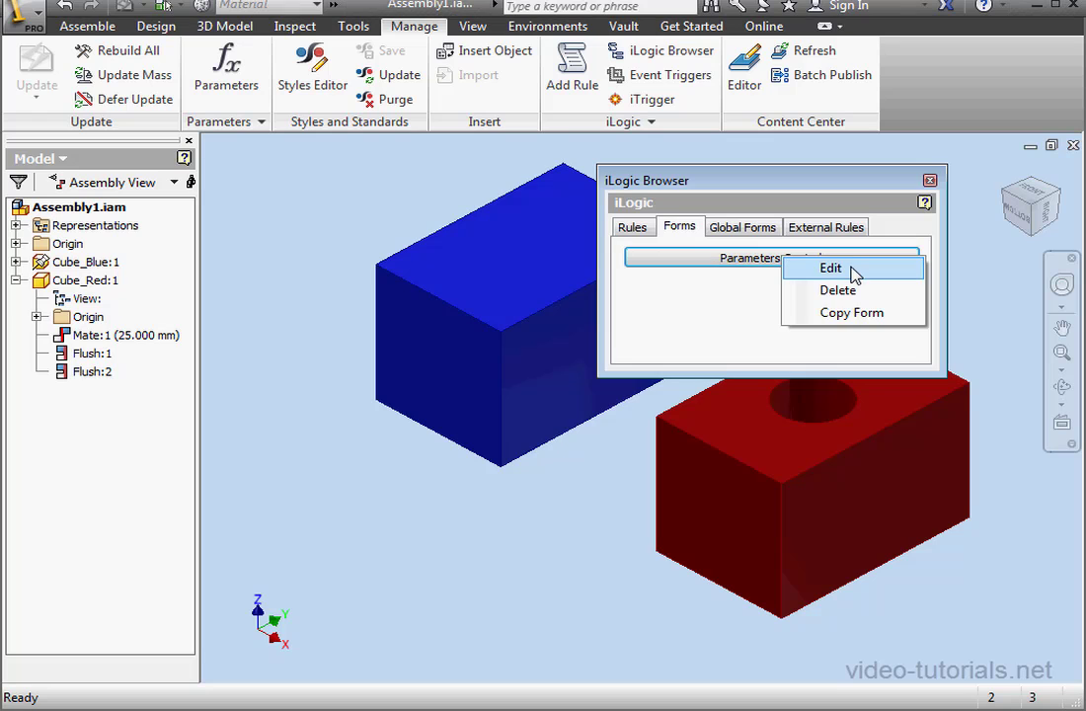
left_click(829, 269)
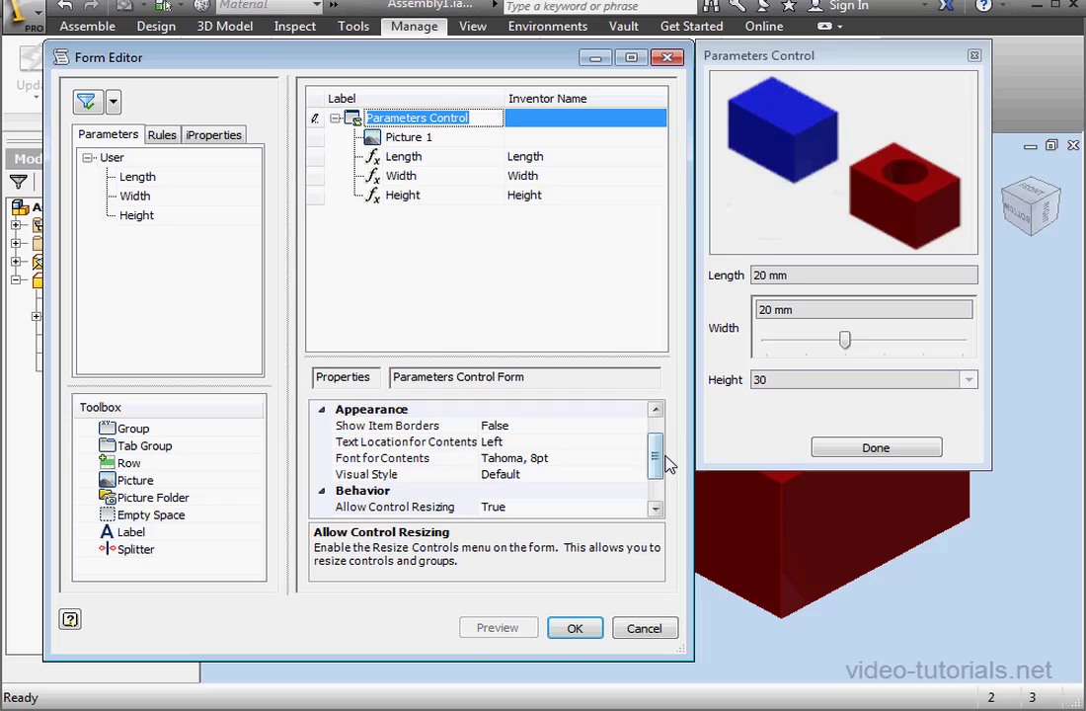
scroll("down", 3)
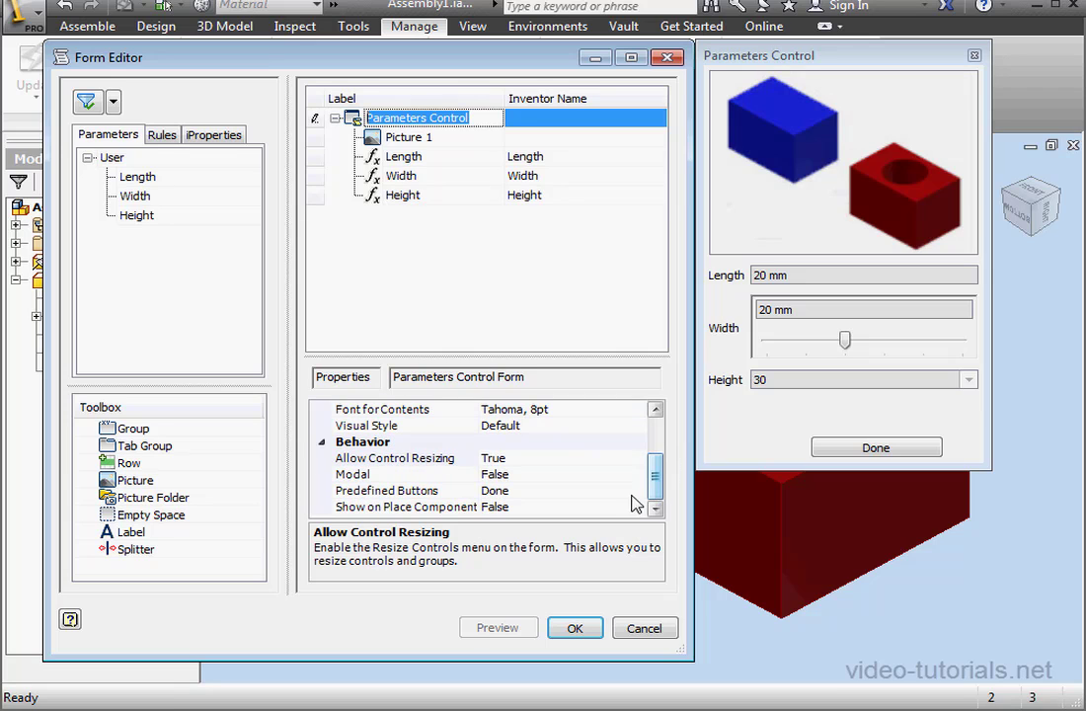
left_click(635, 490)
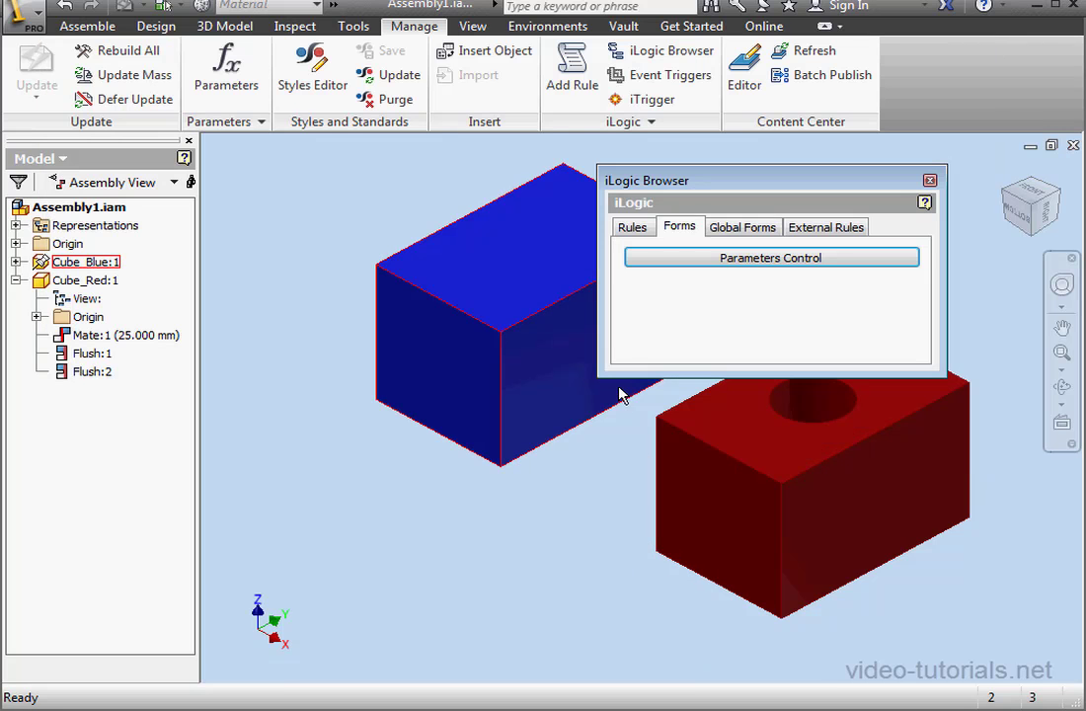
left_click(769, 257)
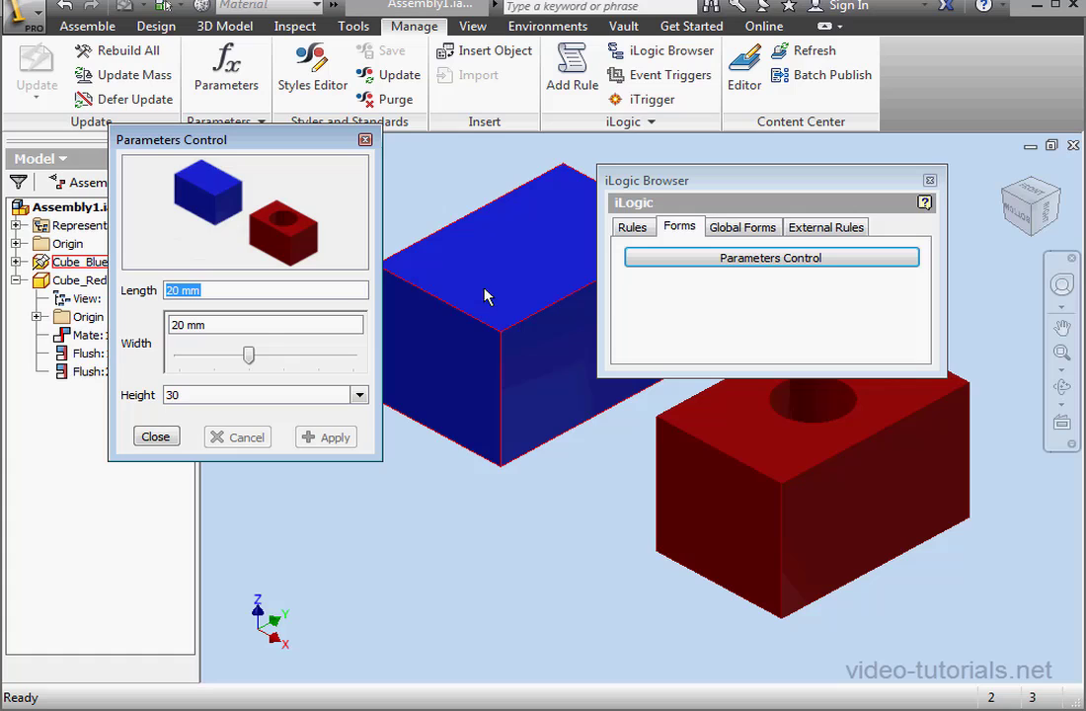
Slide Width to 40 on the form, apply it to widen the cubes, and close the form.
left_click_drag(248, 356, 319, 356)
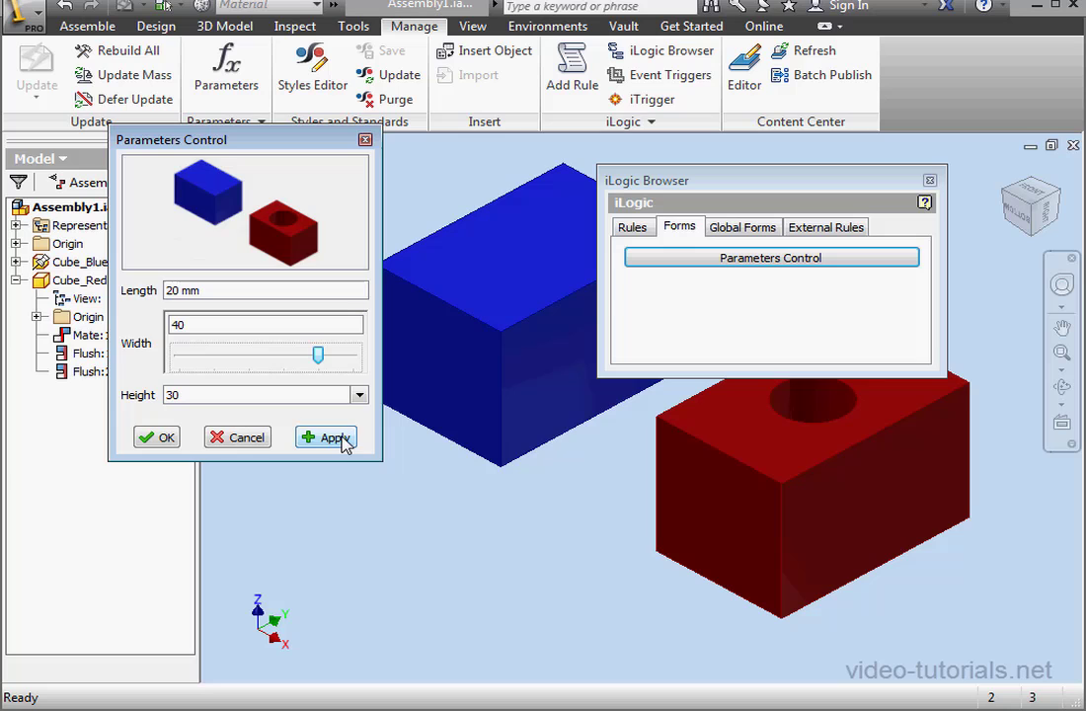
left_click(333, 438)
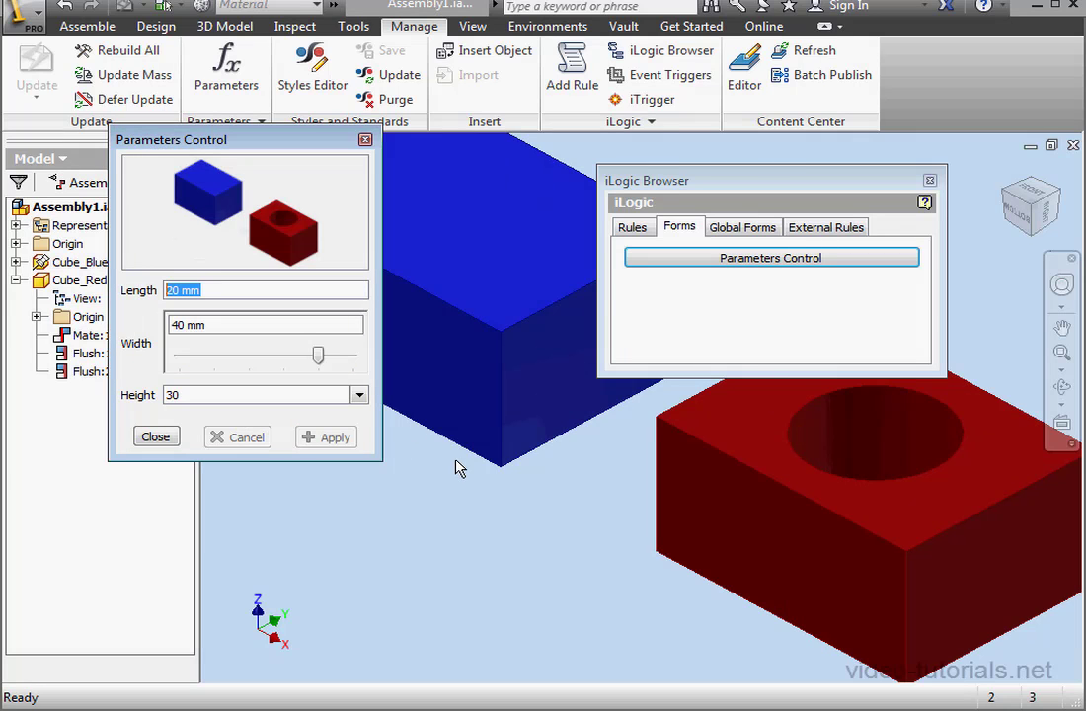
mouse_move(156, 436)
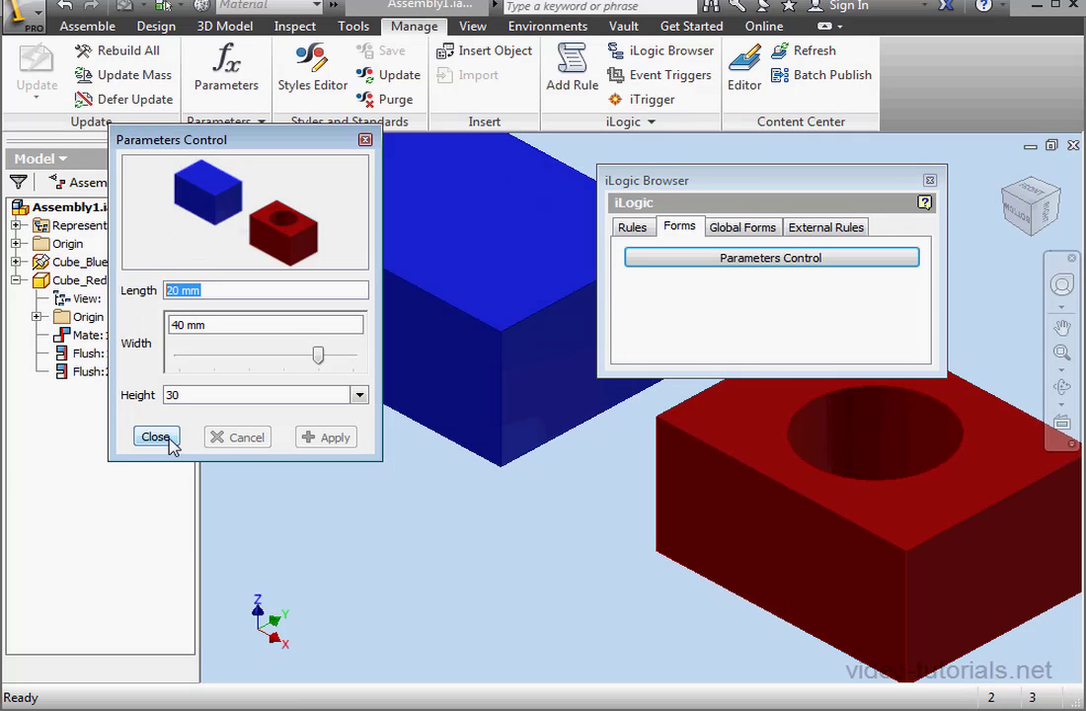
left_click(156, 437)
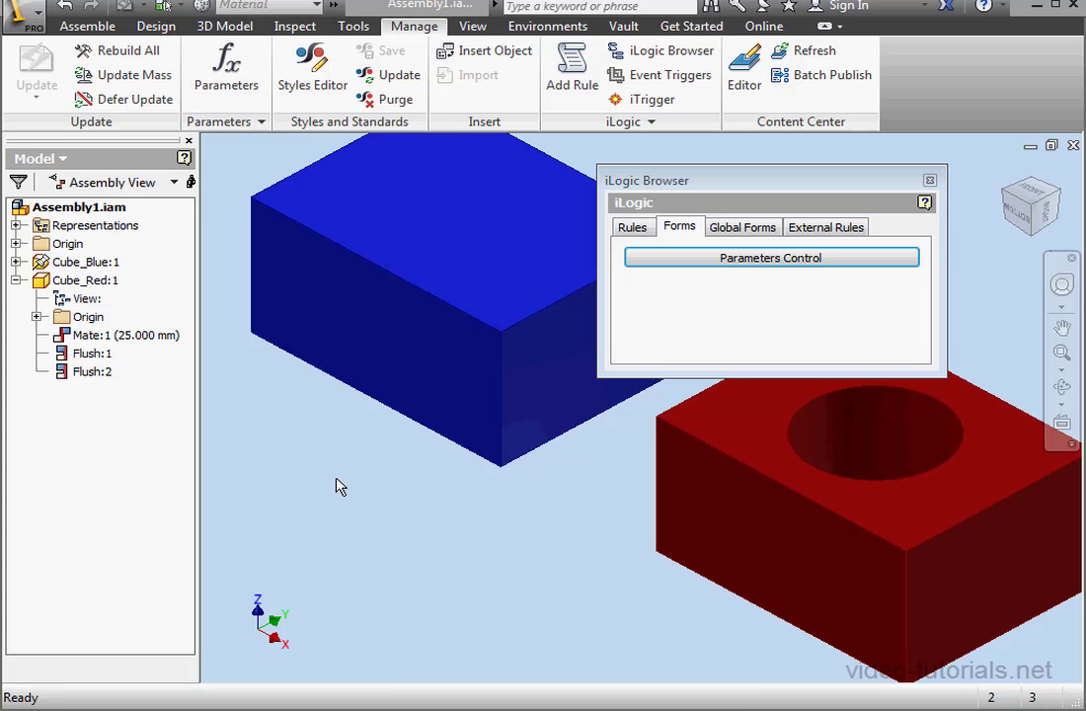
mouse_move(450, 458)
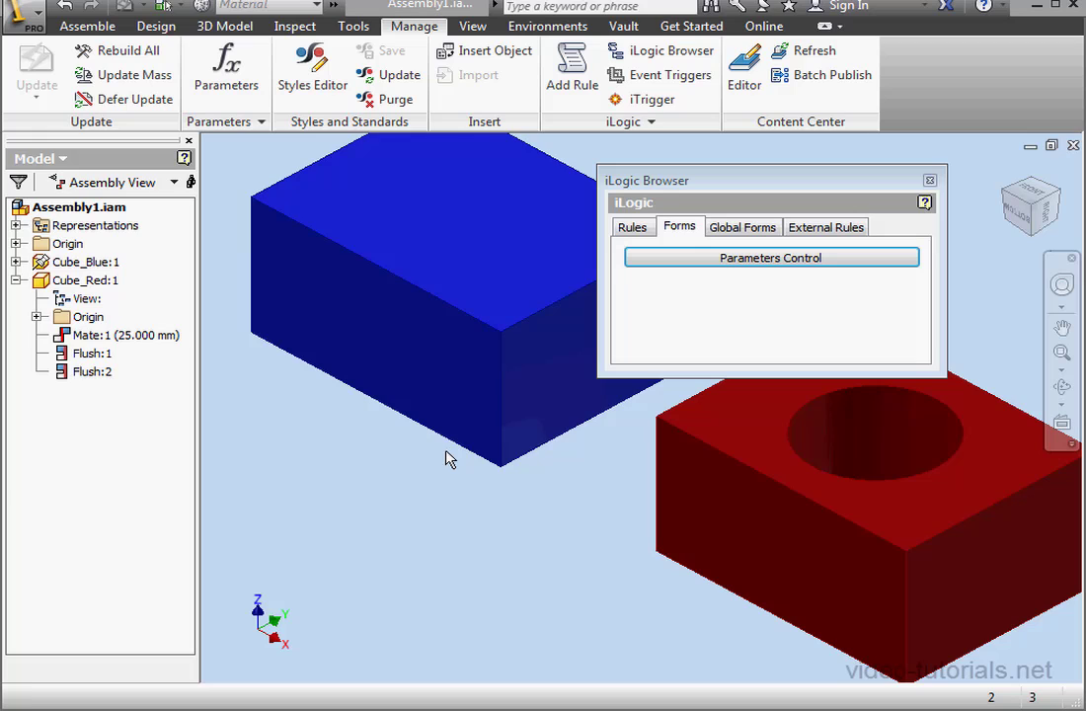
mouse_move(513, 507)
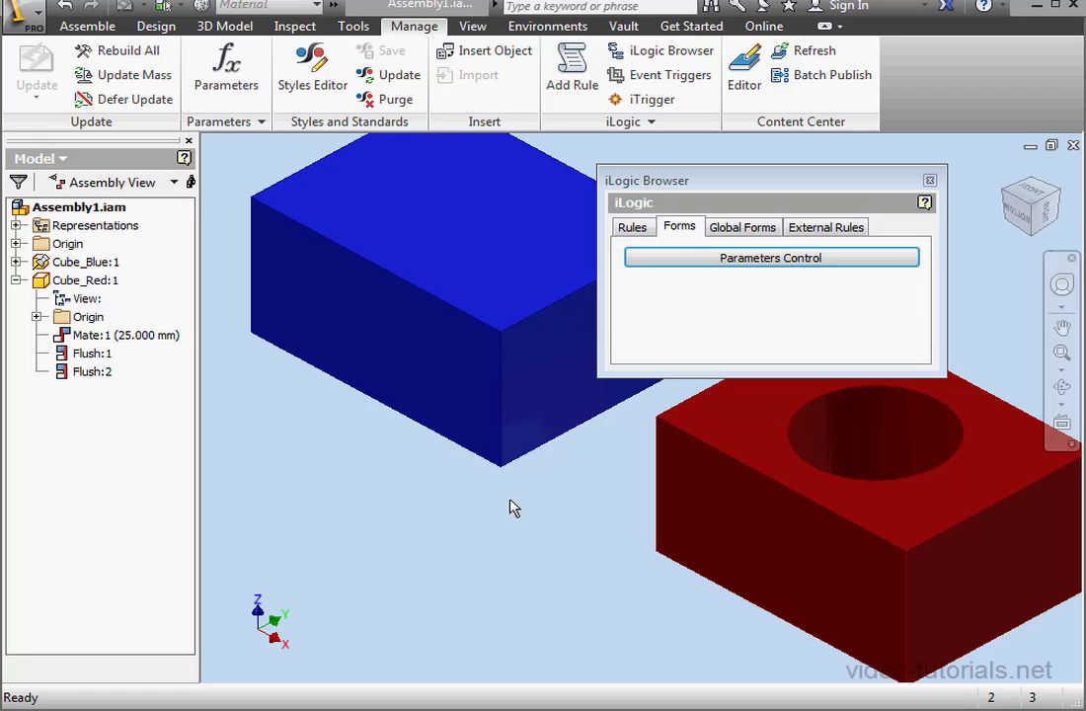
mouse_move(560, 485)
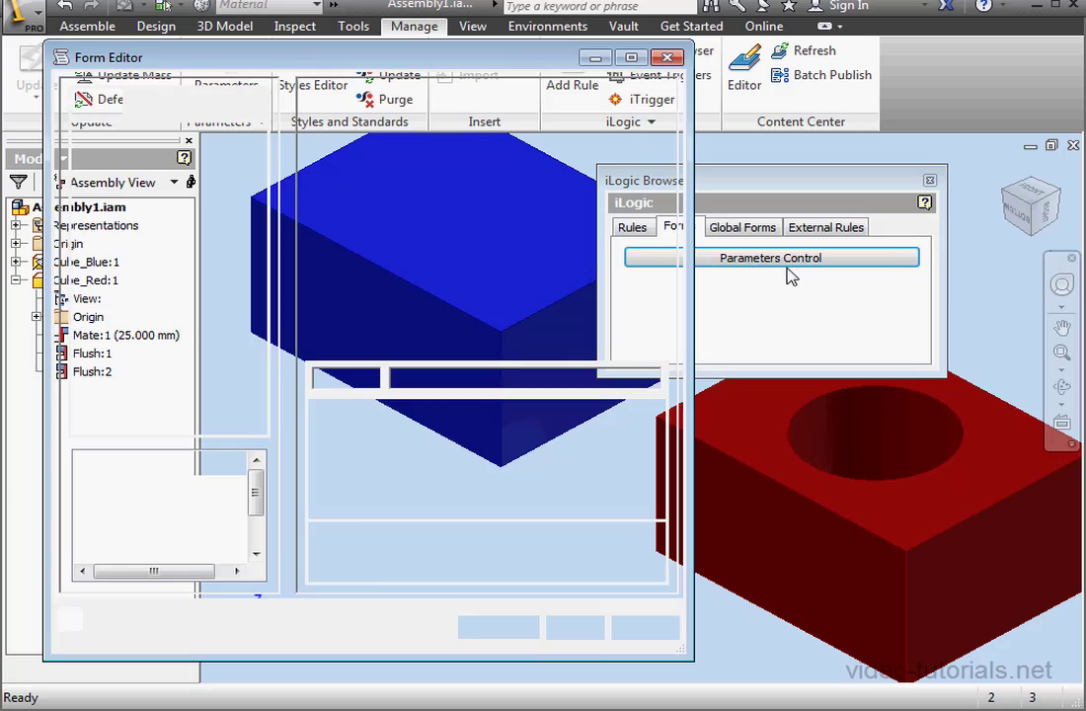
List the rules available to add to the Parameters Control form.
left_click(770, 257)
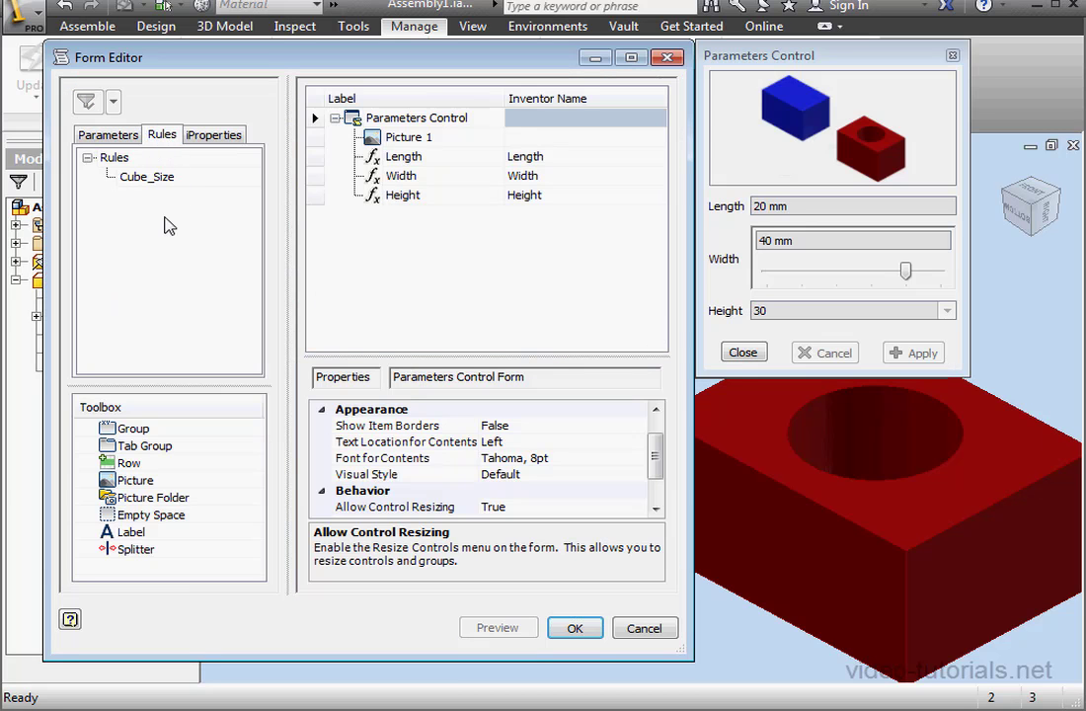
mouse_move(121, 204)
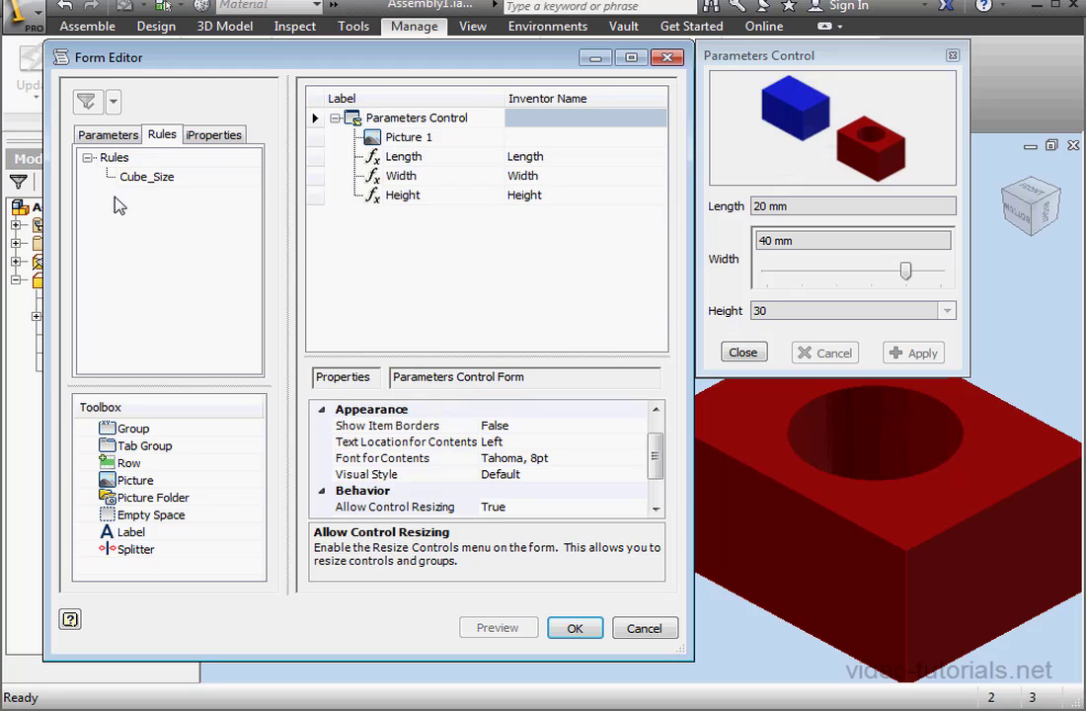
mouse_move(122, 217)
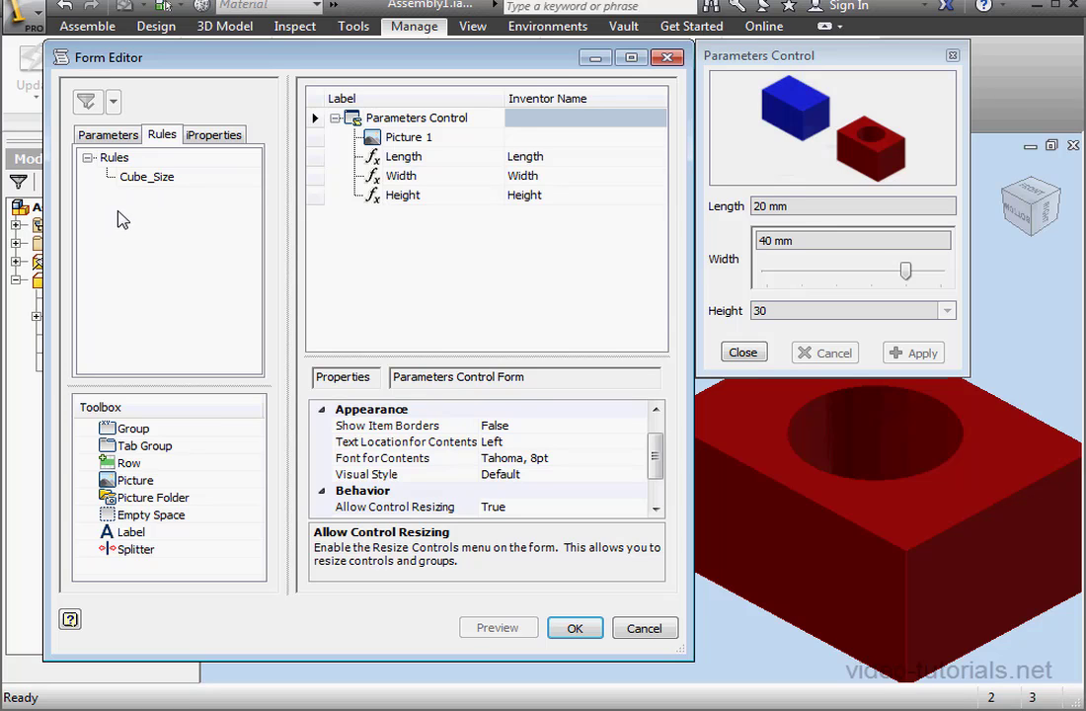
mouse_move(158, 215)
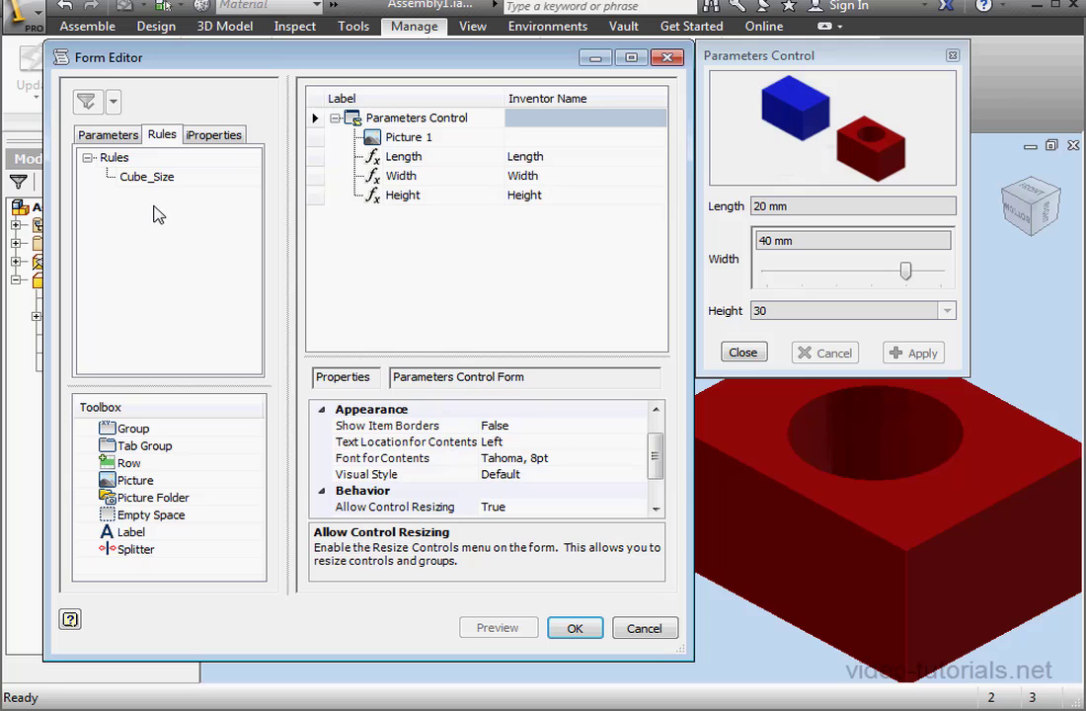
mouse_move(643, 627)
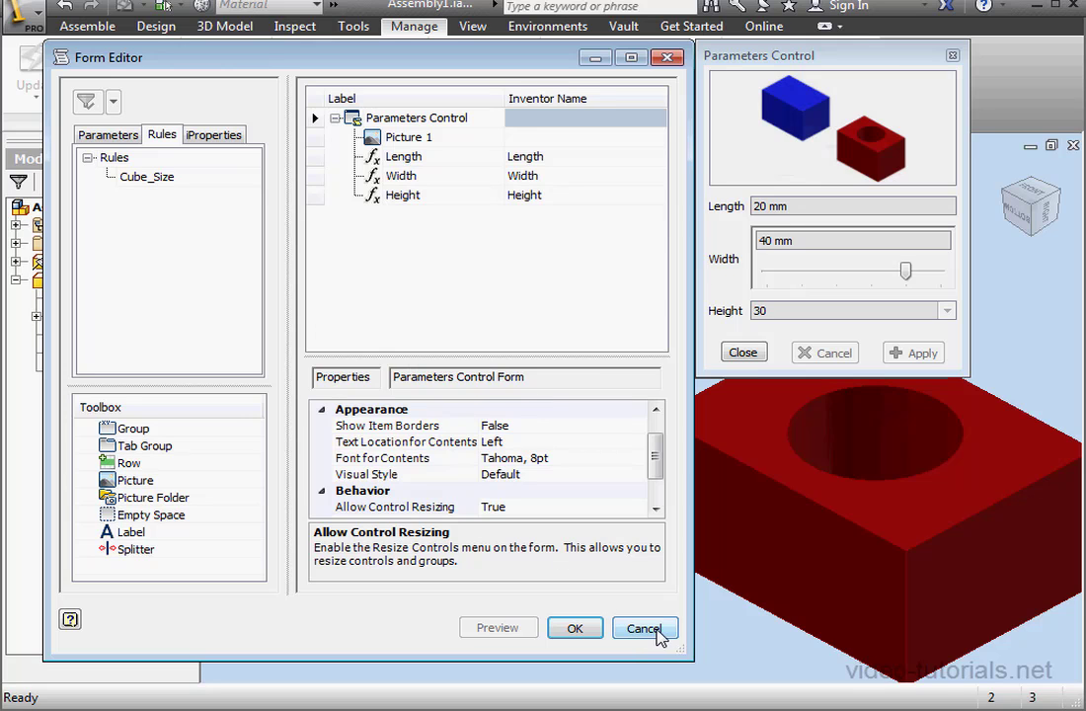
Cancel the Form Editor and review the Cube_Size rule's code from the Rules list.
left_click(645, 628)
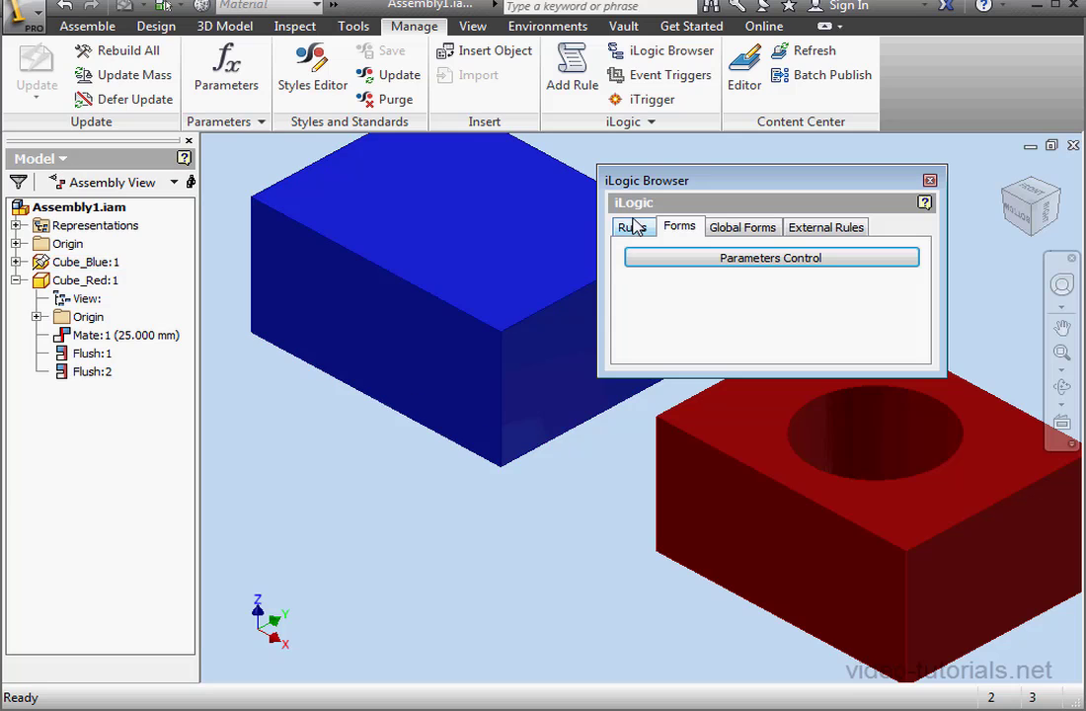
left_click(632, 225)
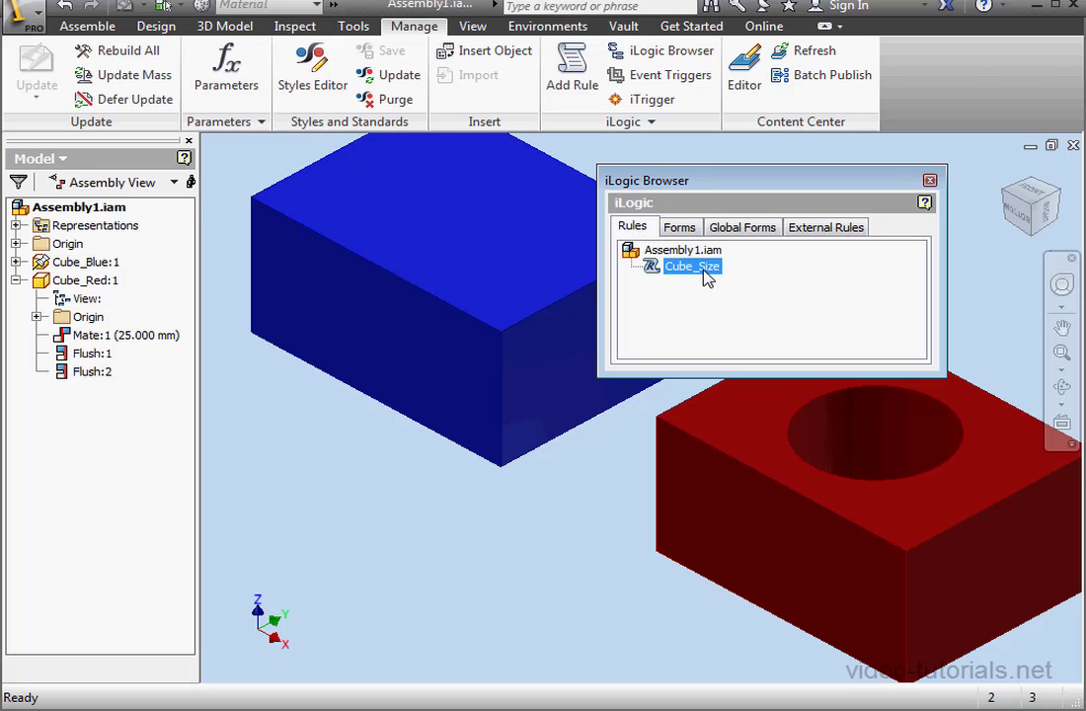
double_click(690, 264)
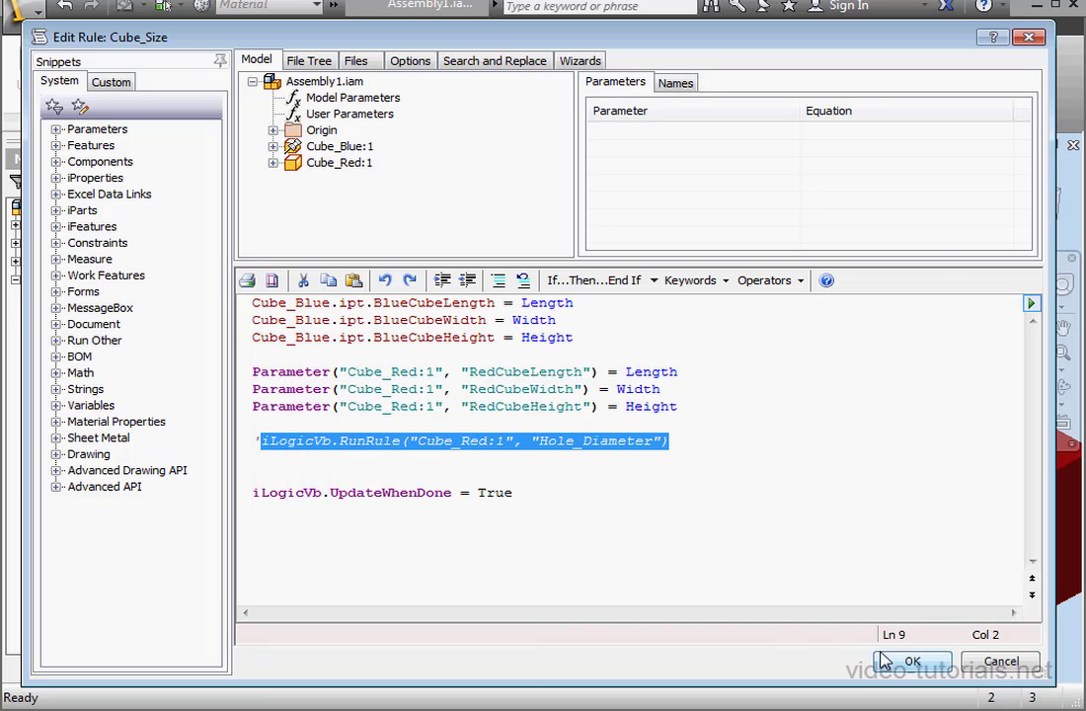
left_click(912, 659)
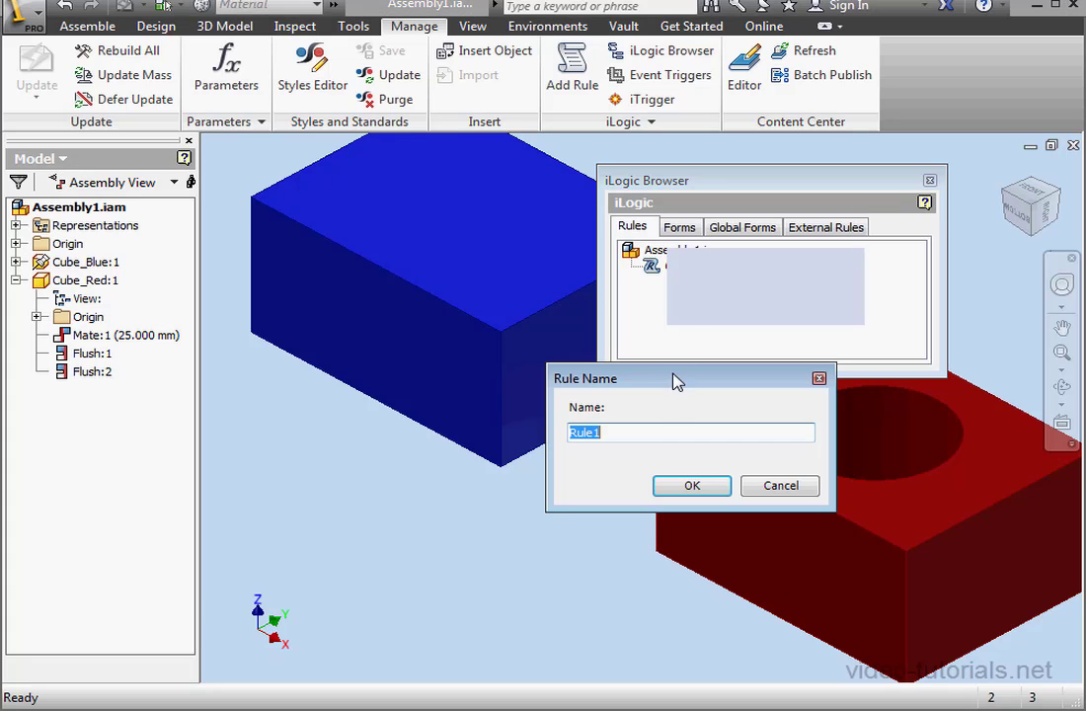
Add a new assembly rule named Hole_DIA.
type("Hole_")
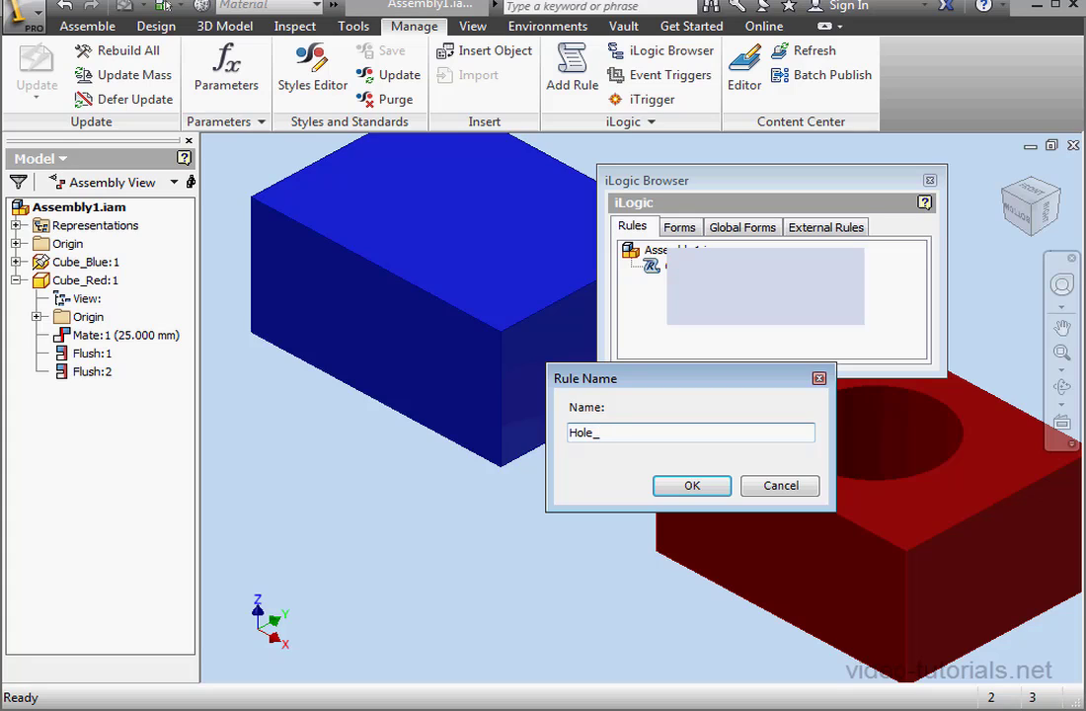
type("DIA")
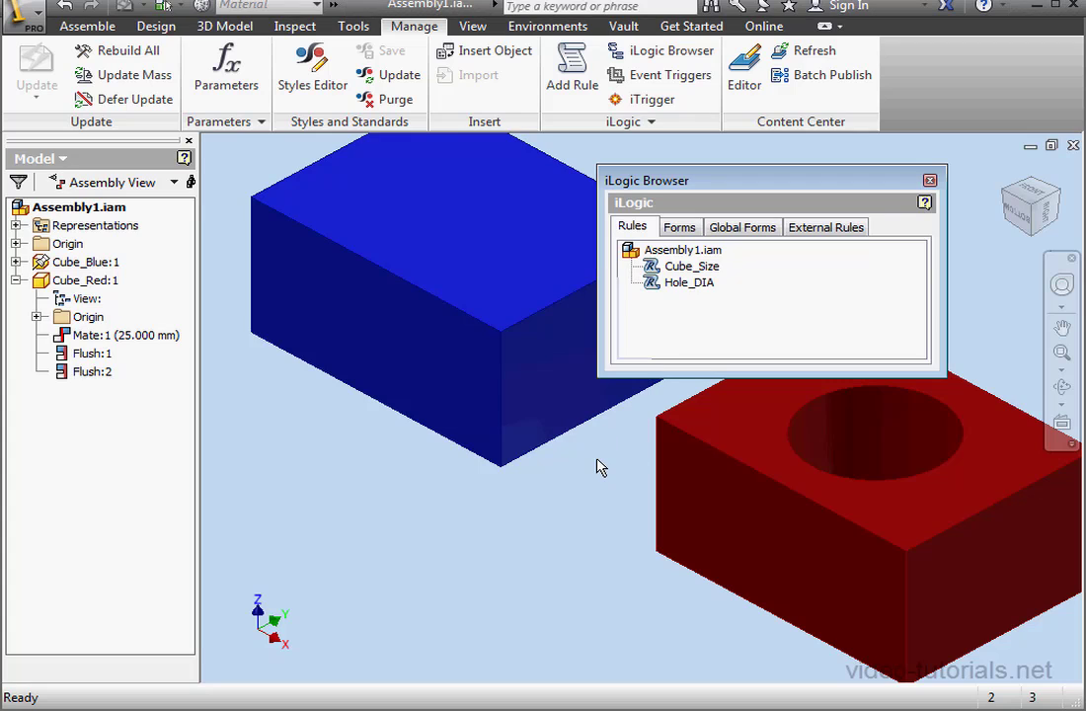
mouse_move(681, 233)
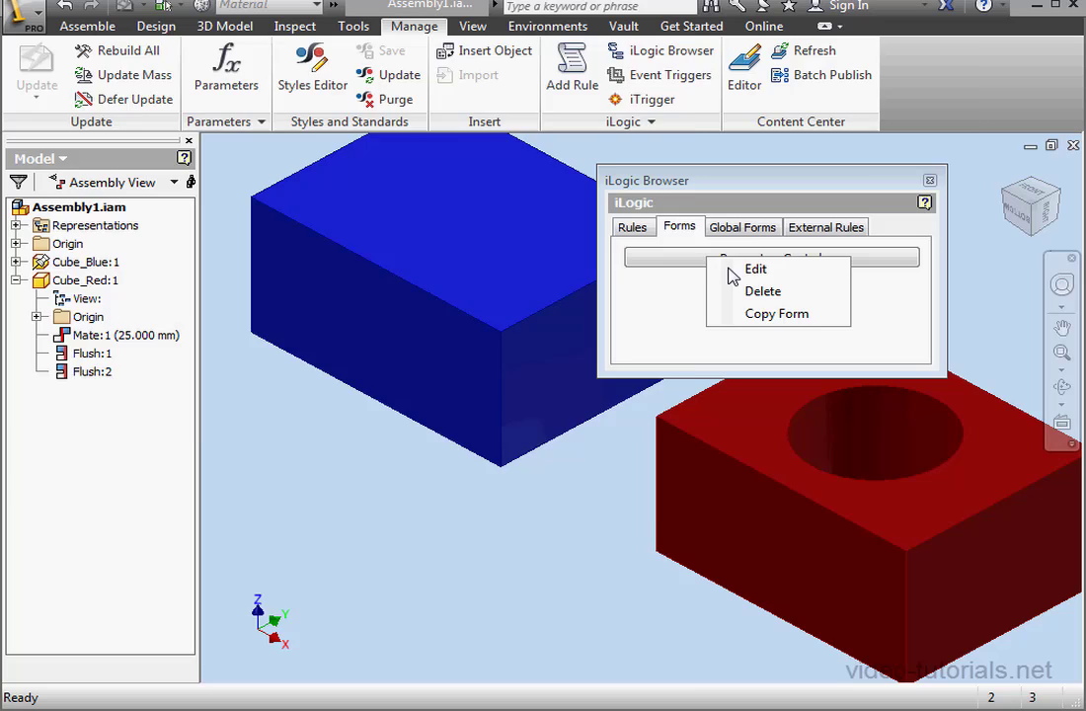
Reopen the form for editing and add the rule as a Hole_Diameter element from the Rules list.
left_click(754, 268)
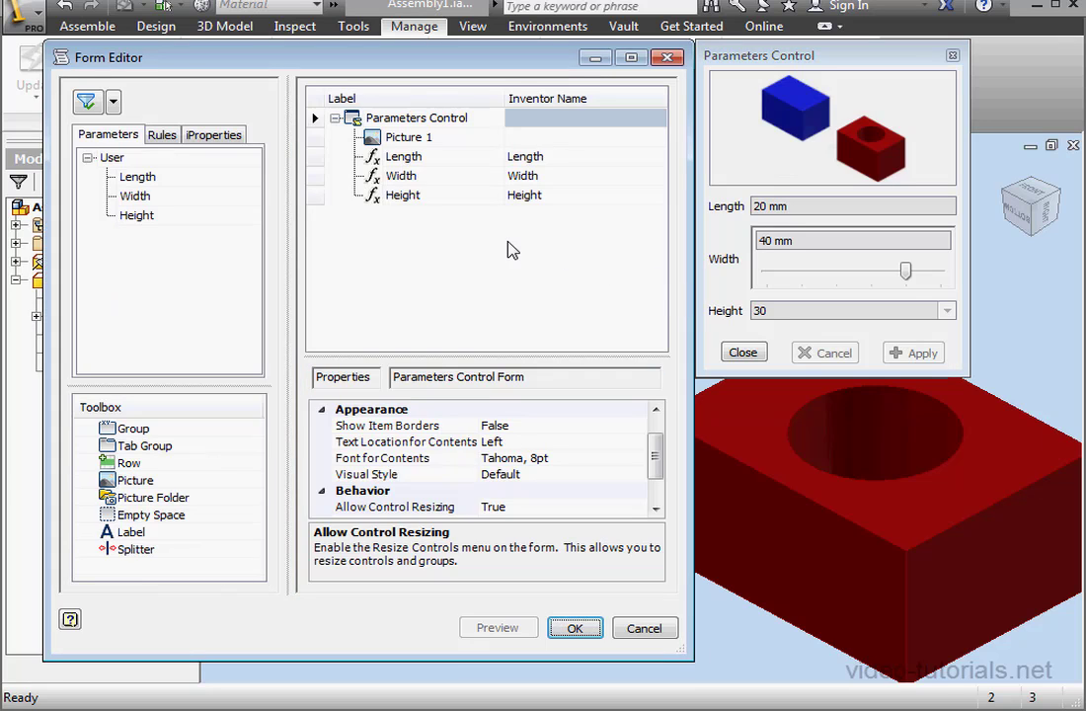
left_click(161, 134)
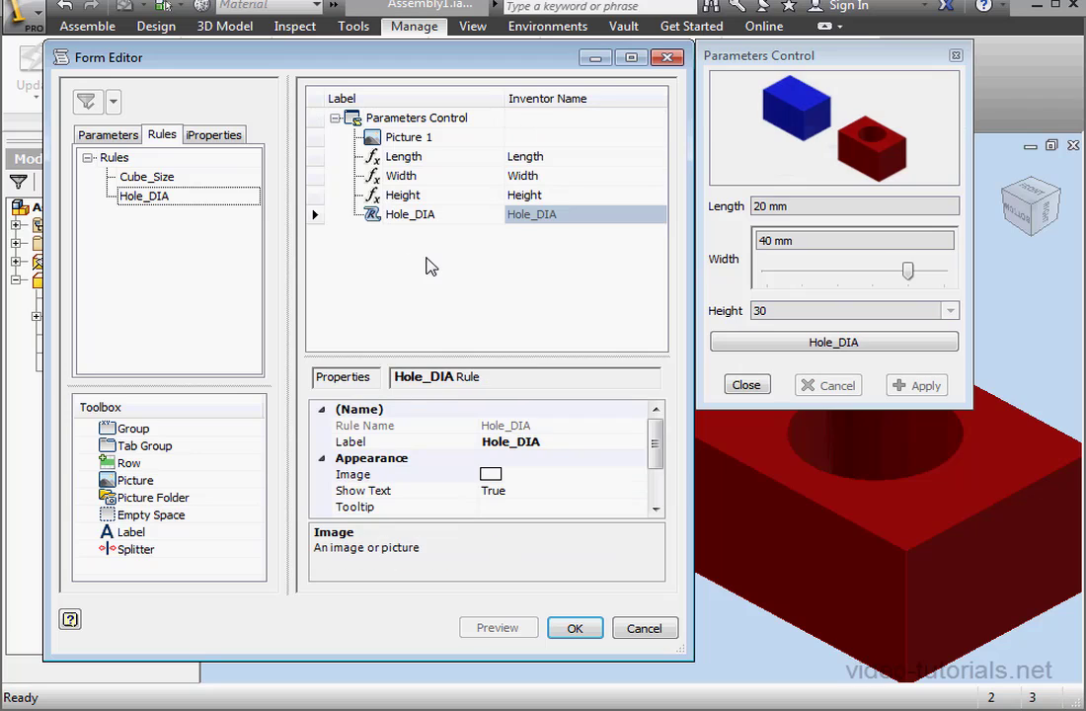
mouse_move(399, 312)
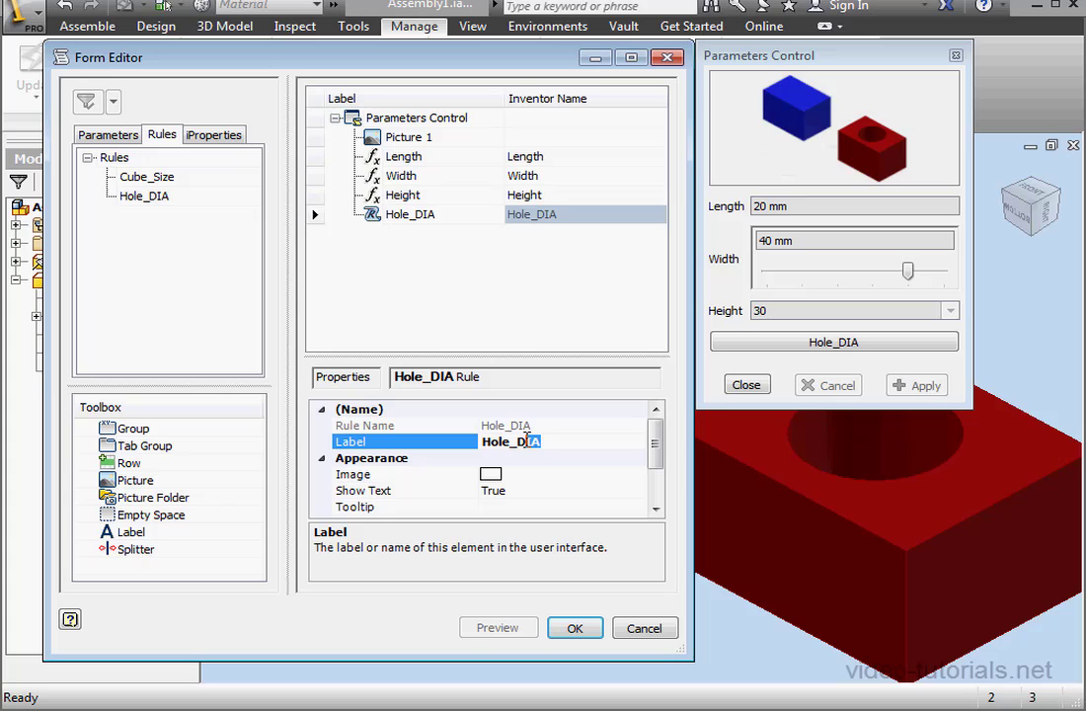
type("Hole_Diameter")
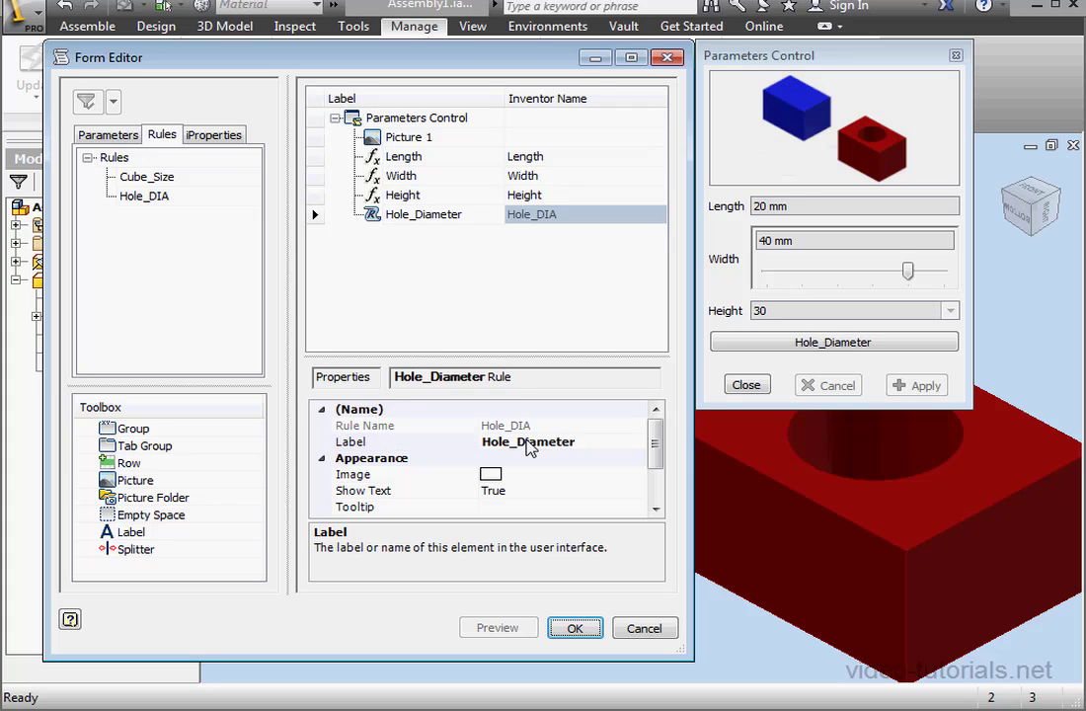
mouse_move(523, 450)
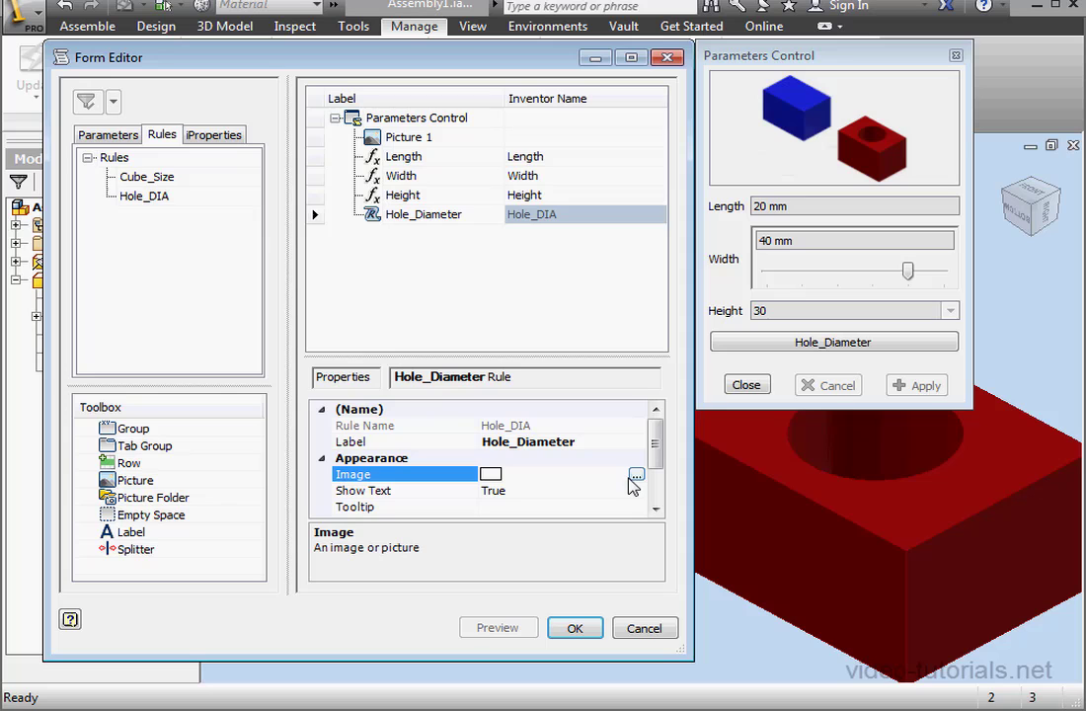
Leave the Hole_Diameter button without image, check its tooltip and Run Rule click action, and save the form.
left_click(635, 474)
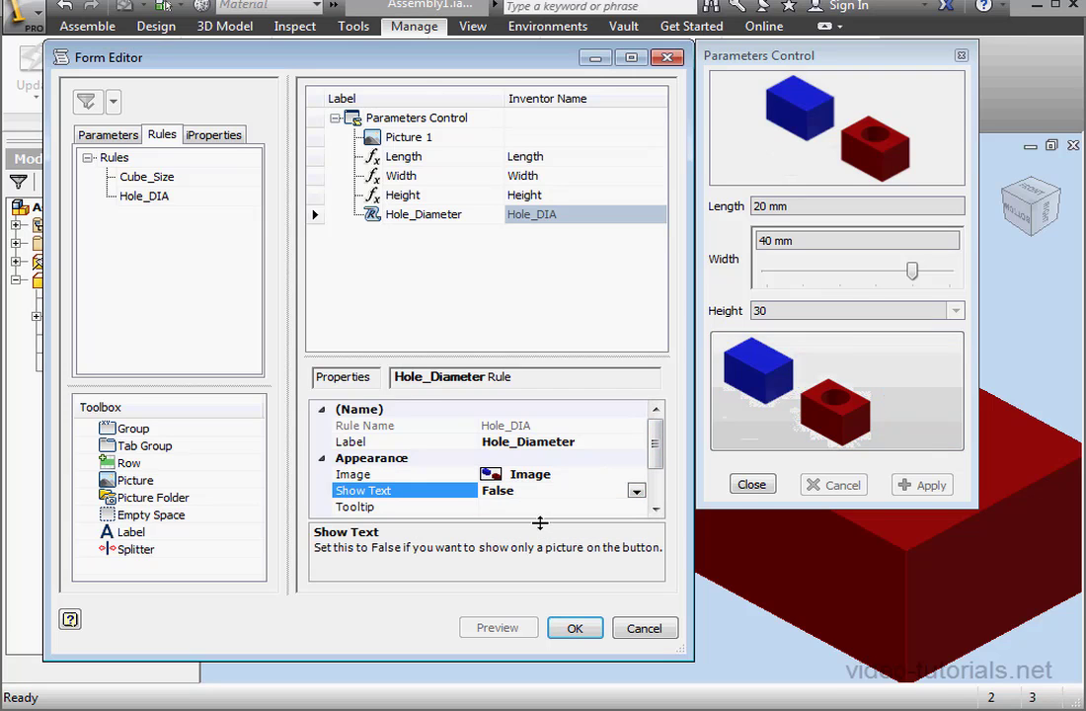
left_click(635, 489)
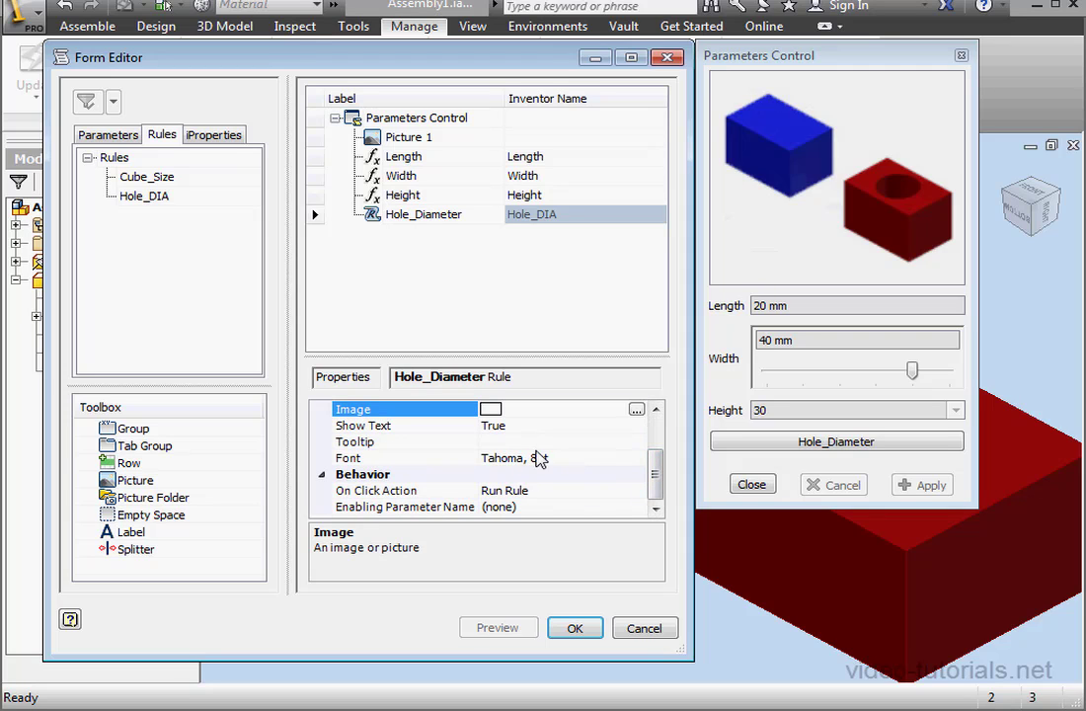
left_click(356, 442)
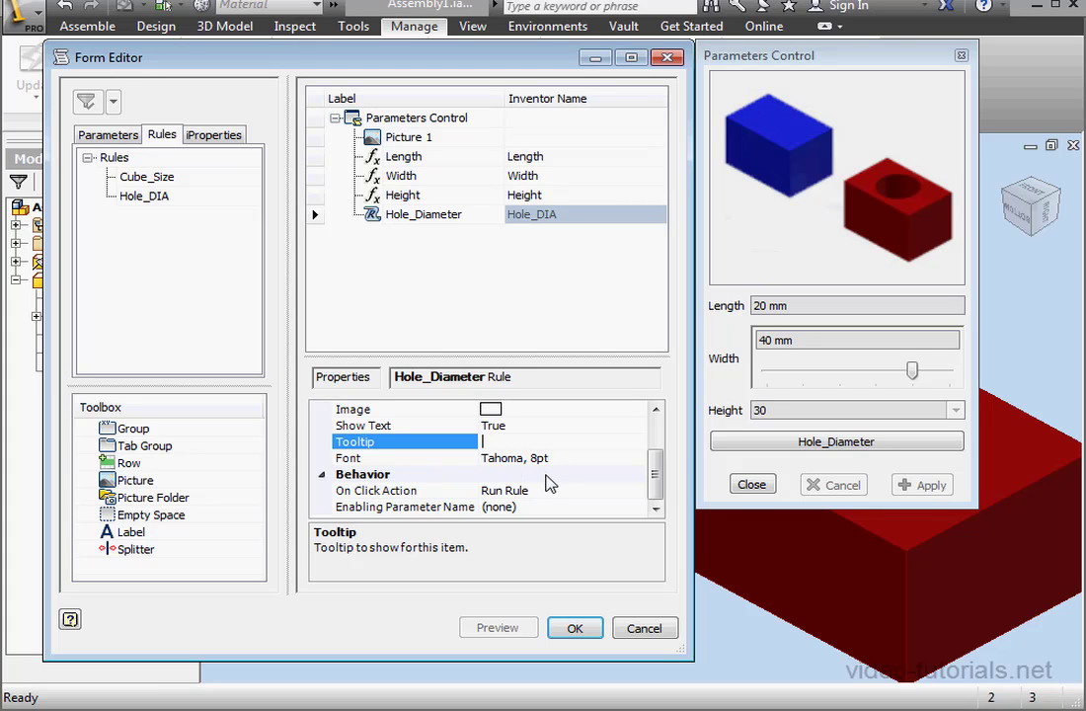
mouse_move(410, 509)
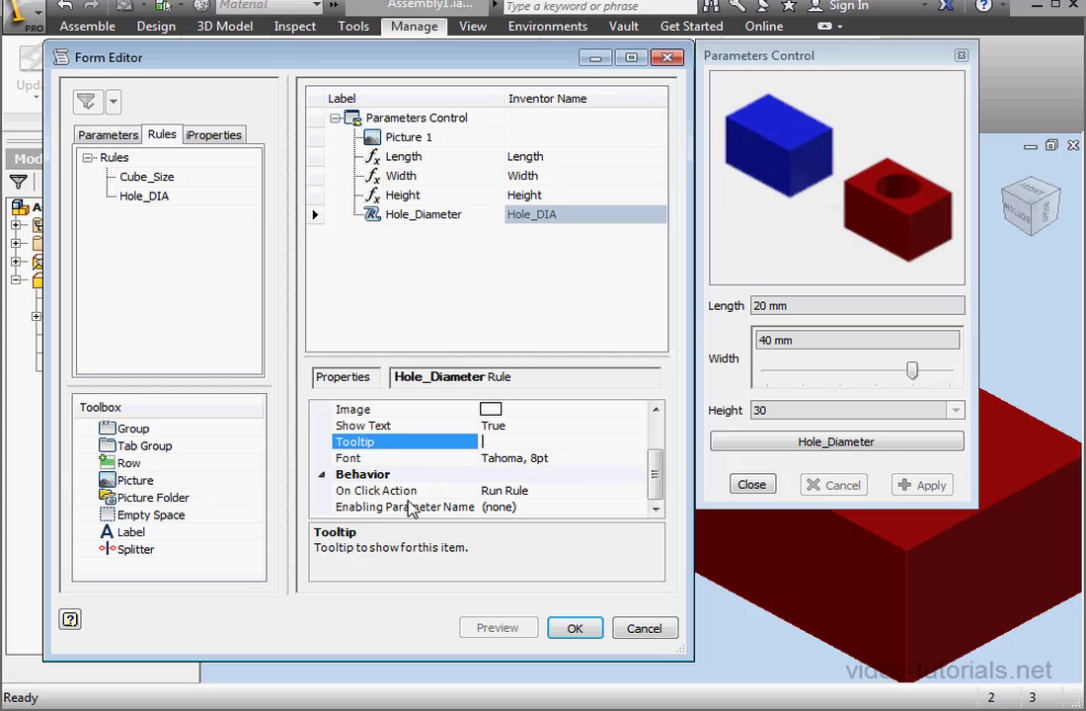
left_click(635, 490)
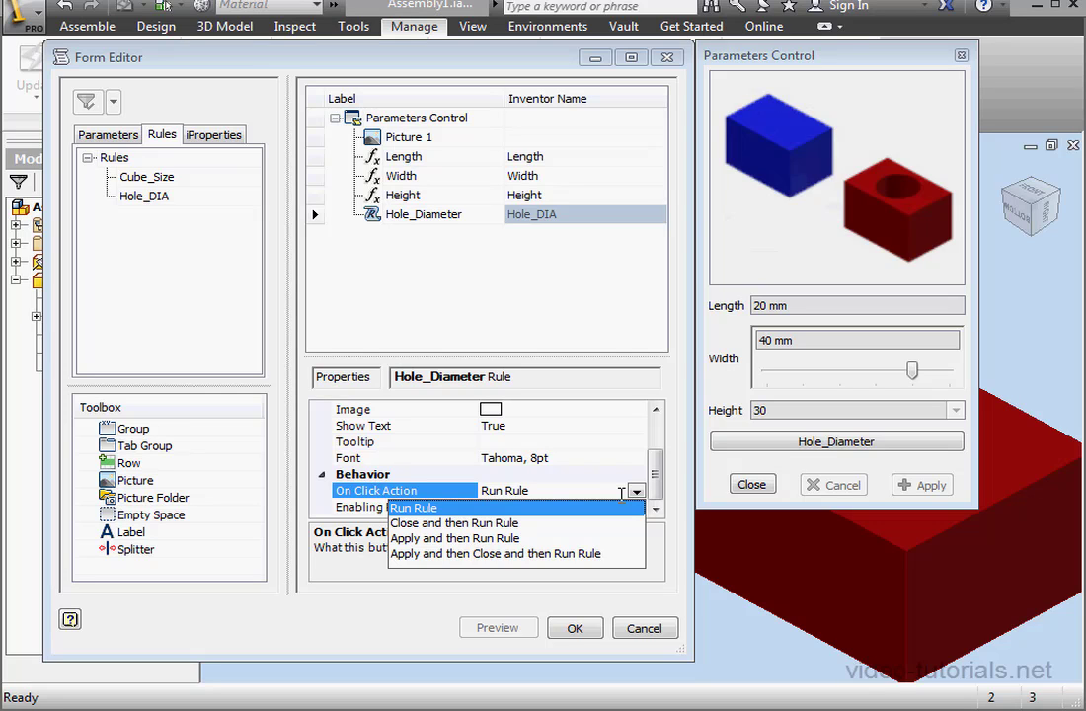
mouse_move(576, 515)
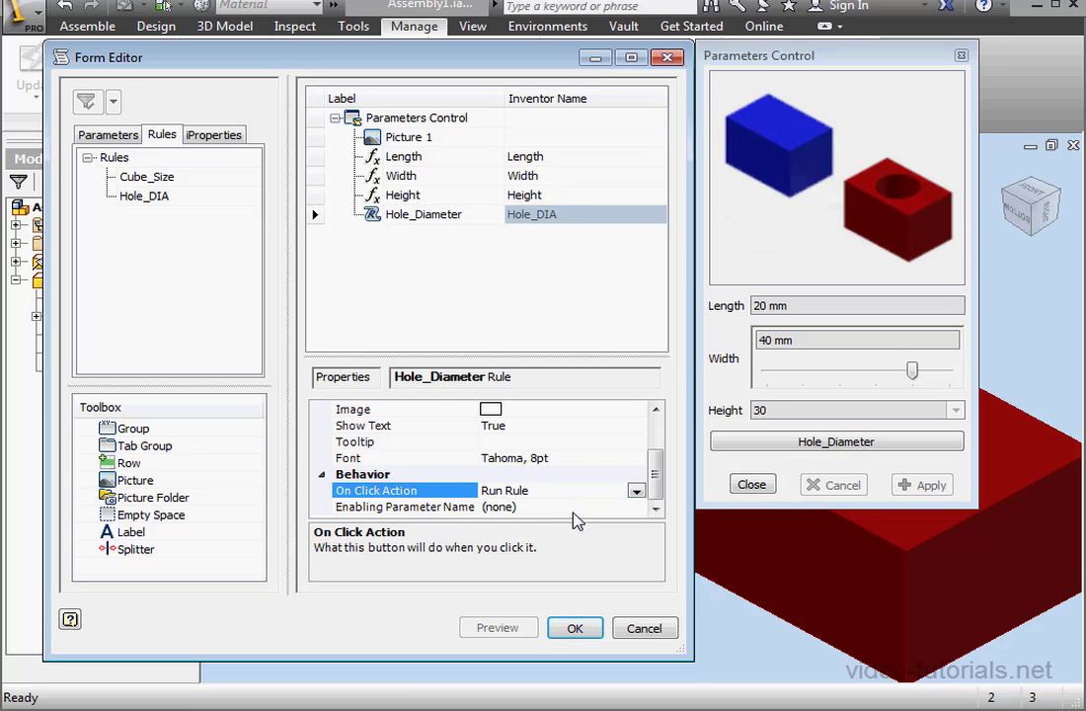
left_click(574, 627)
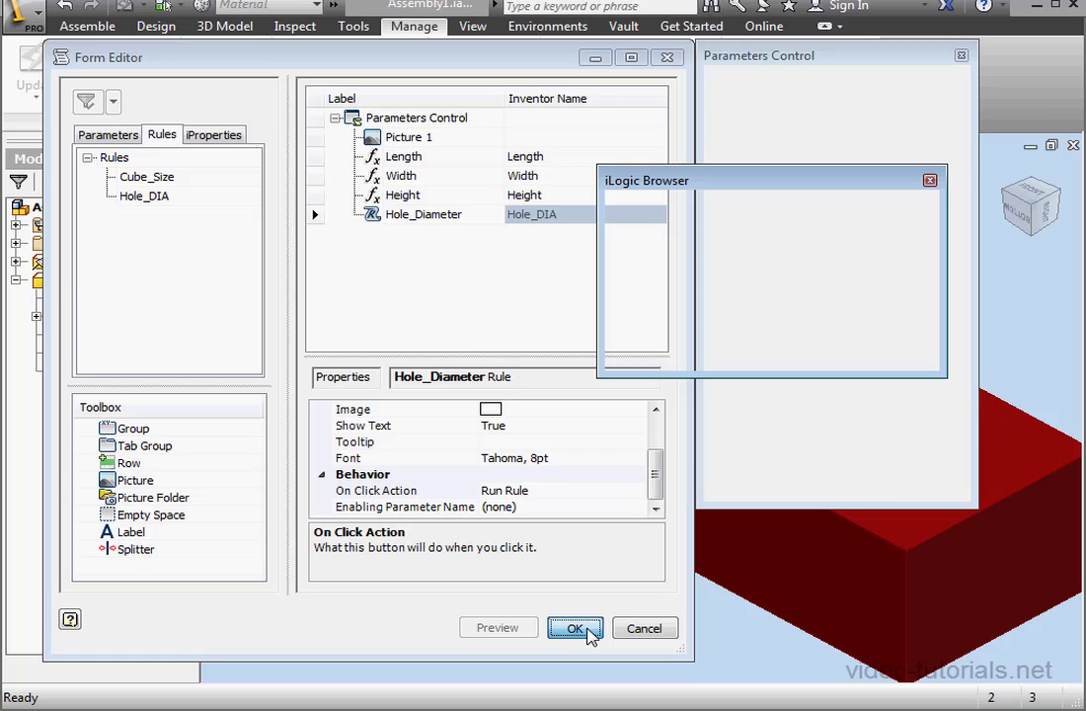
Edit the Cube_Red part in place and open its Hole_Diameter rule from the Rules list.
left_click(574, 627)
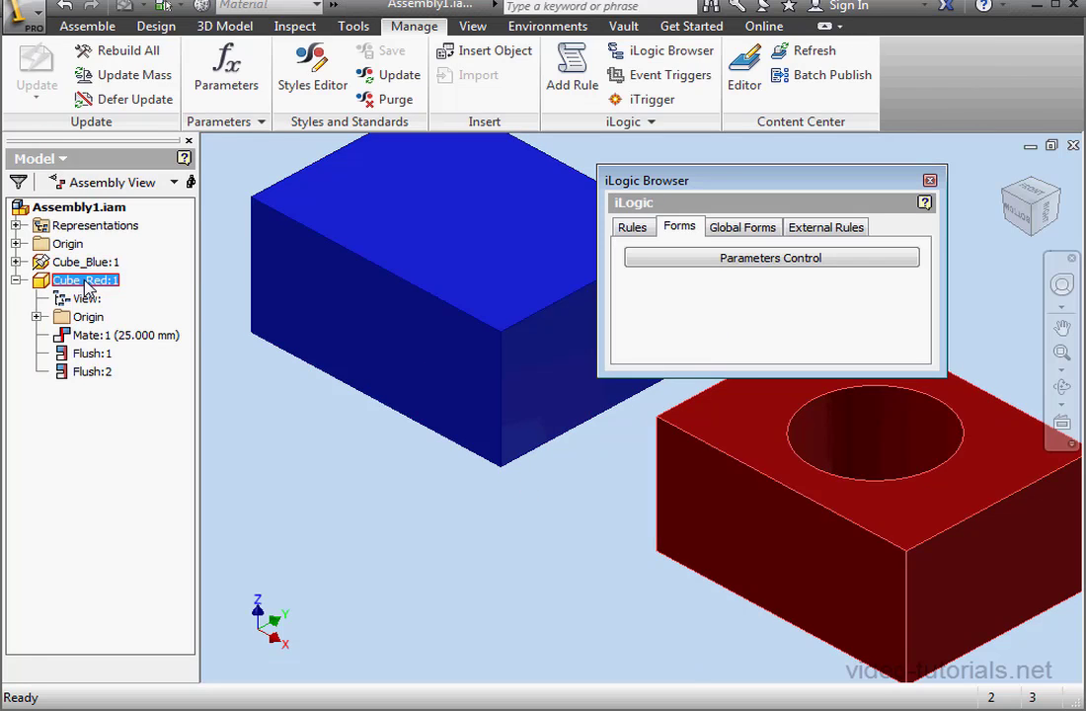
double_click(83, 280)
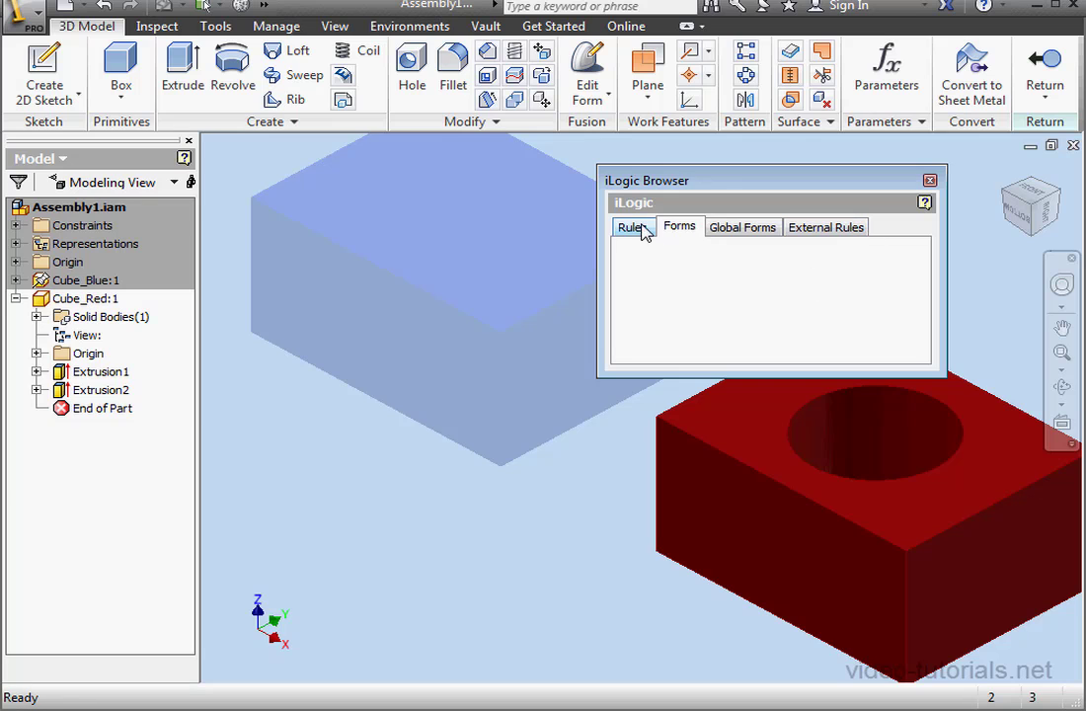
left_click(631, 225)
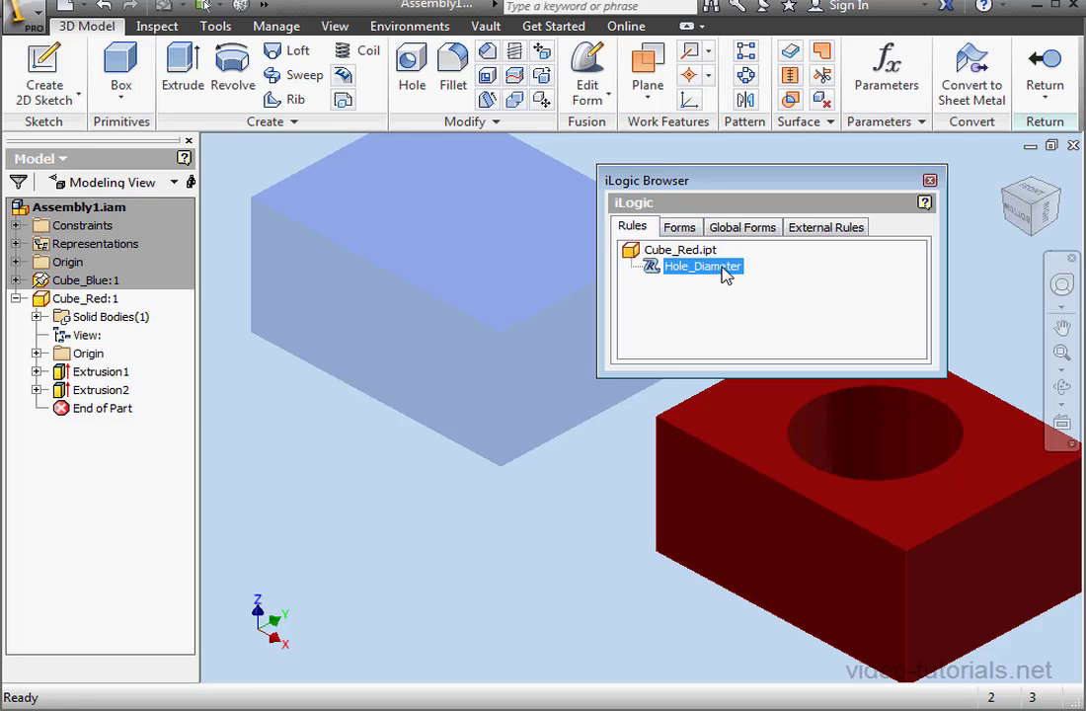
double_click(703, 267)
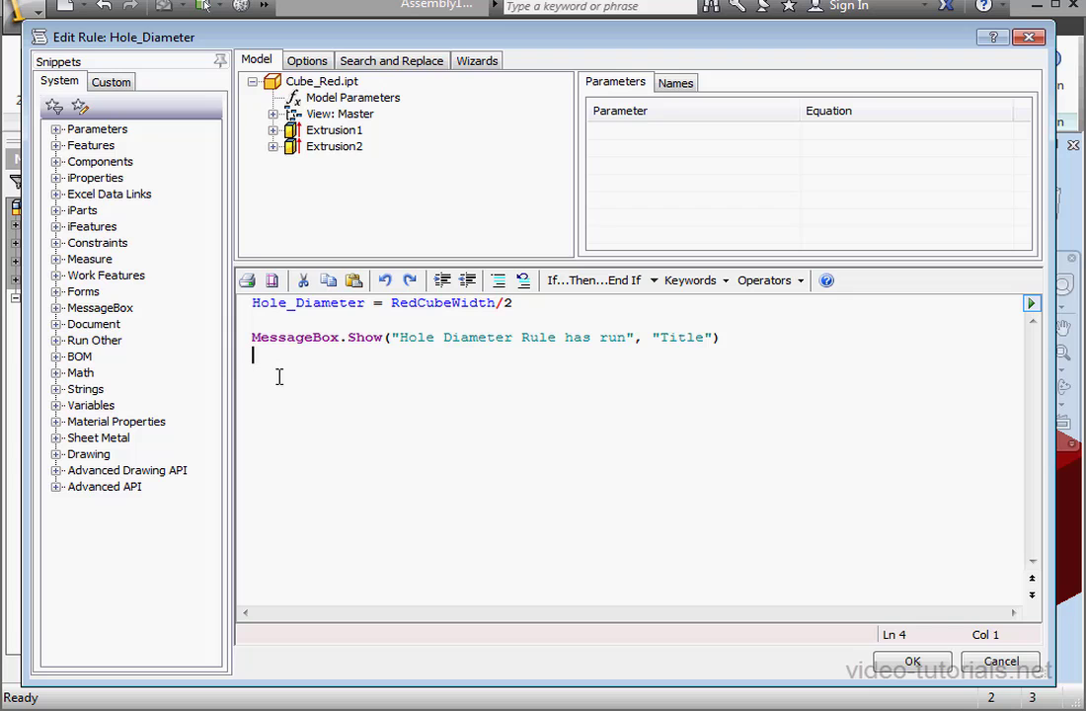
Review the rule code, close the editor so the rule runs, and dismiss its confirmation message.
left_click(56, 323)
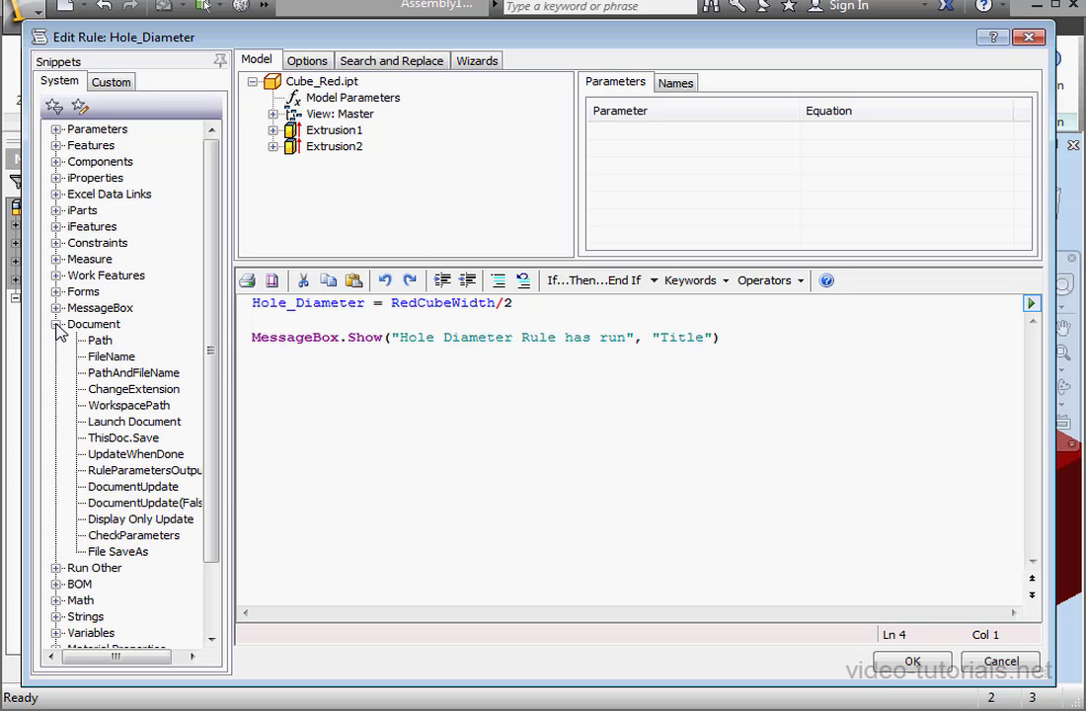
double_click(134, 452)
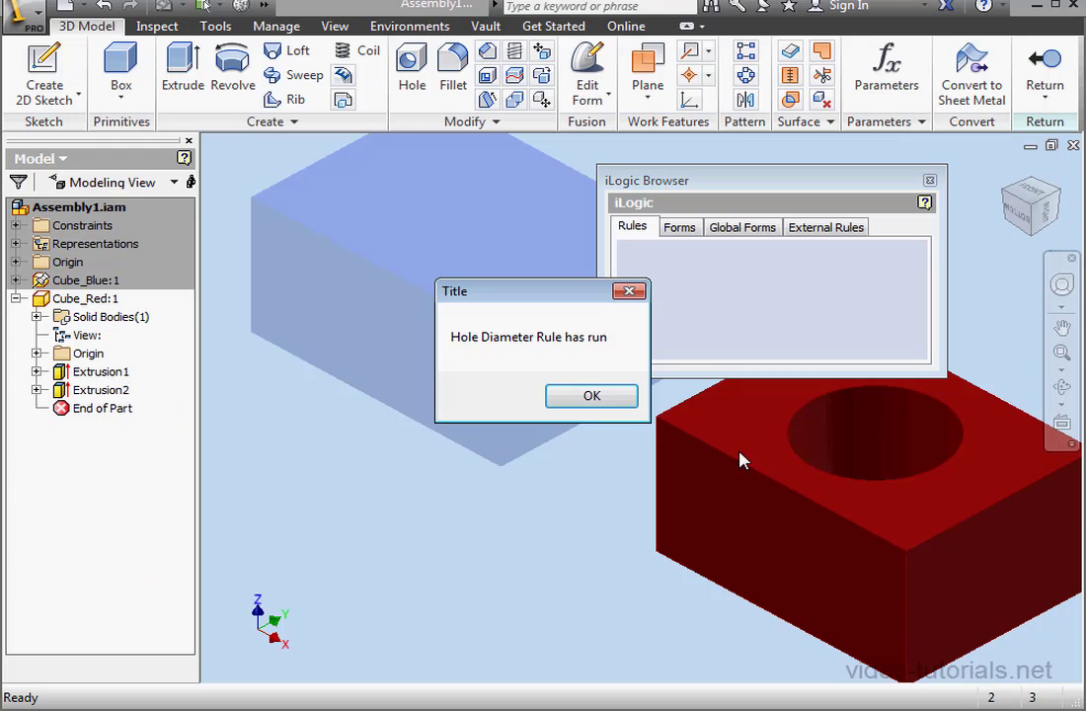
left_click(592, 394)
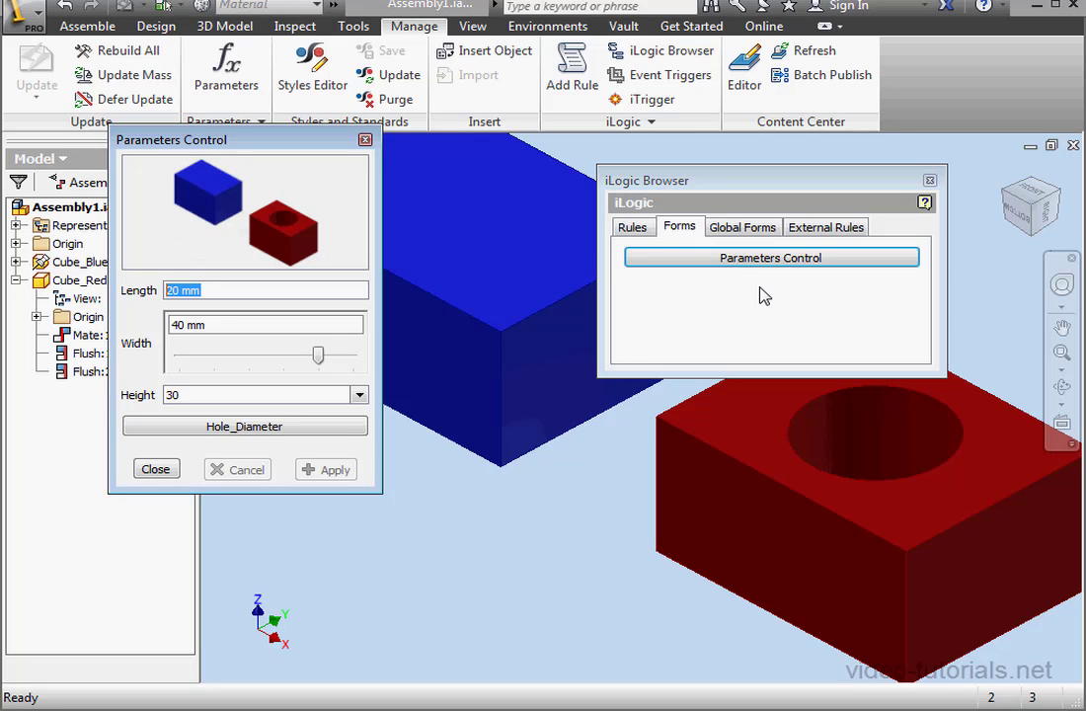
mouse_move(348, 360)
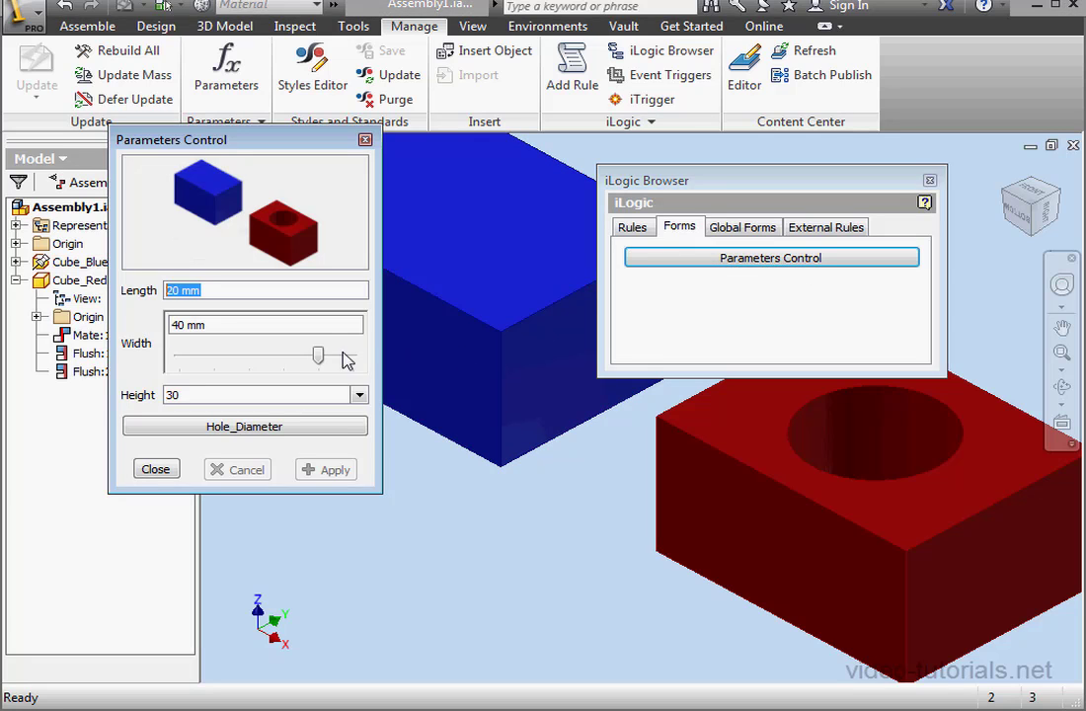
Slide Width to 30 and apply it, run Hole_Diameter from the form button, then close the form.
left_click_drag(318, 355, 284, 356)
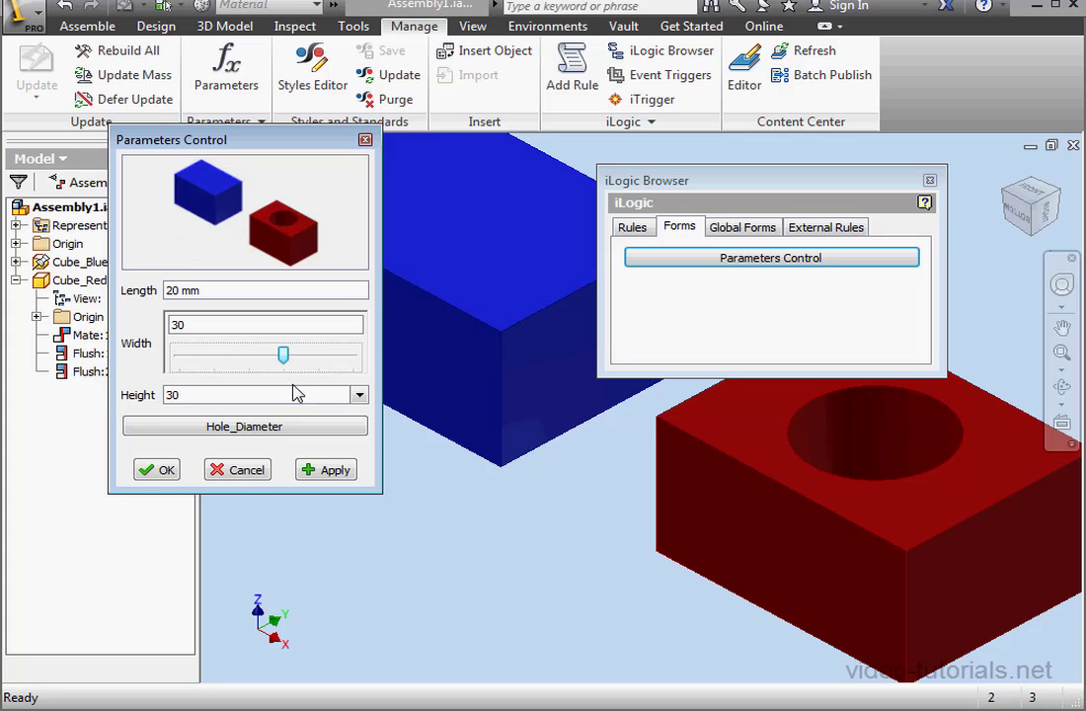
left_click(326, 470)
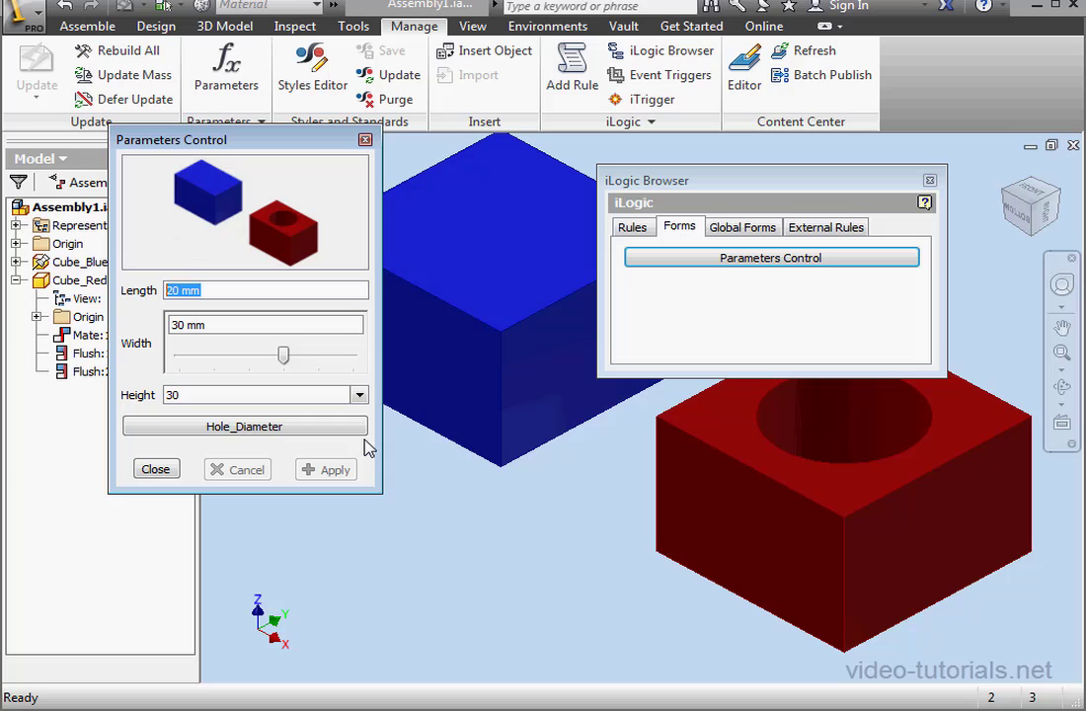
left_click(245, 426)
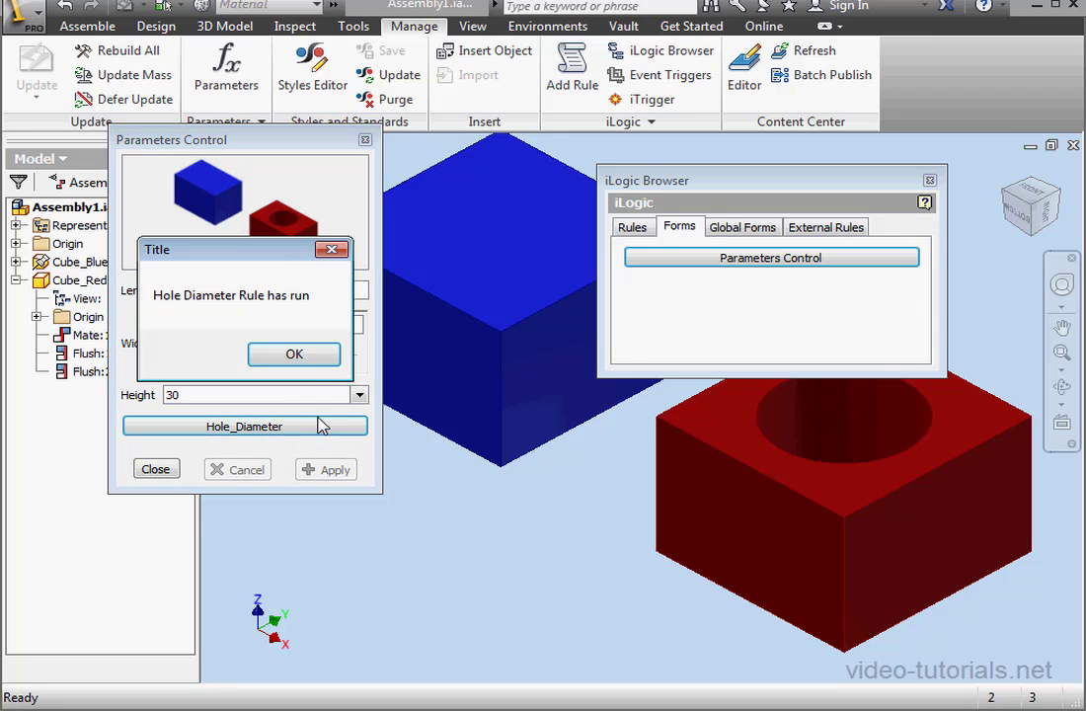
left_click(292, 353)
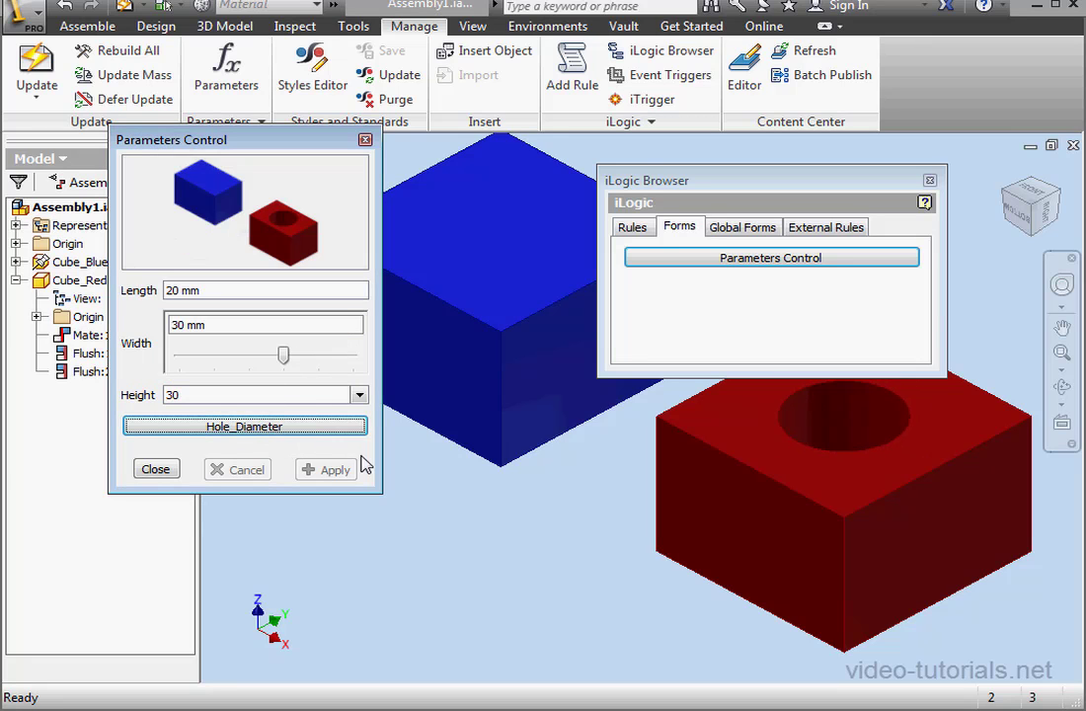
left_click(156, 470)
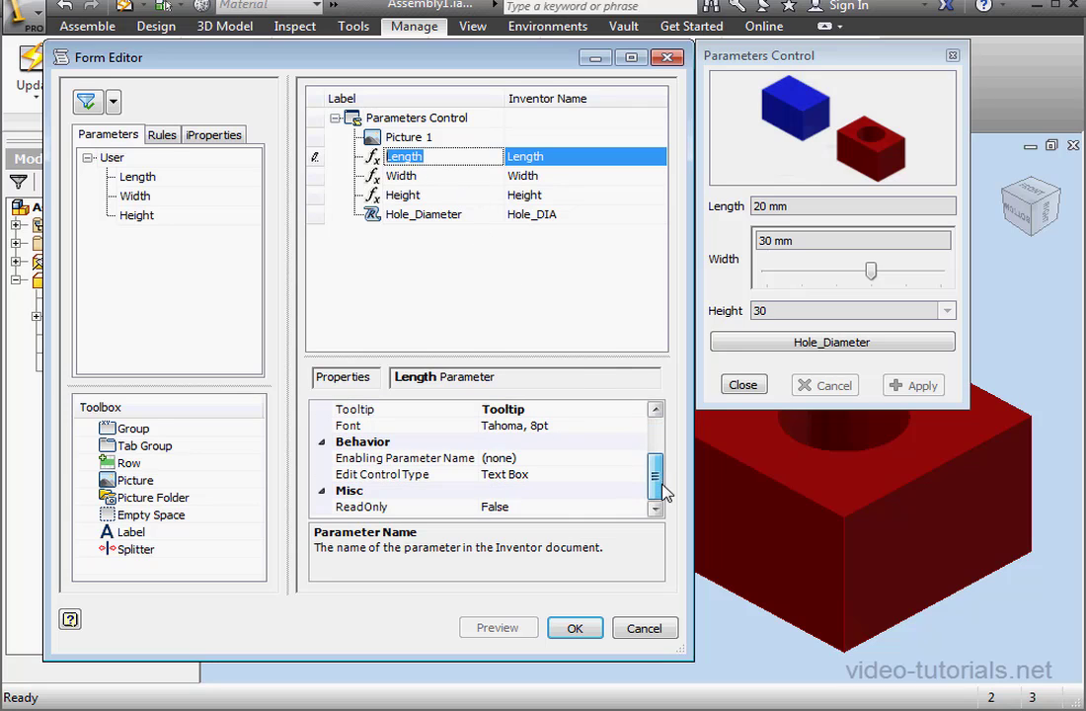
mouse_move(541, 514)
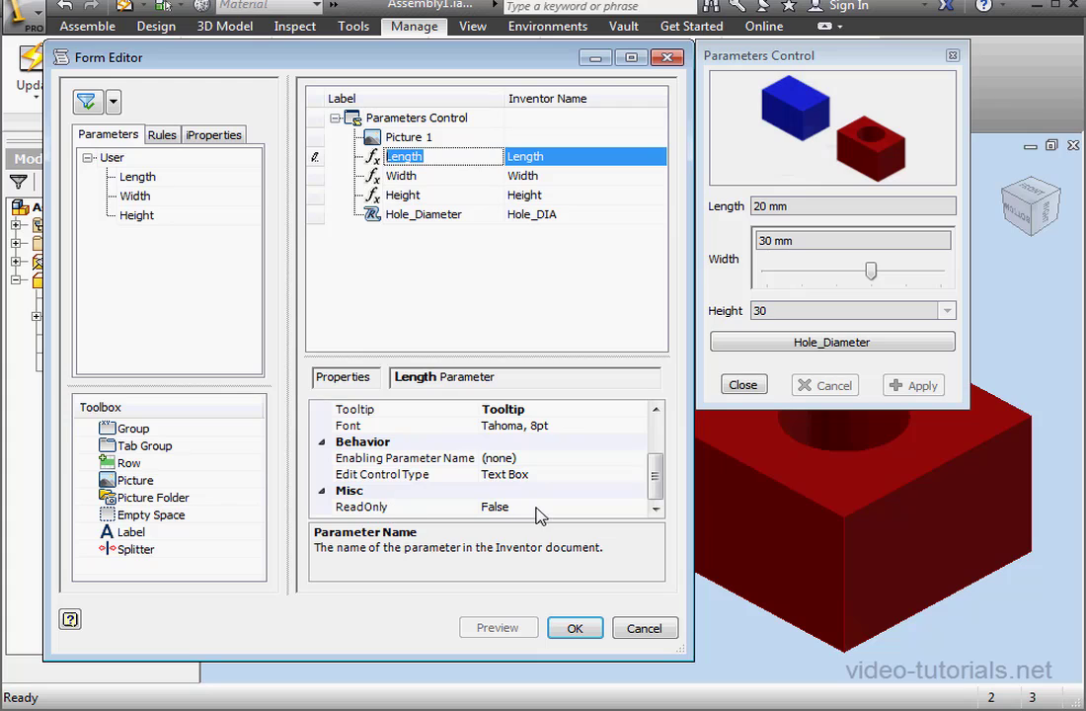
Set the Length control's ReadOnly property to True.
left_click(644, 505)
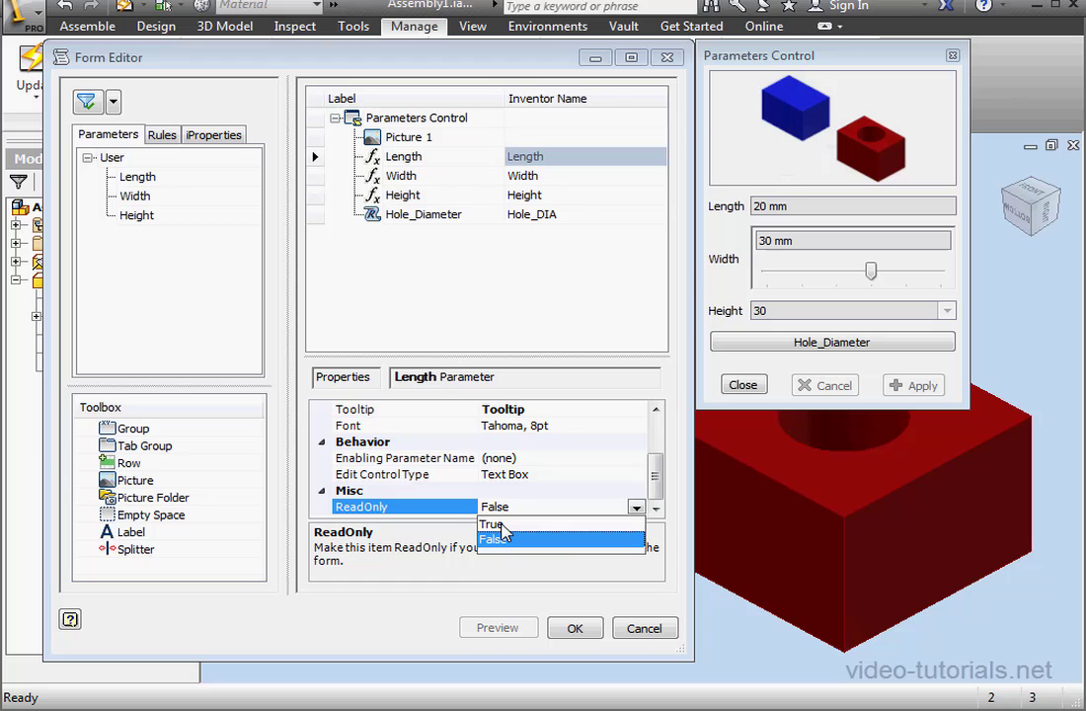
left_click(492, 523)
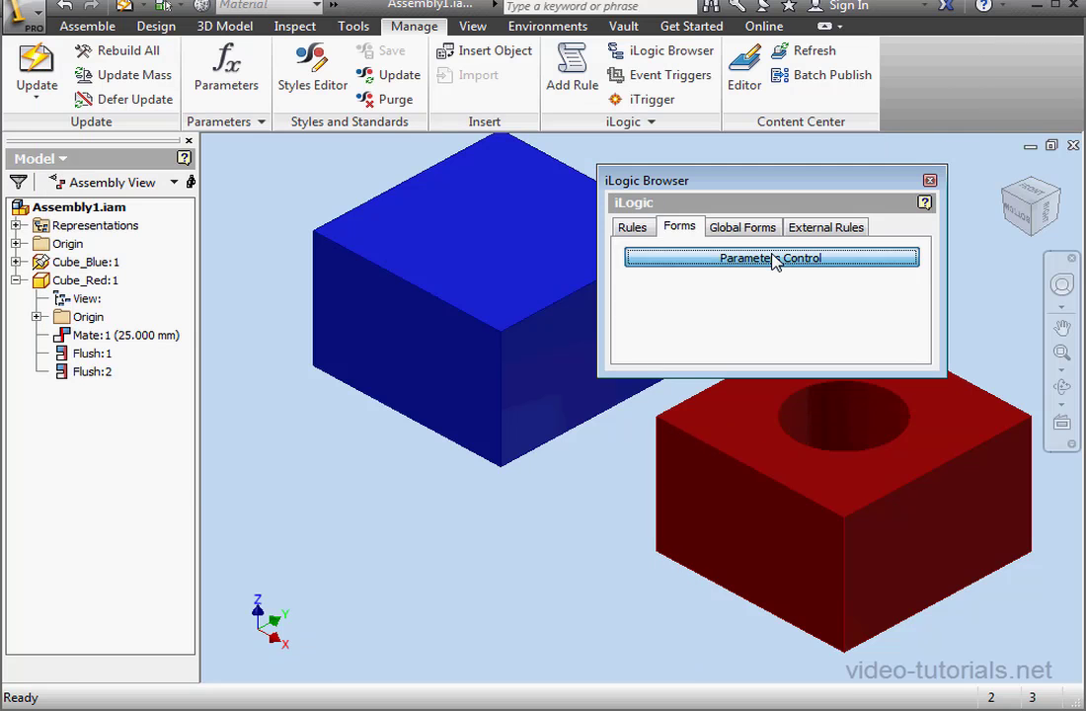
left_click(770, 256)
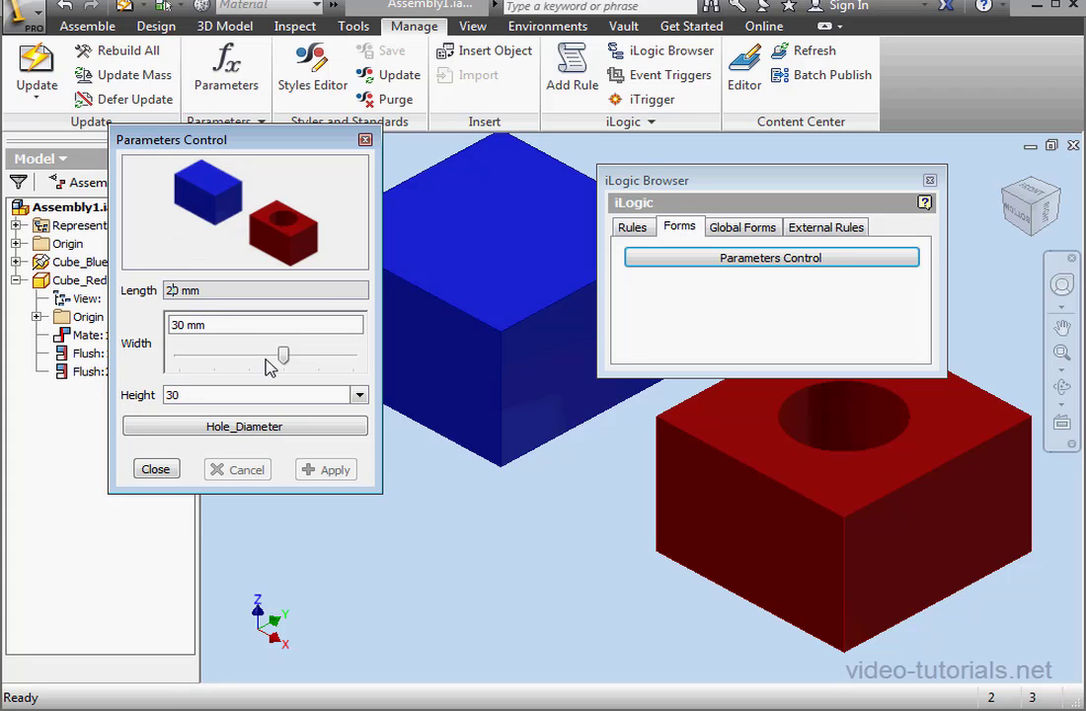
left_click(153, 468)
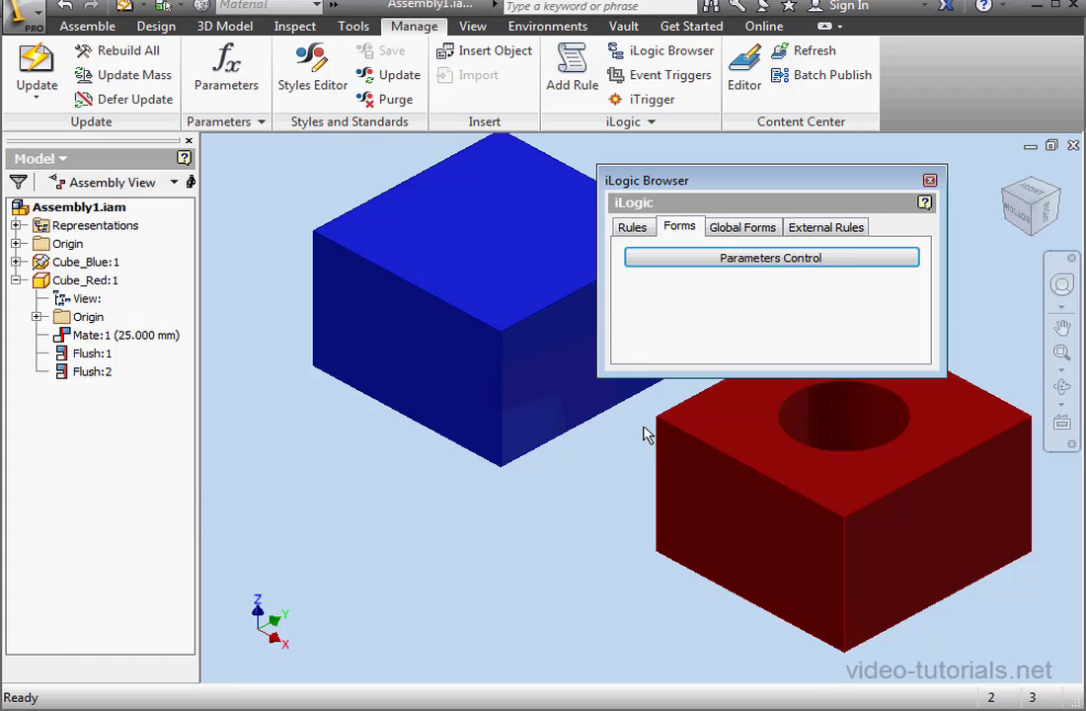
mouse_move(622, 428)
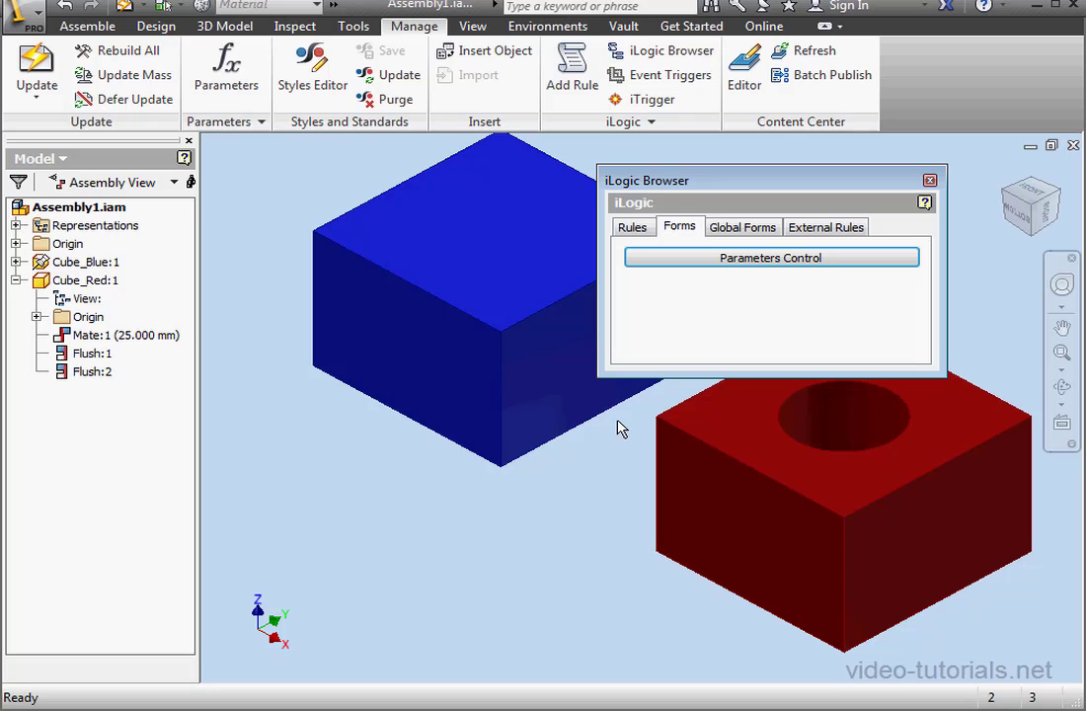